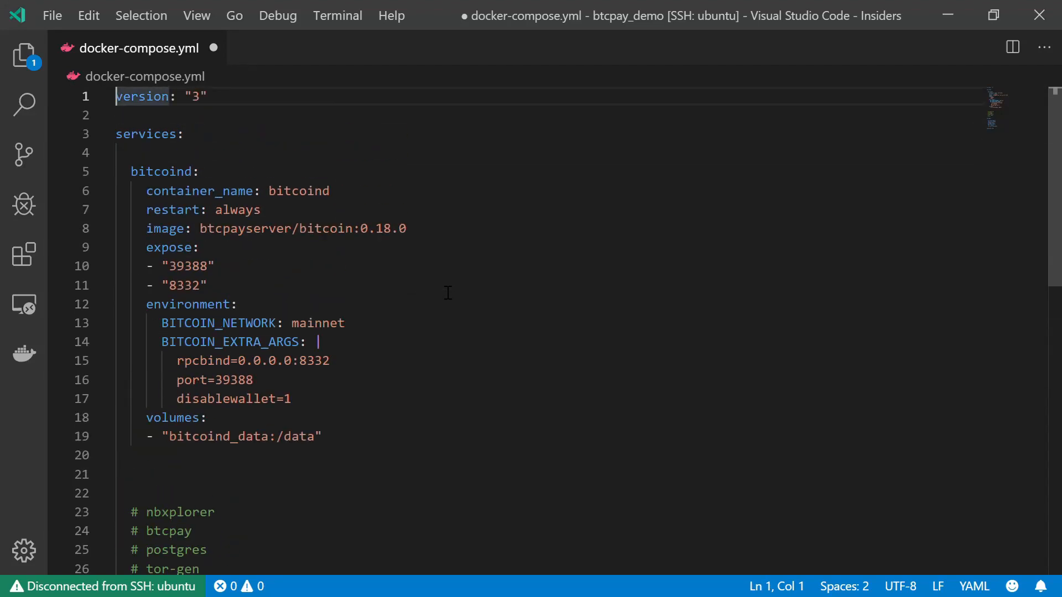
Remove the '# nbxplorer' placeholder comment under bitcoind, leaving blank lines for a new service.
double_click(161, 171)
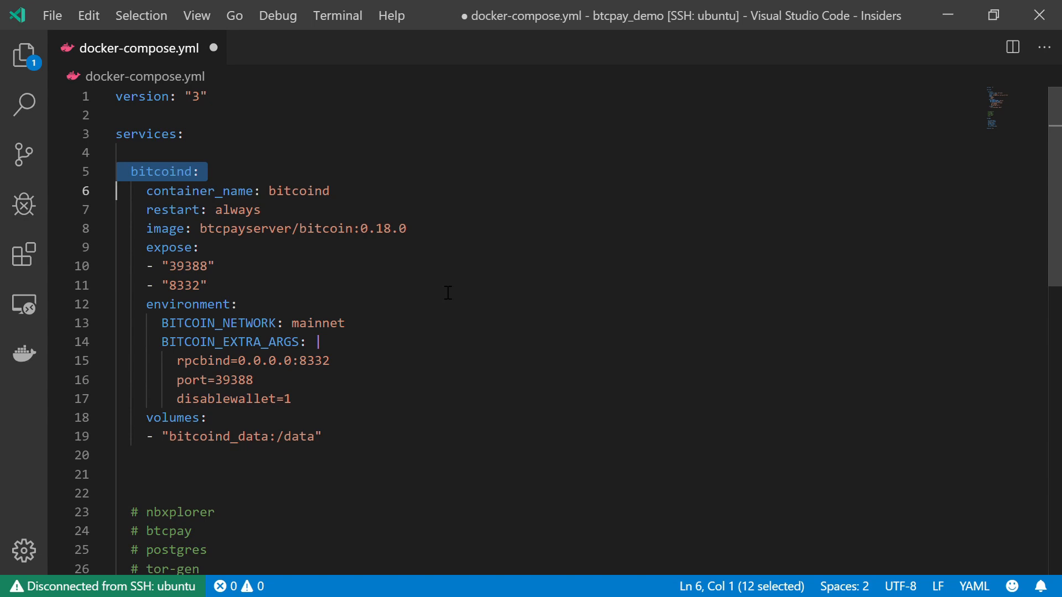
mouse_move(683, 6)
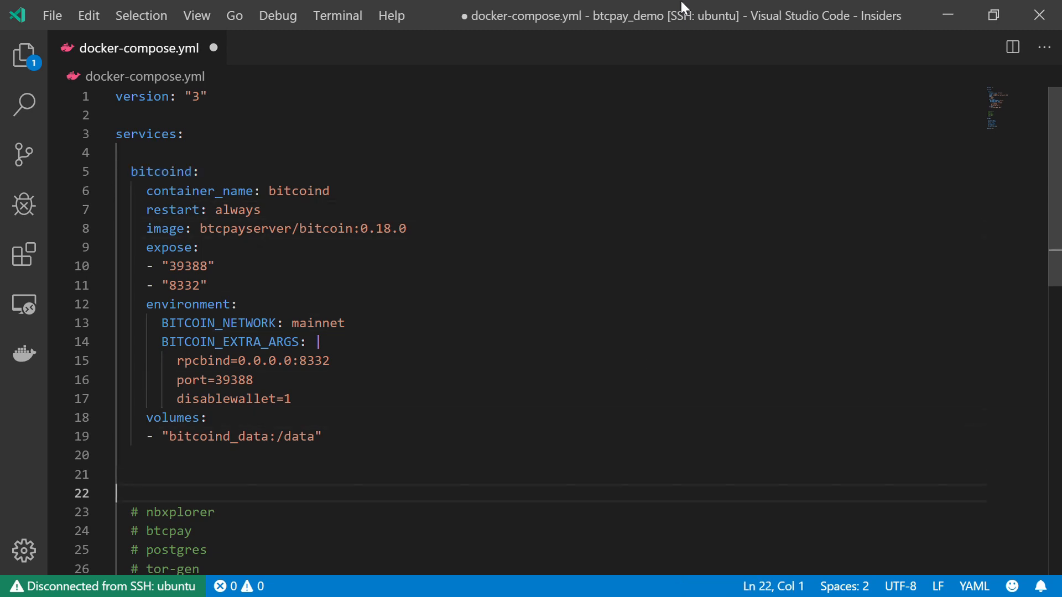
scroll("down", 3)
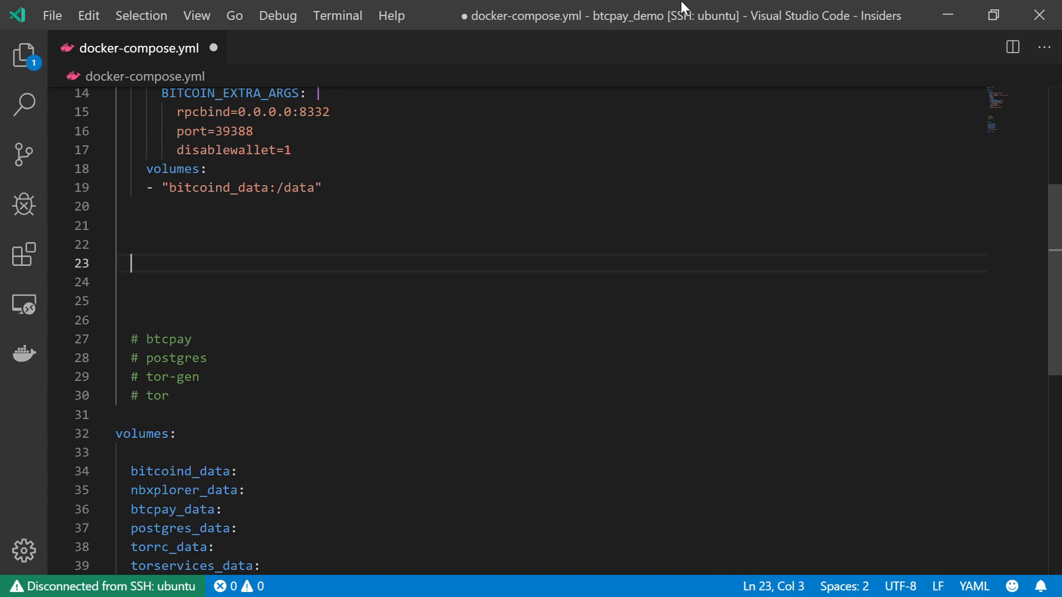
Start an nbxplorer service with container_name nbxplorer and restart: always.
type("nbxplorer:")
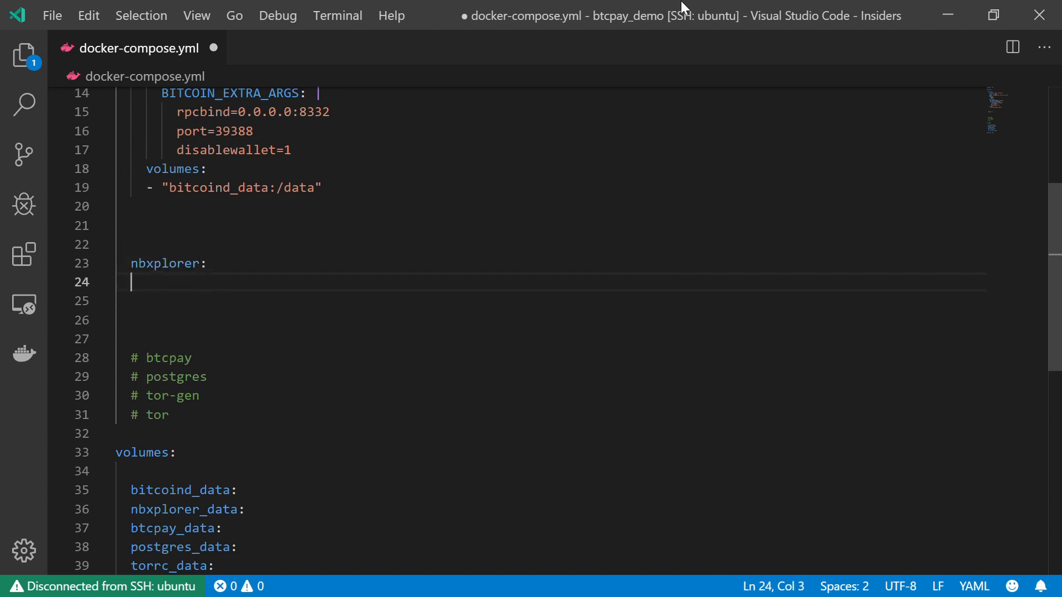
type("container_name")
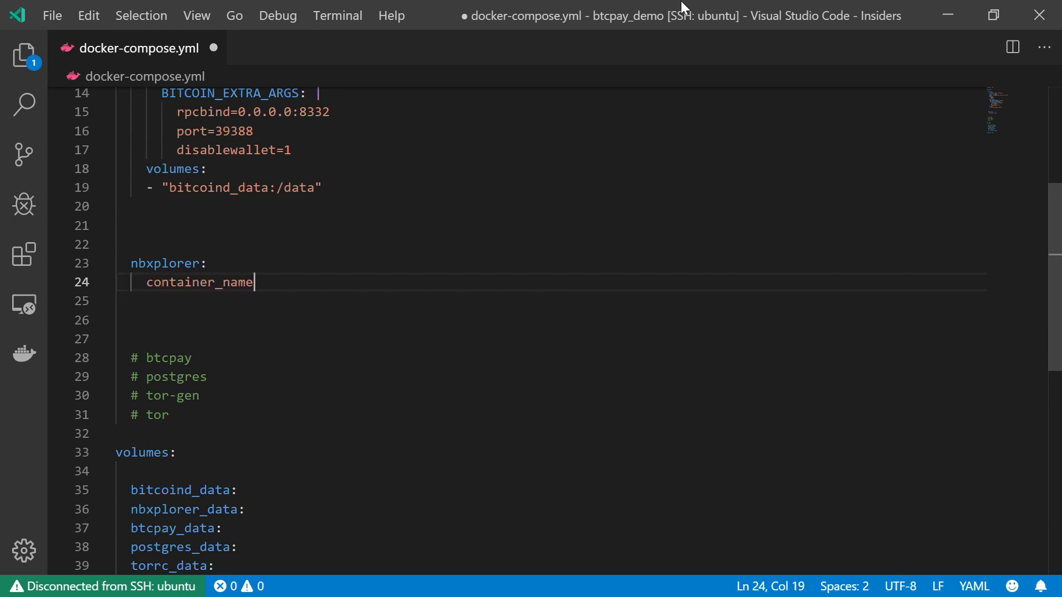
type(":")
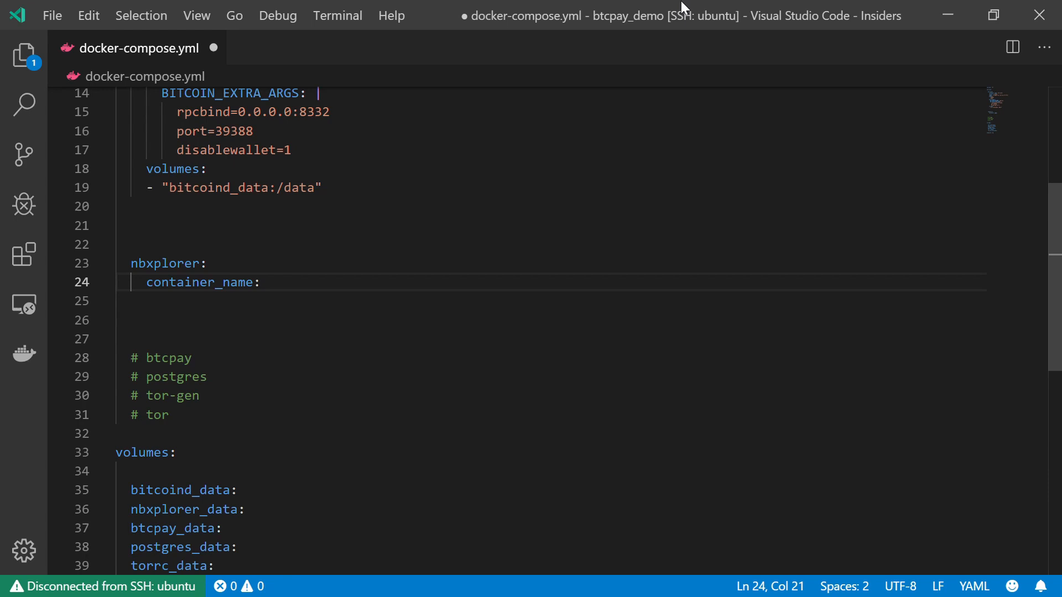
type("nbxplorer")
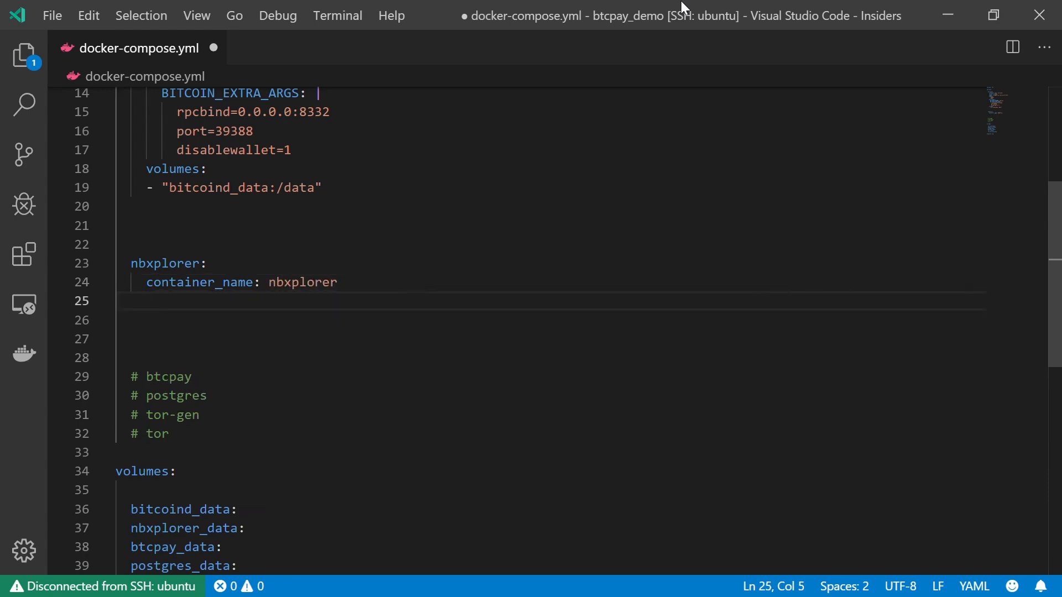
type("restart:")
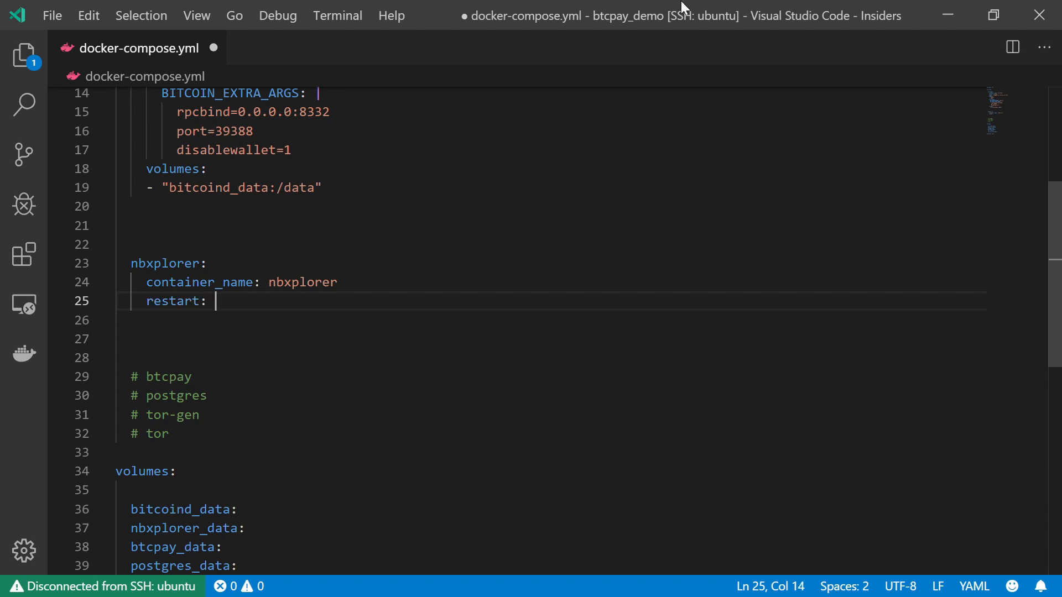
type("always")
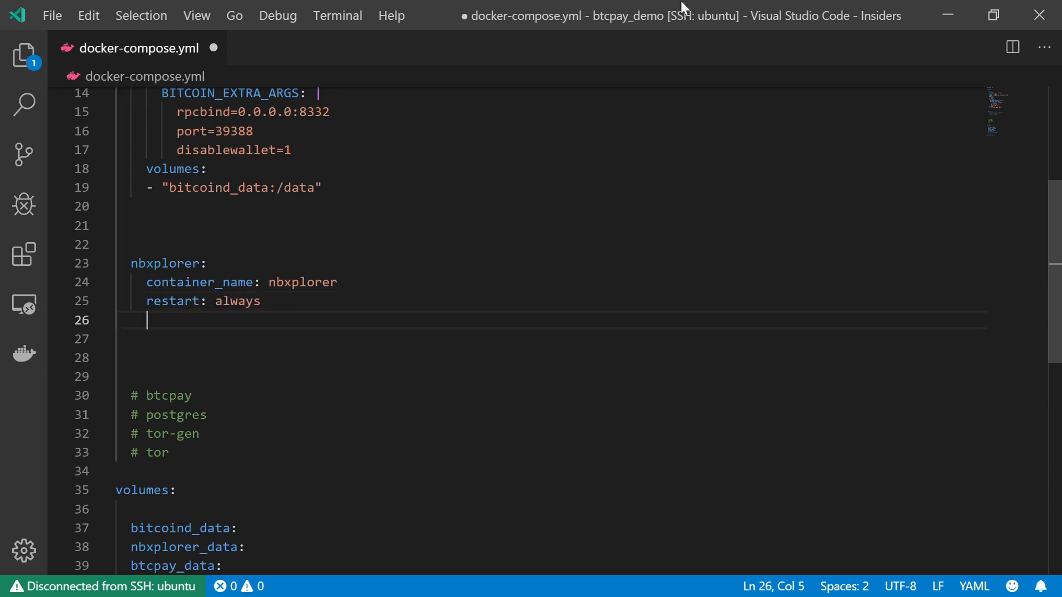
Set the nbxplorer service image to nicolasdorier/nbxplorer:2.0.0.5.
type("image:")
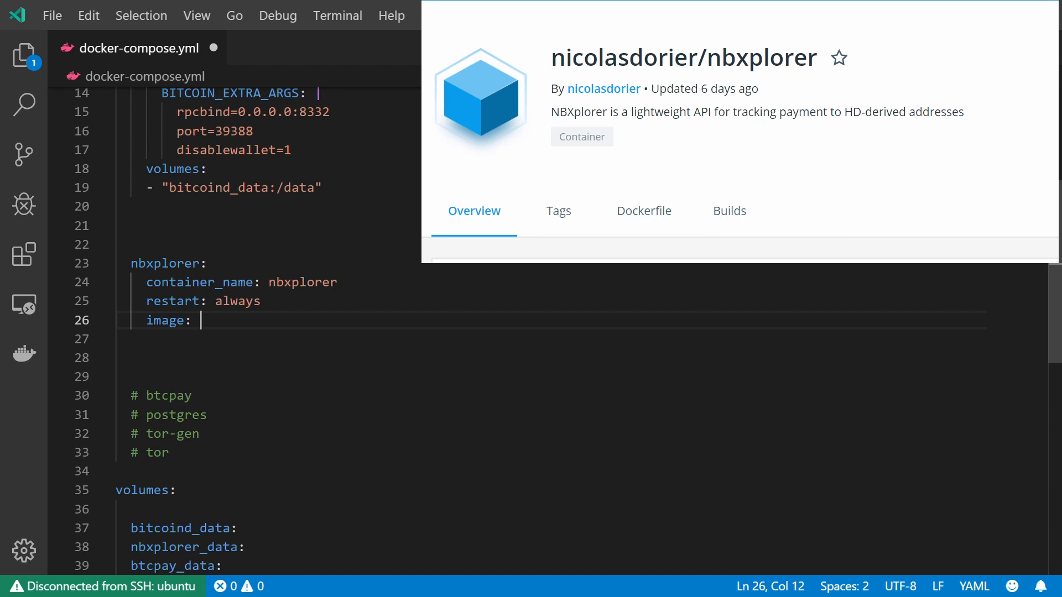
type("nicolas")
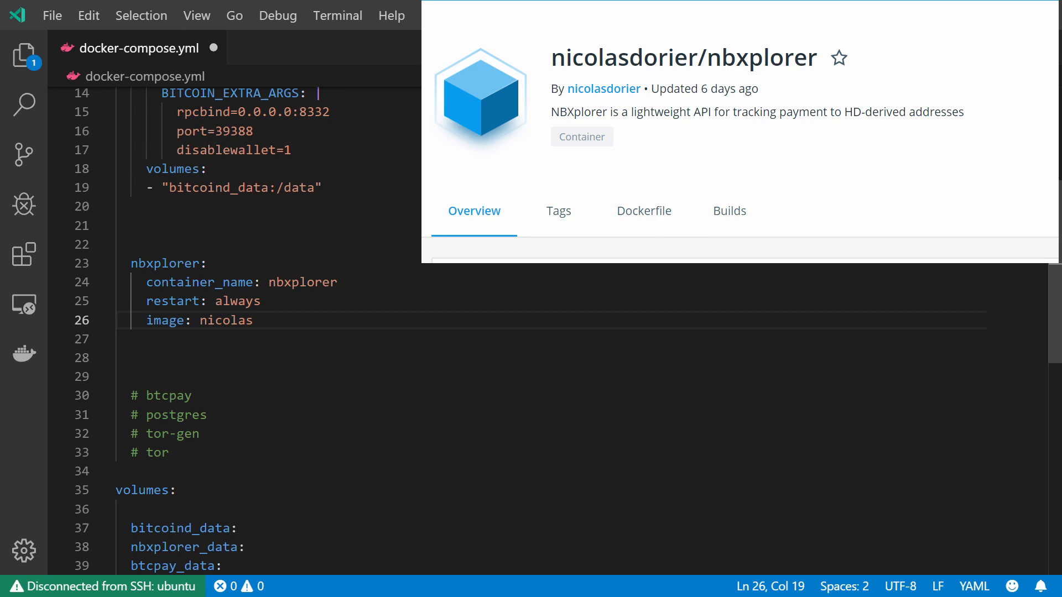
type("dorier")
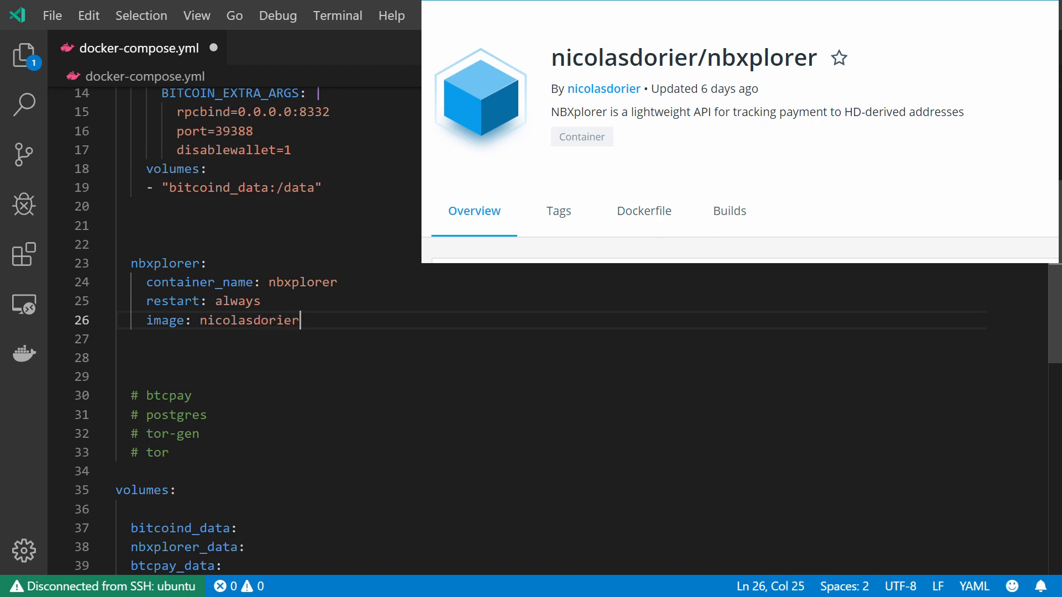
type("/")
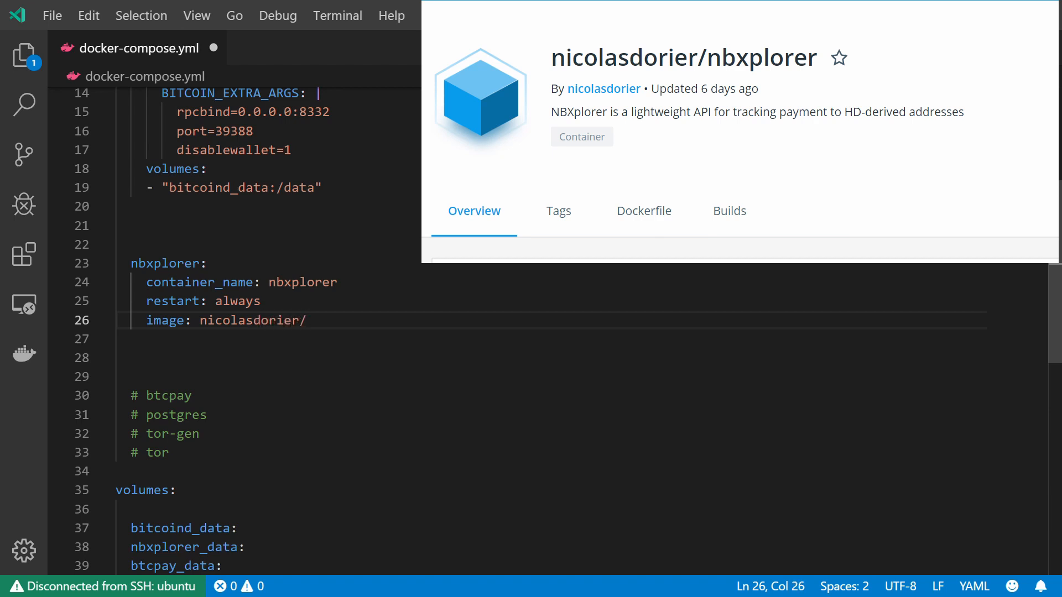
type("nbxplorer")
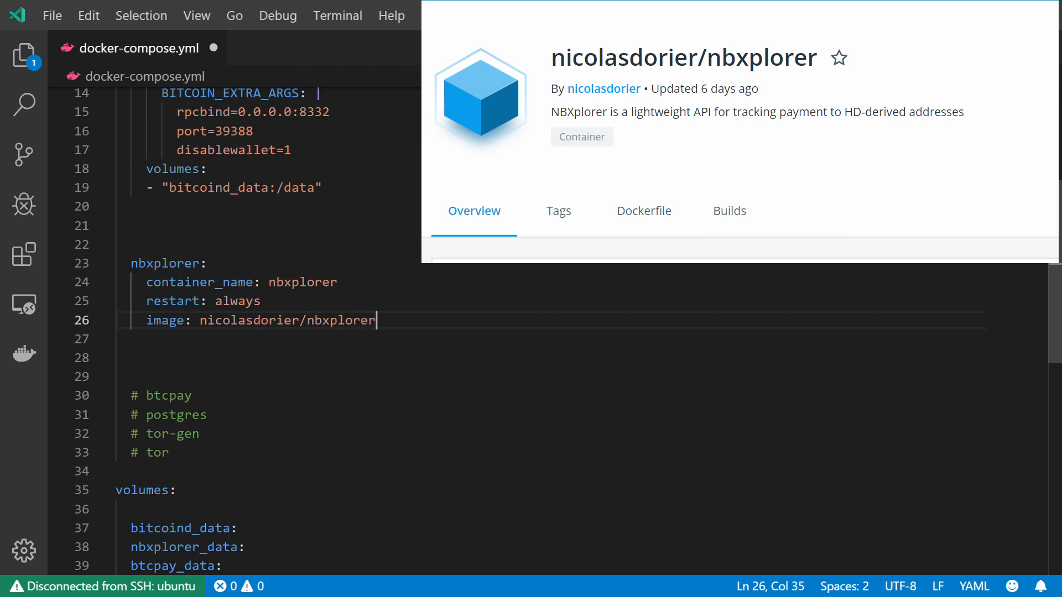
type(":")
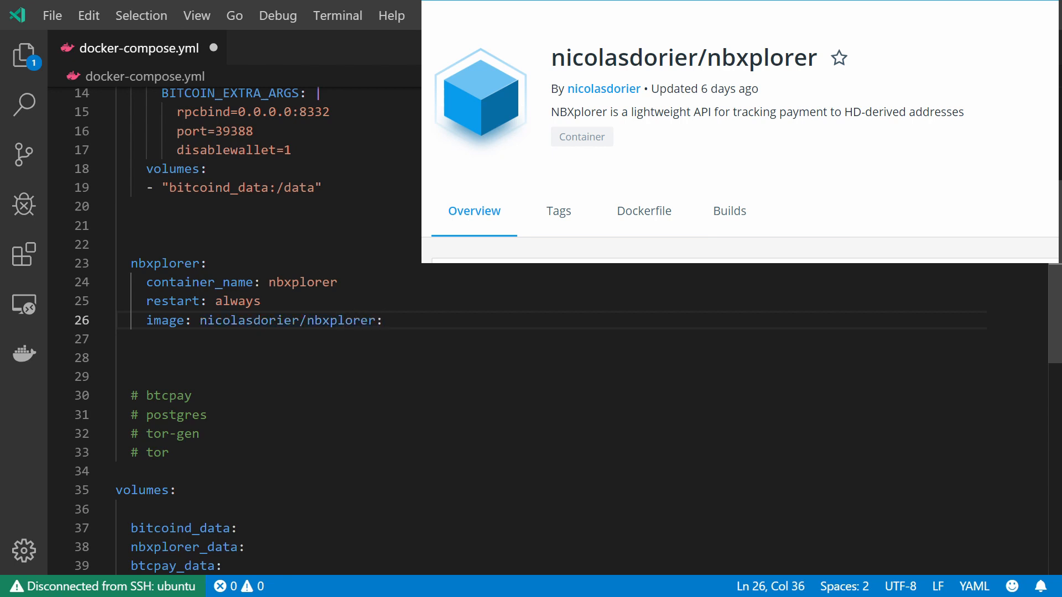
type(":2.0")
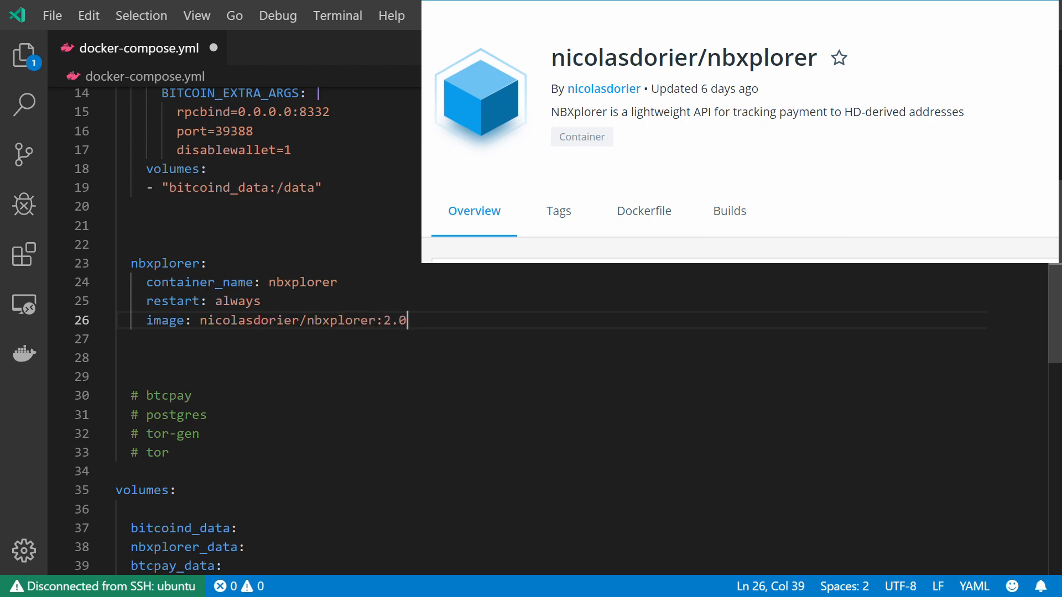
type(".0.5")
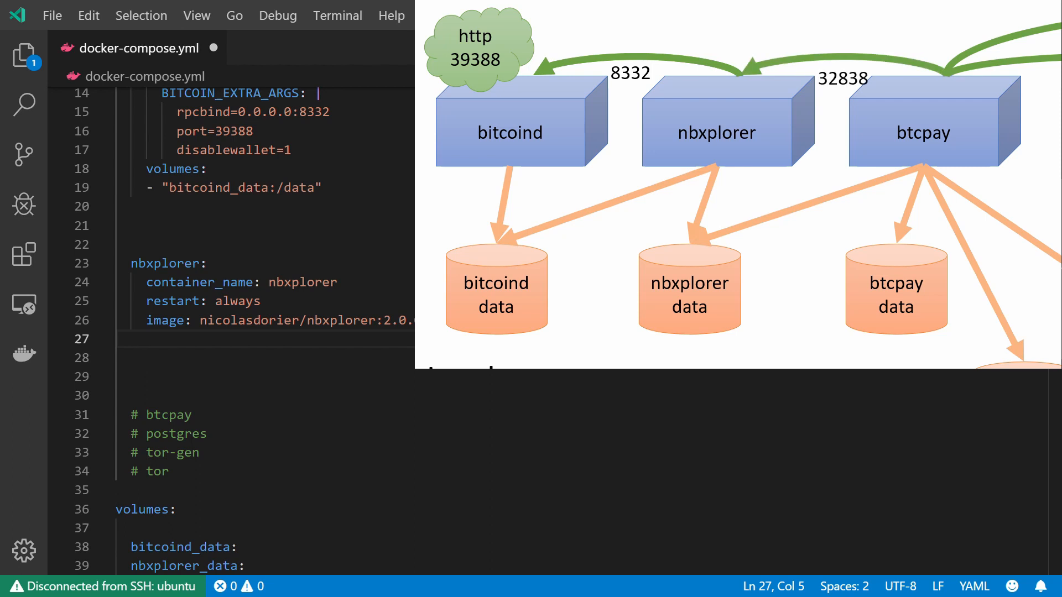
Add an expose list with port "32838" to the nbxplorer service.
type("expose:")
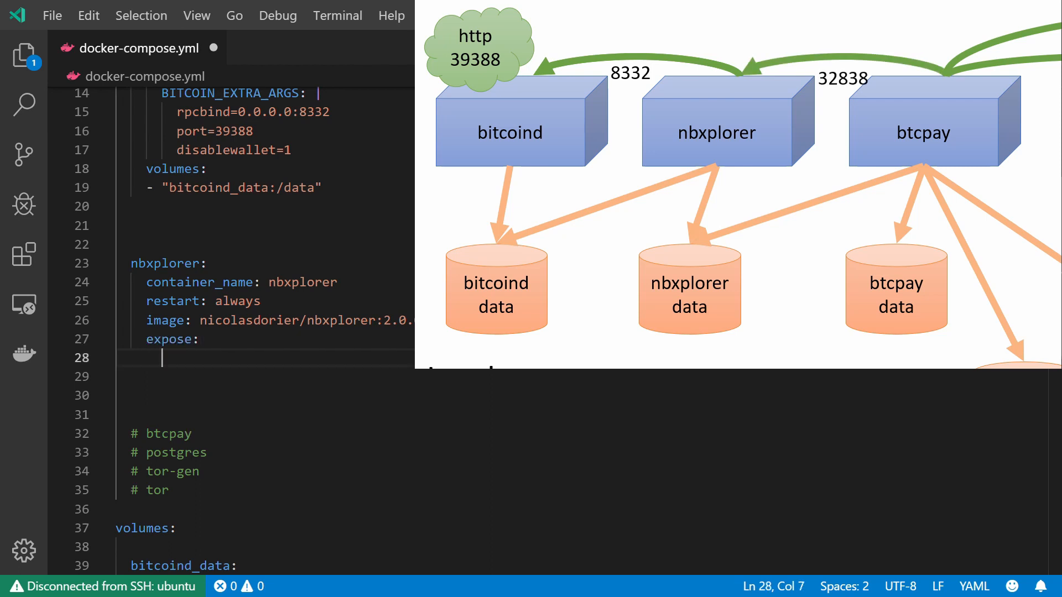
type("-")
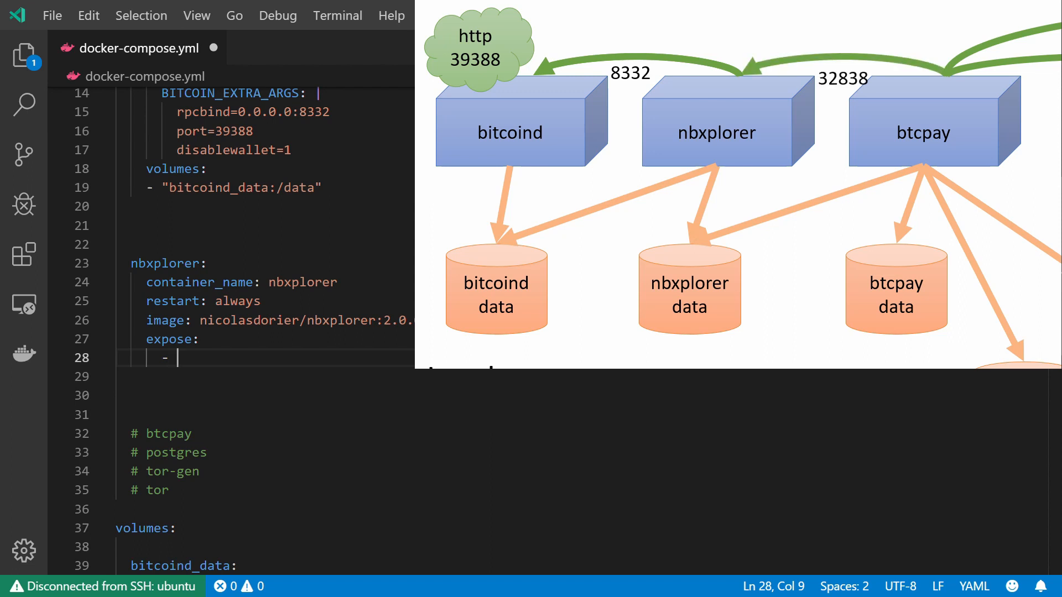
type("\"")
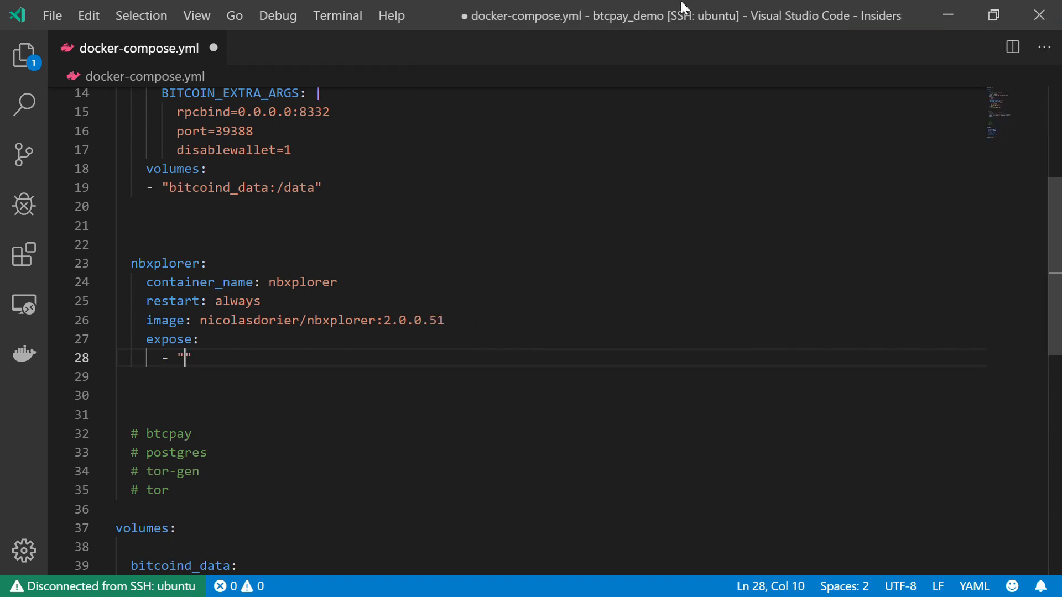
type("32838")
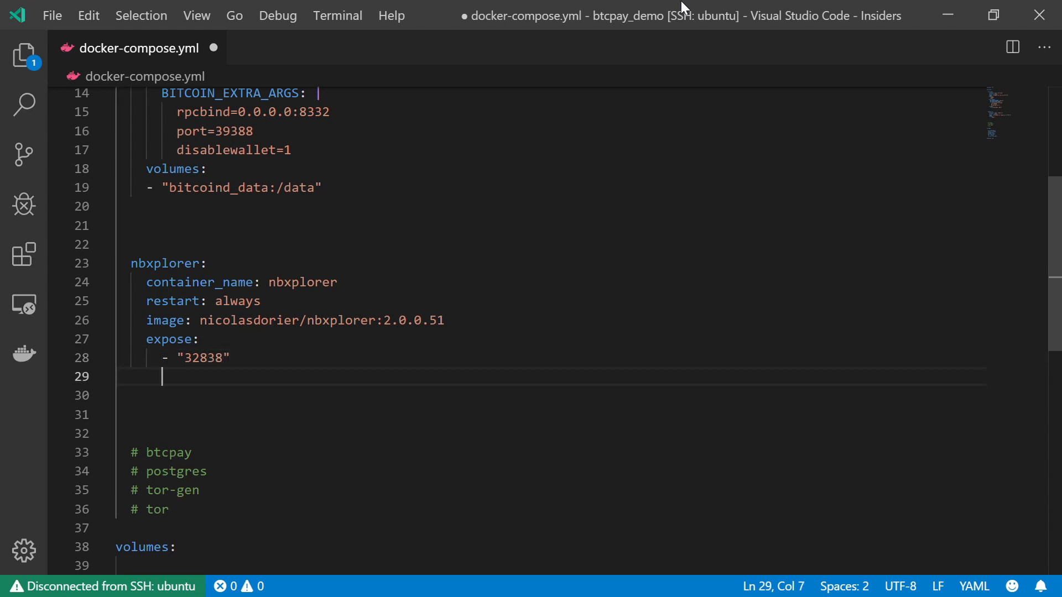
key("Backspace")
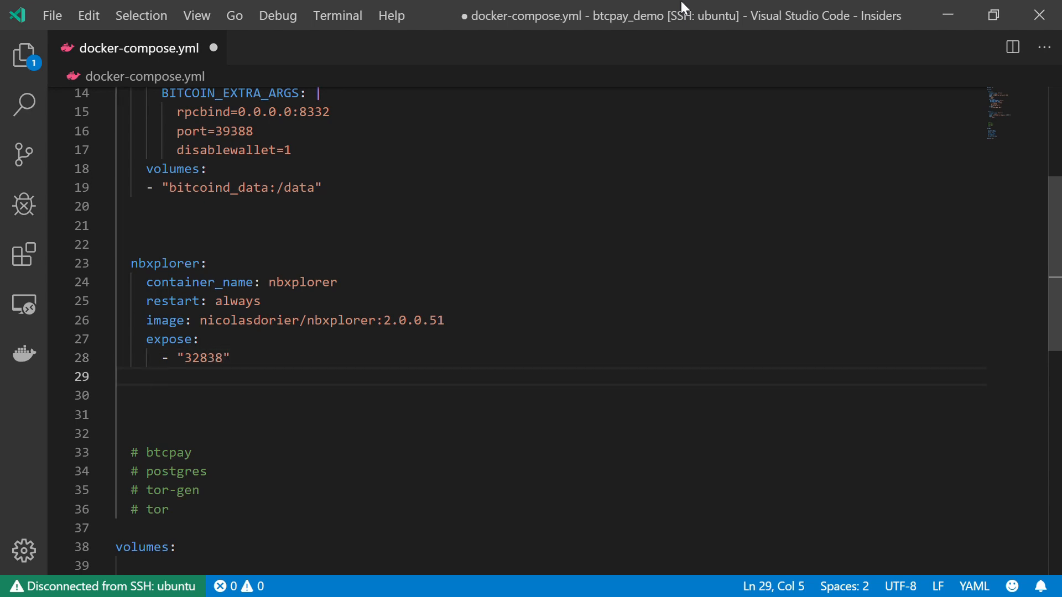
Add an environment section to nbxplorer with NBXPLORER_CHAINS: btc.
type("environ")
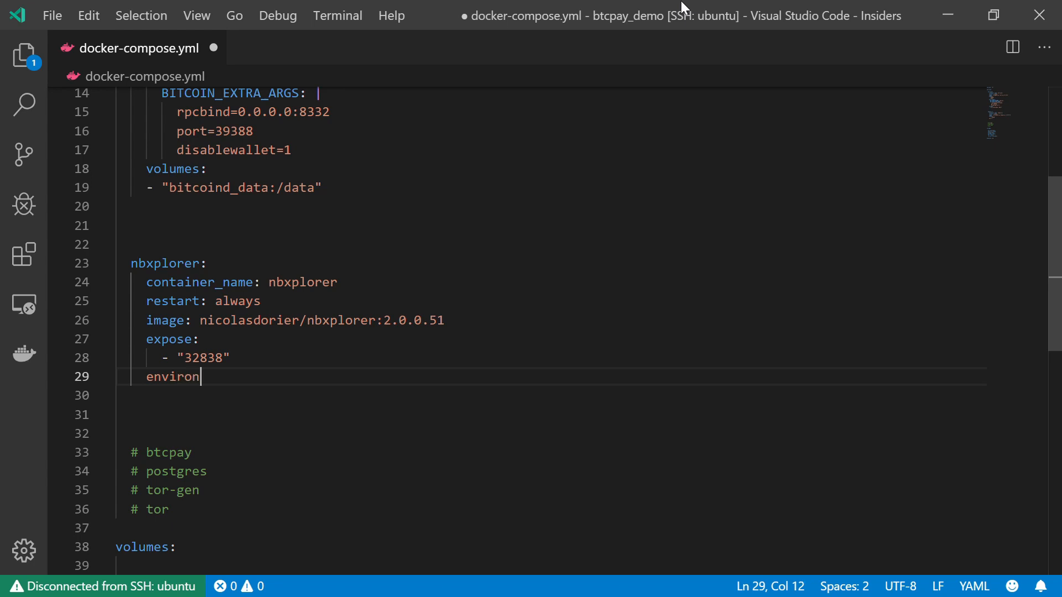
type("ment:")
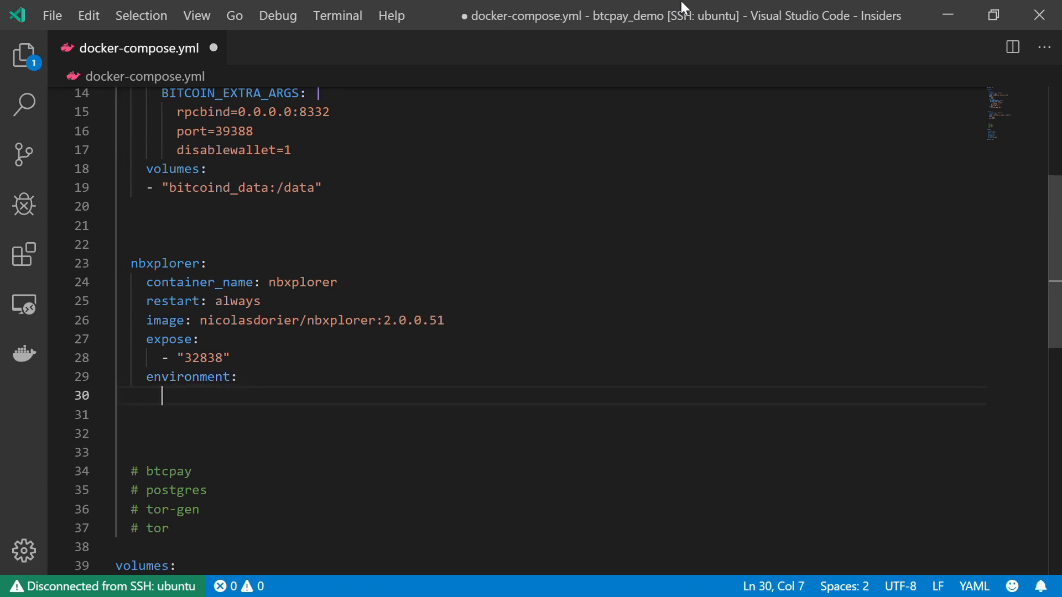
type("N")
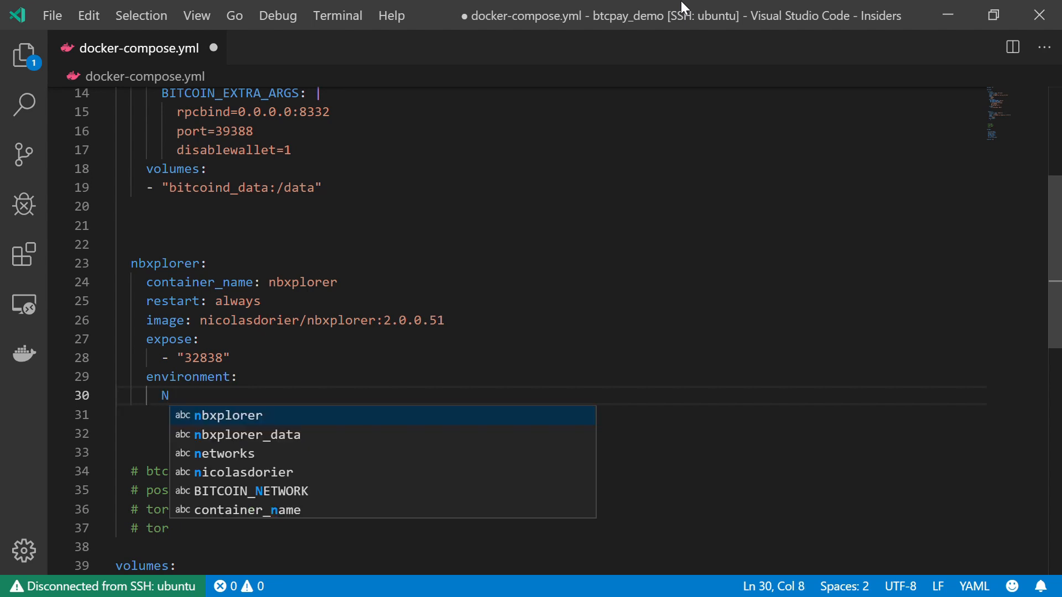
type("BXPLORER")
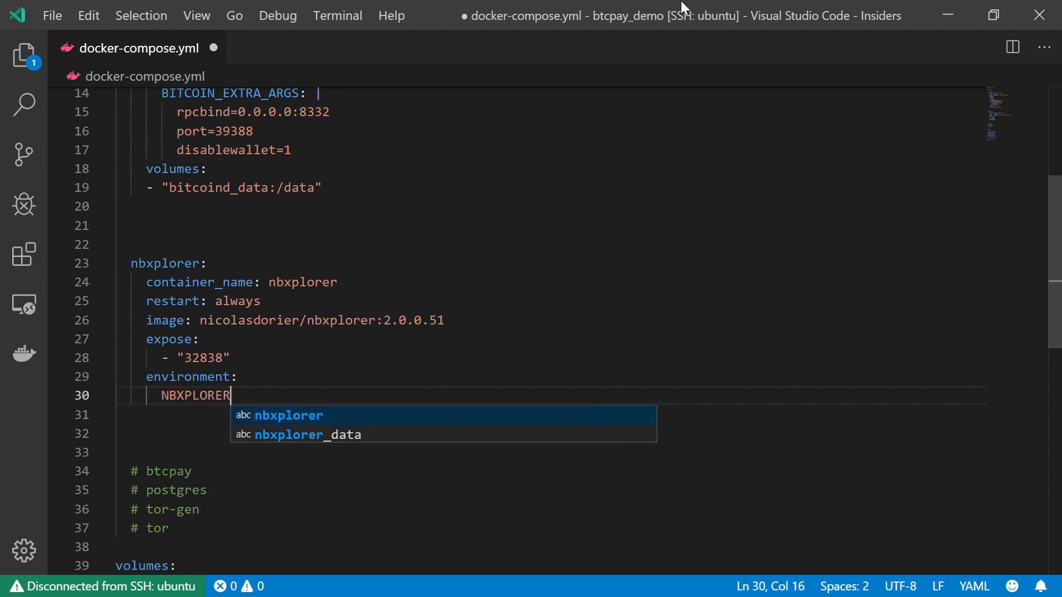
type("_CHAI")
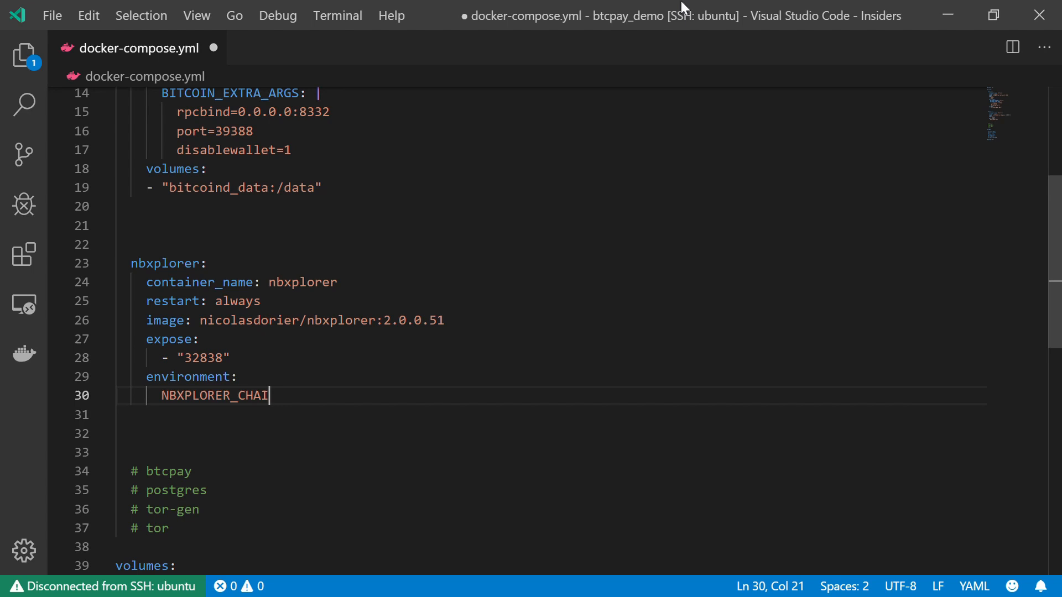
type("NS")
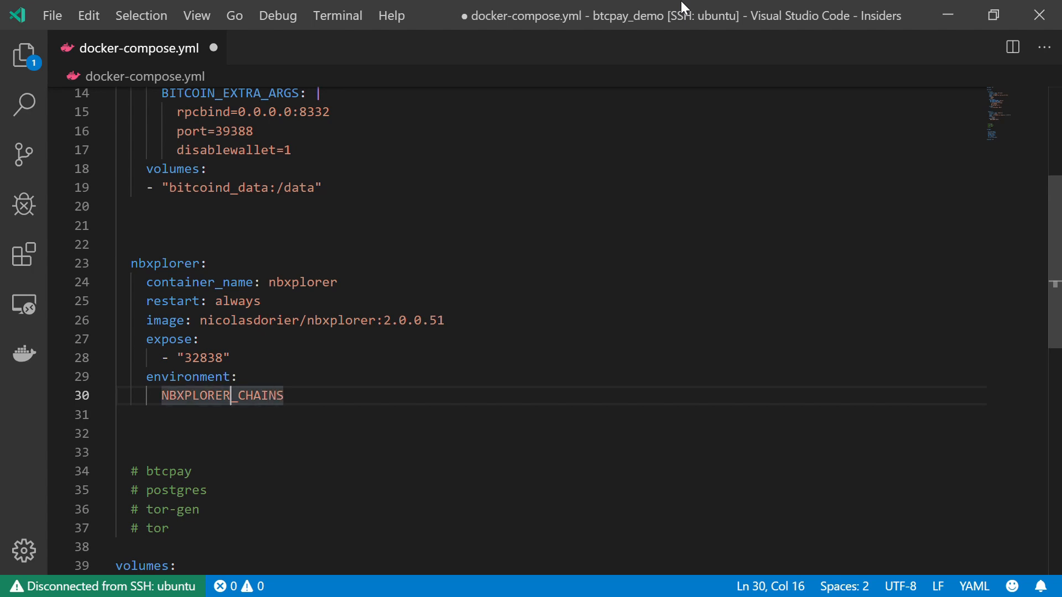
double_click(195, 396)
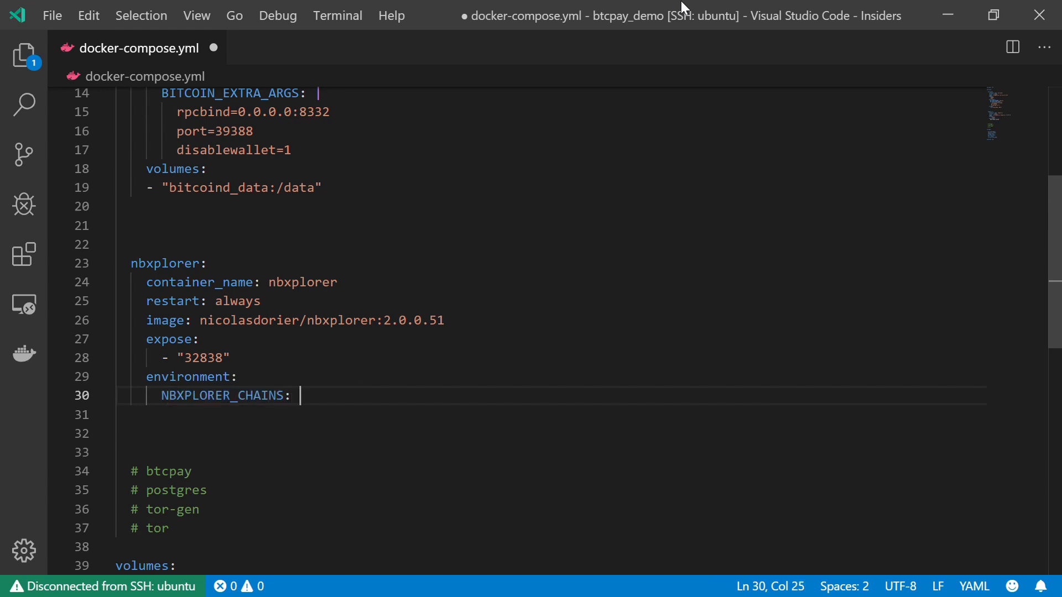
type("btc")
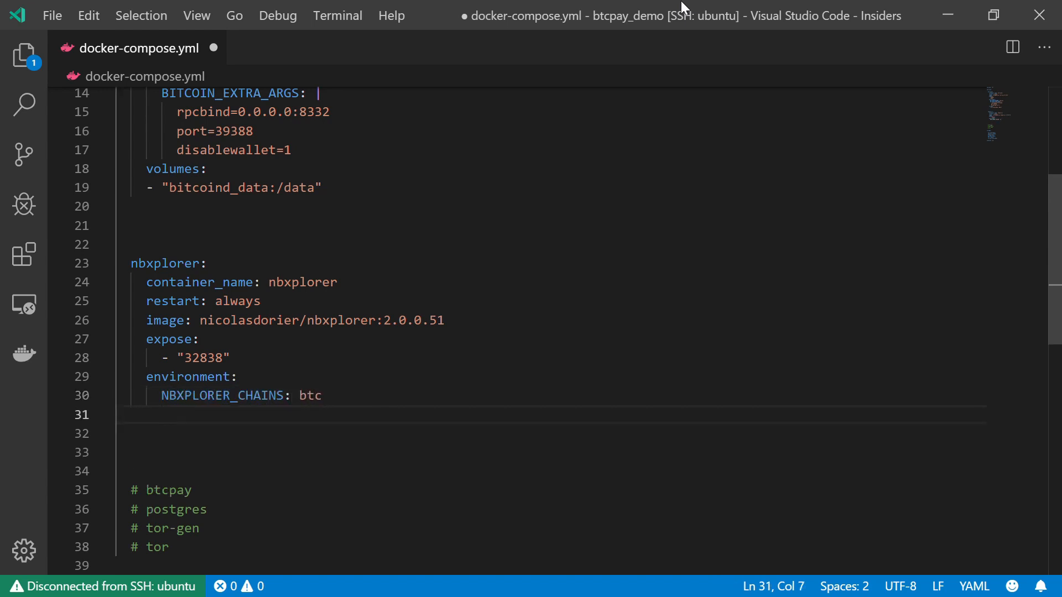
Add NBXPLORER_NETWORK: mainnet to nbxplorer's environment and select the mainnet value.
type("NBXPLORER_")
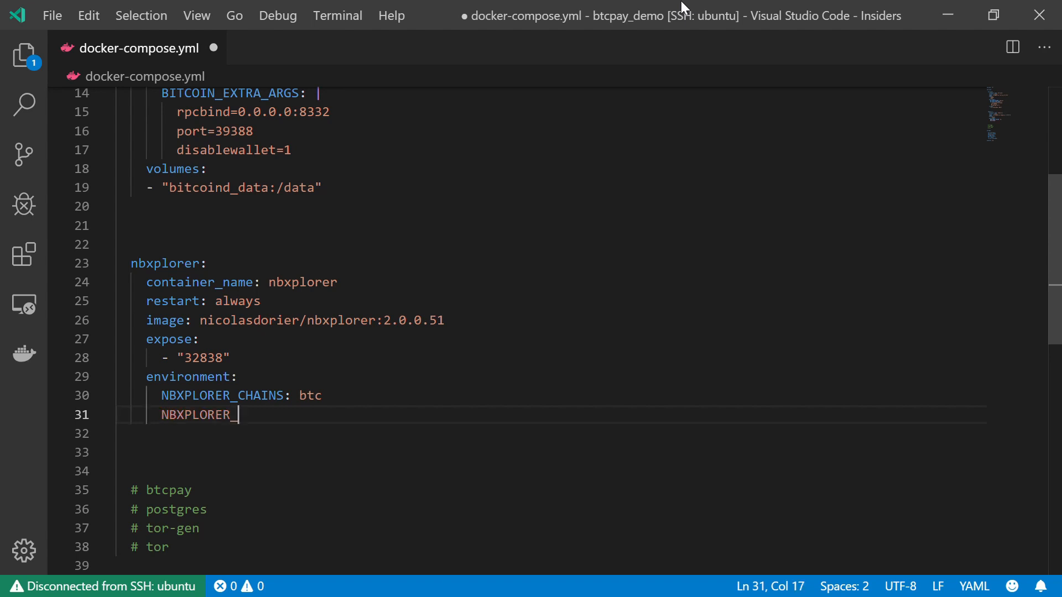
type("NETW")
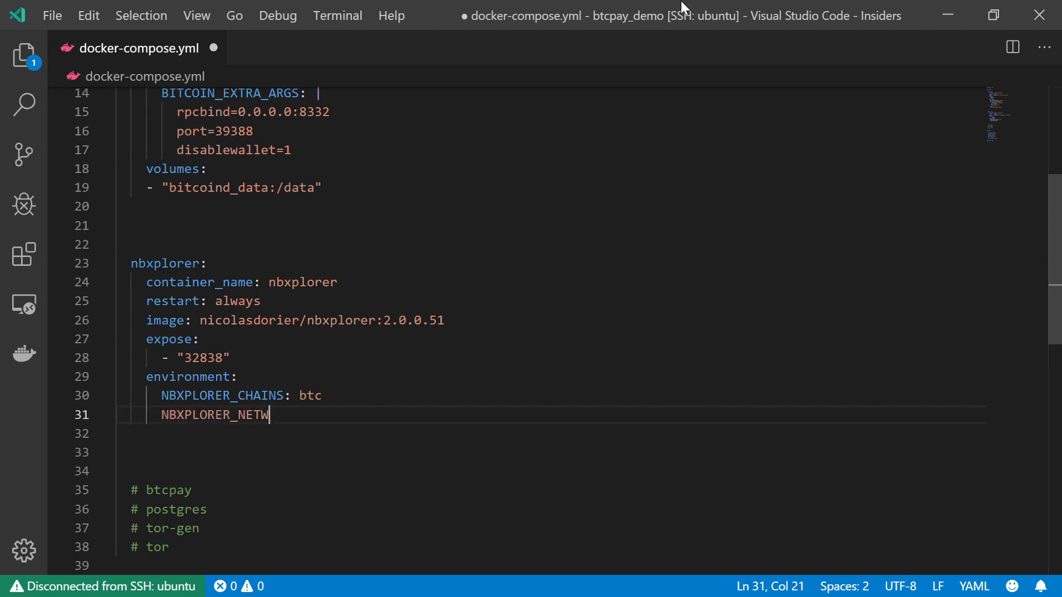
type("ORK:")
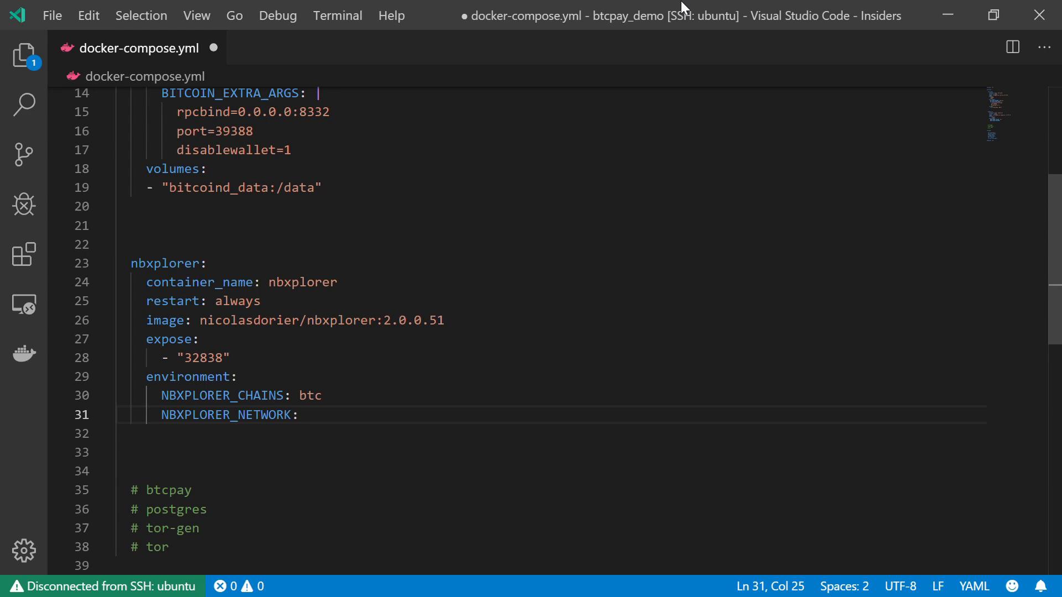
type("mainnet")
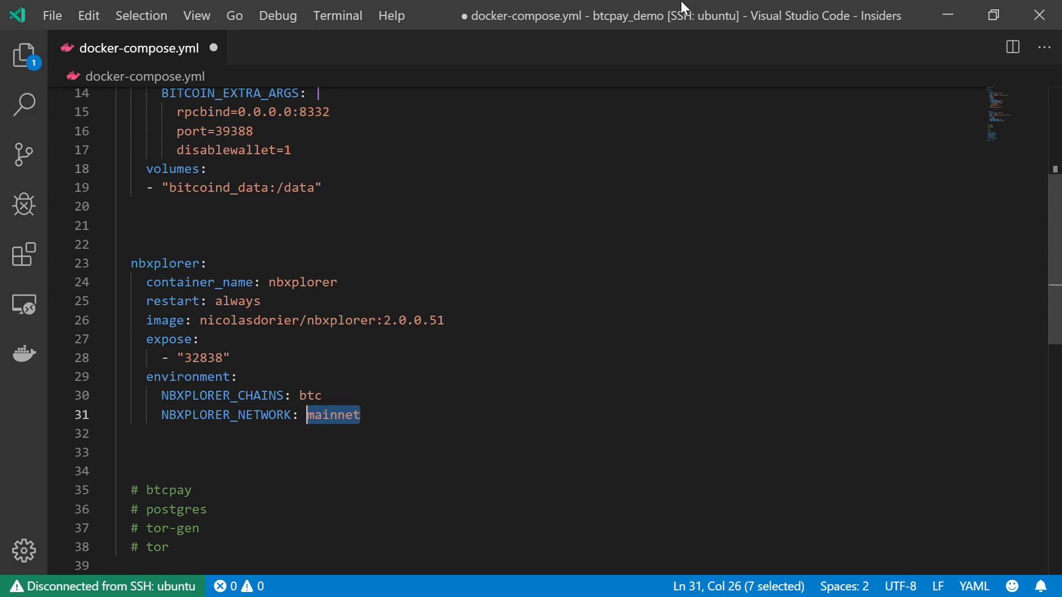
left_click(204, 225)
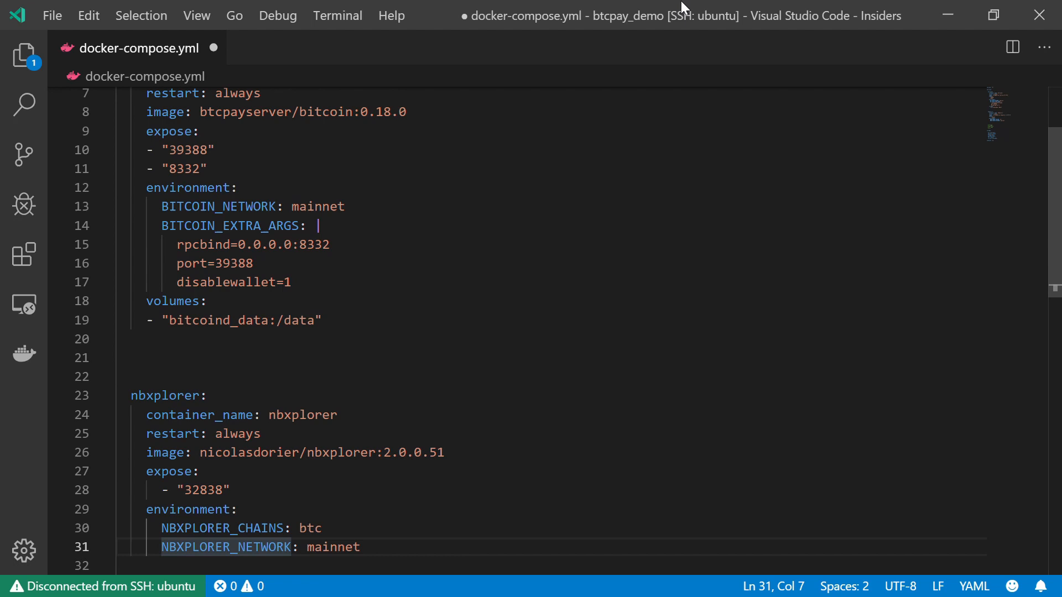
double_click(332, 547)
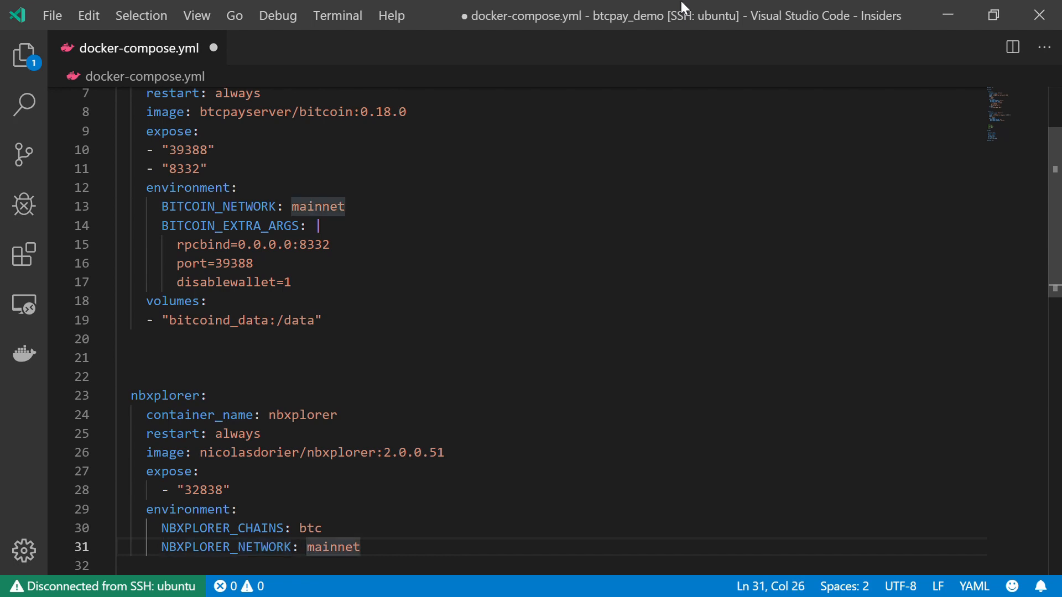
double_click(333, 547)
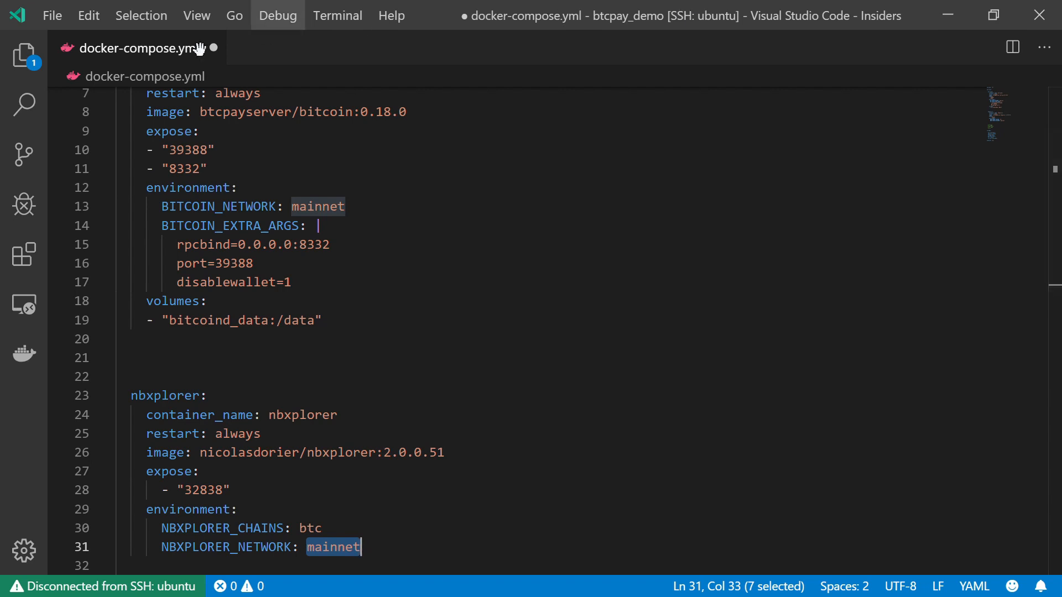
Create a .env file beside the compose file containing BITCOIN_NETWORK=mainnet.
left_click(24, 55)
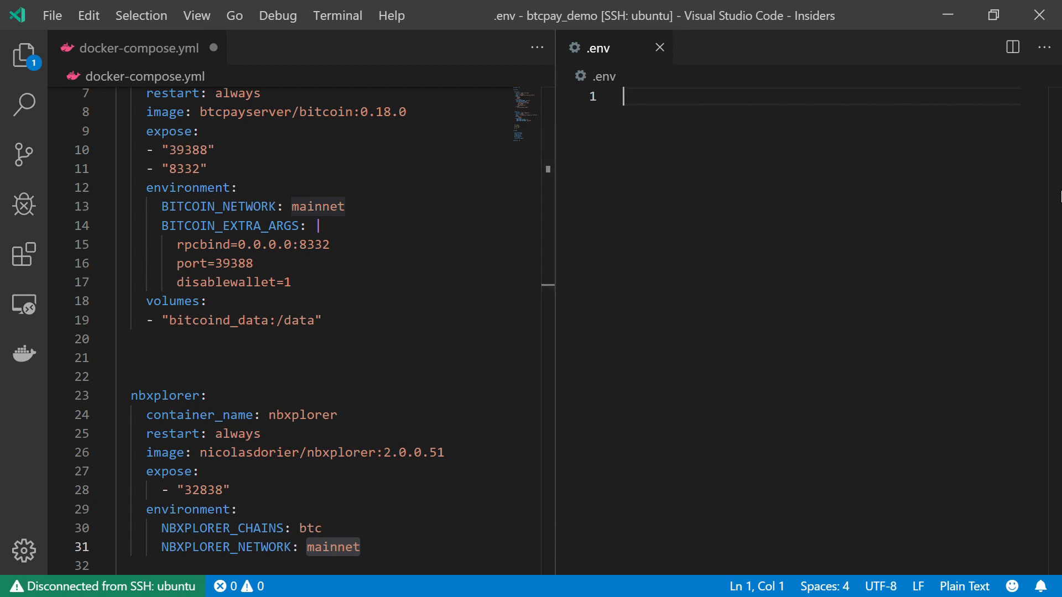
type("BITCOIN")
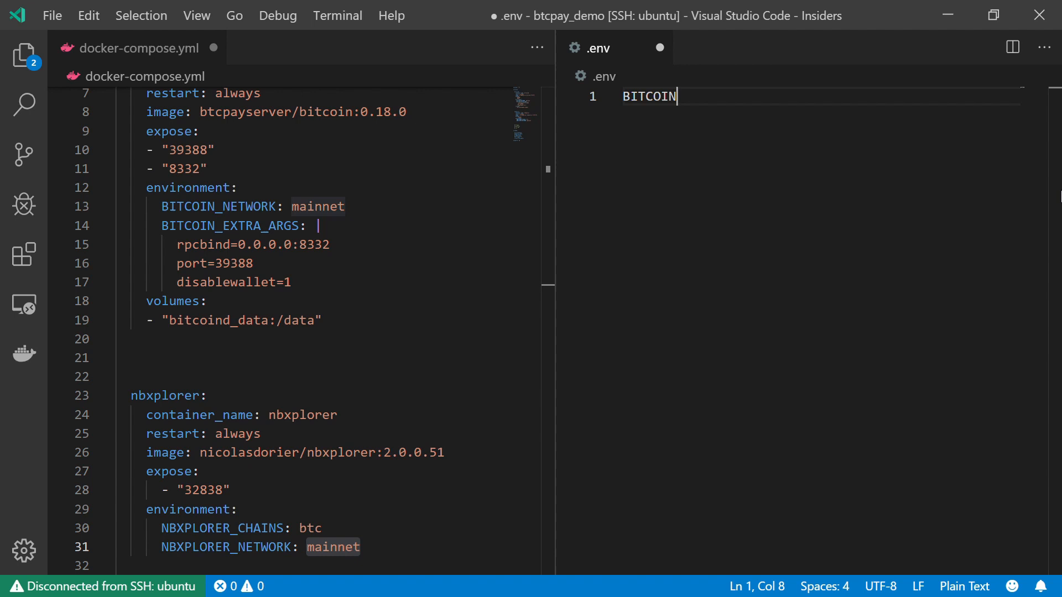
type("_NETWORK=ma")
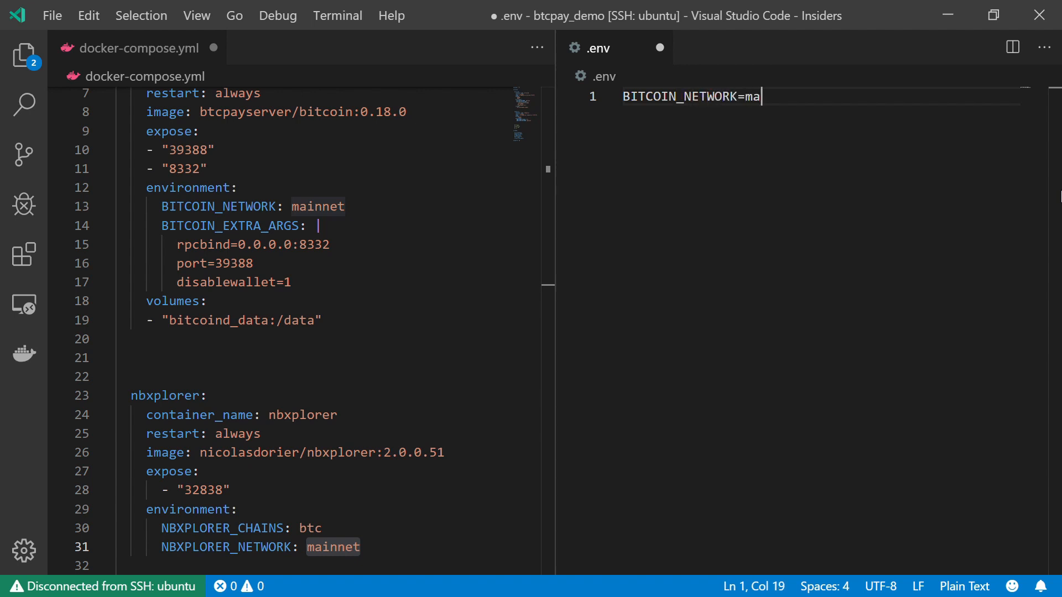
type("innet")
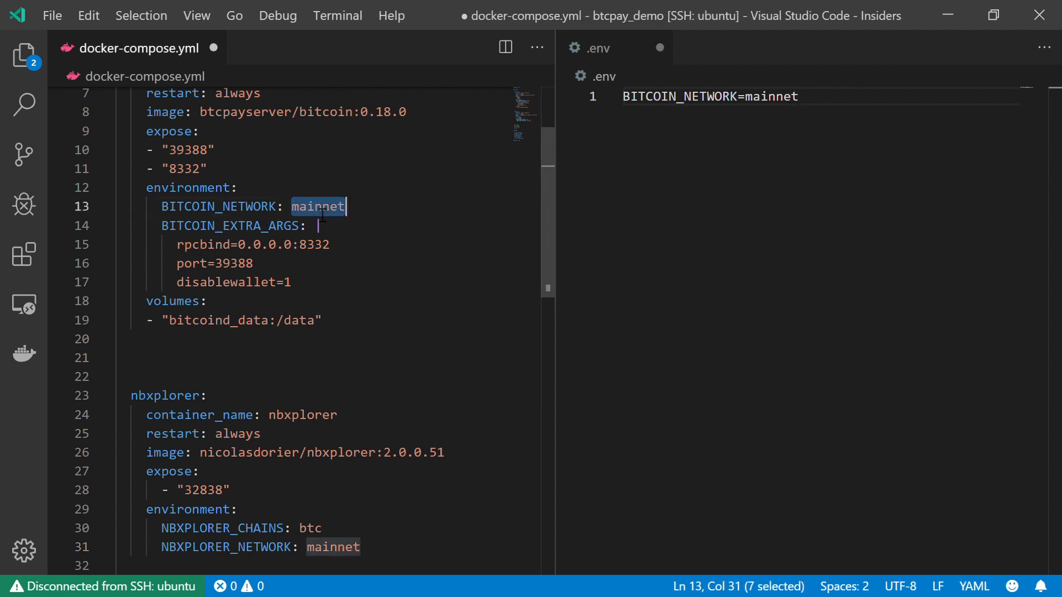
Replace both hard-coded mainnet values with ${BITCOIN_NETWORK} and blank the variable's value in .env.
type("$")
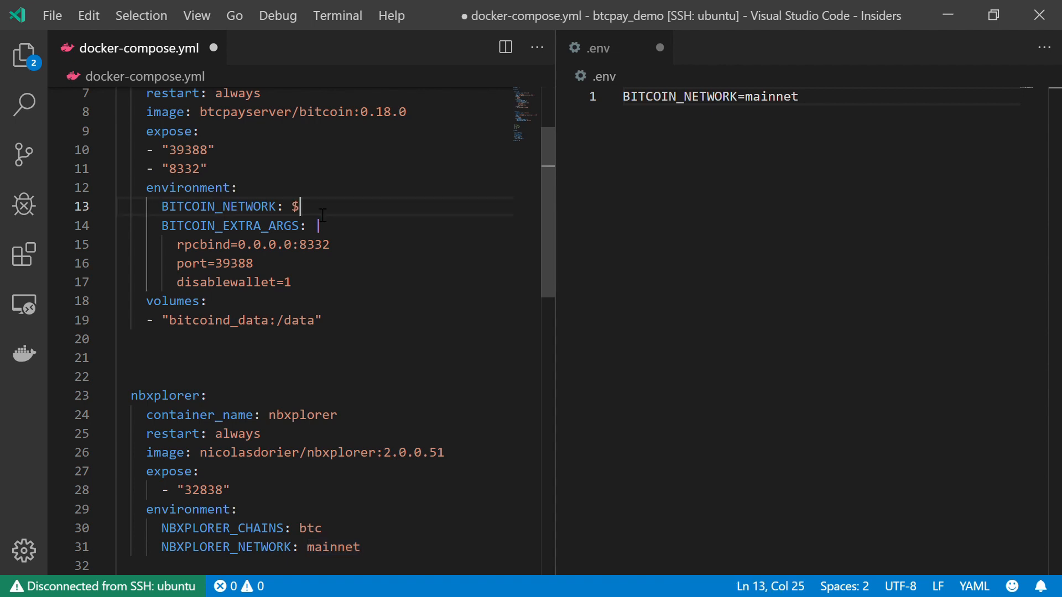
type("{}")
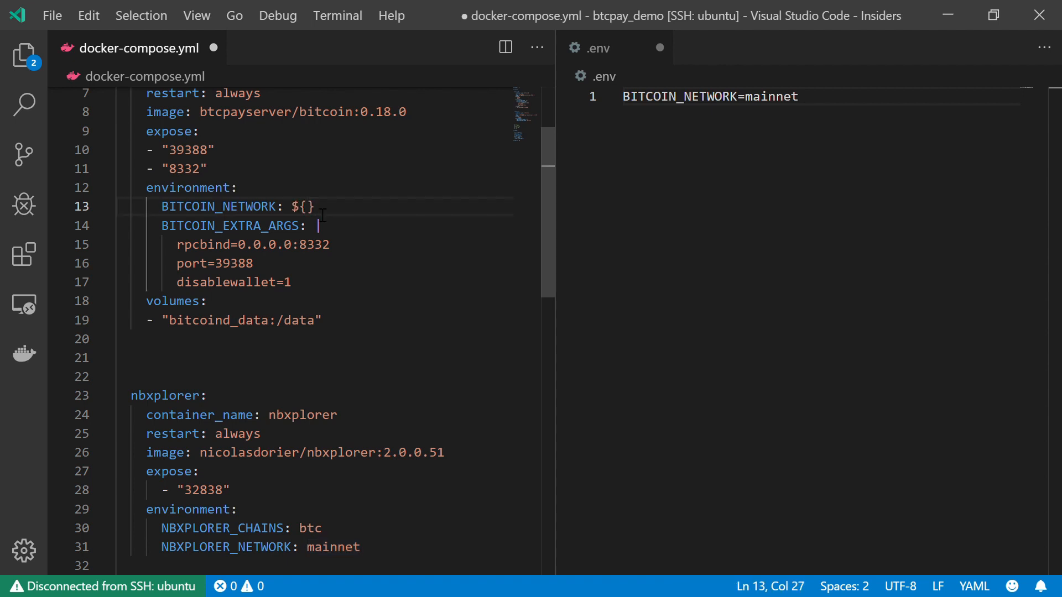
type("BITCOIN")
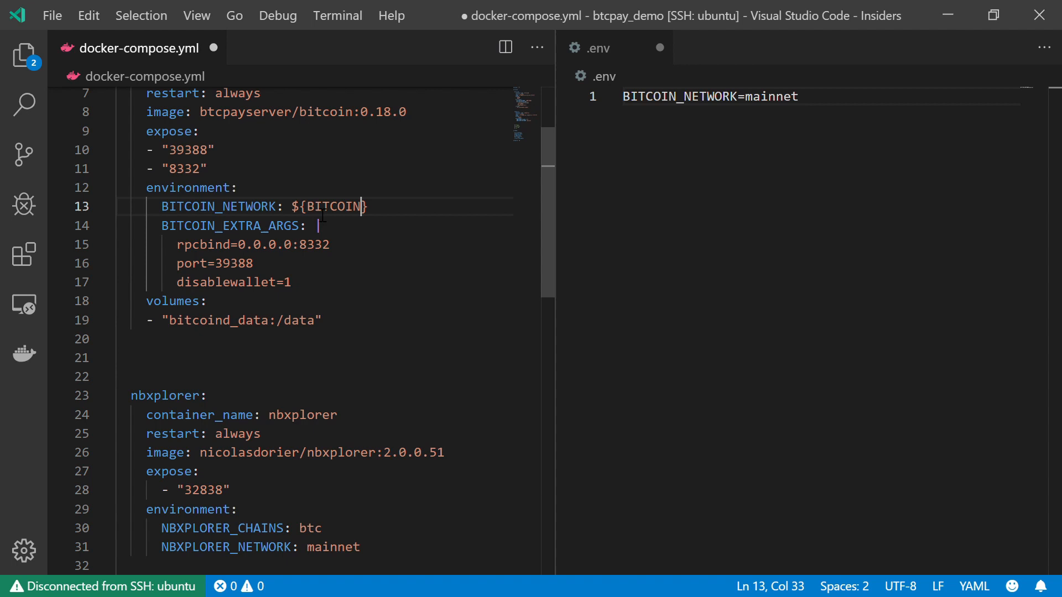
type("_NETWO")
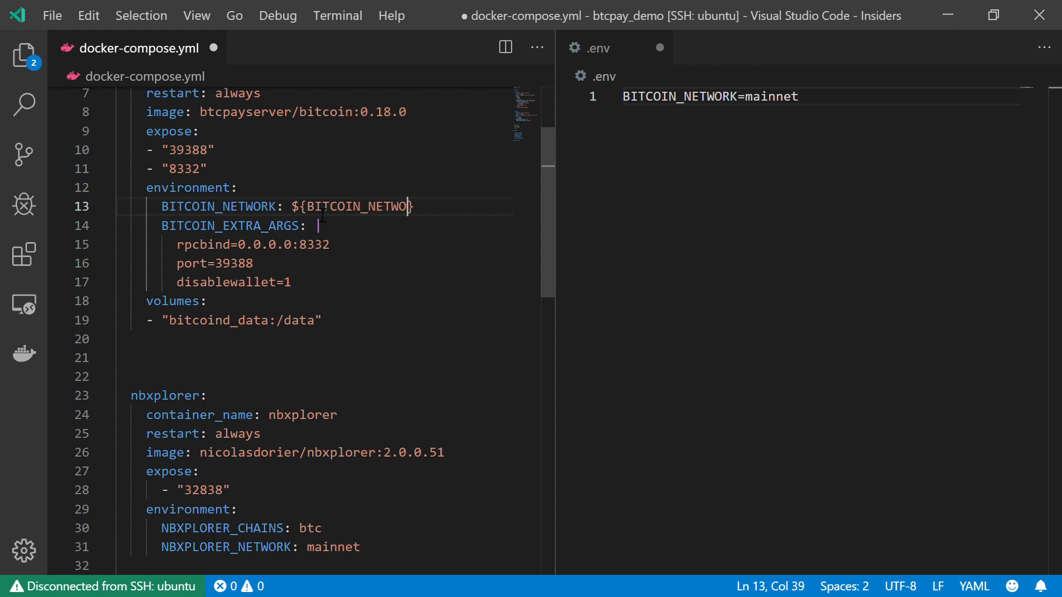
type("RK}")
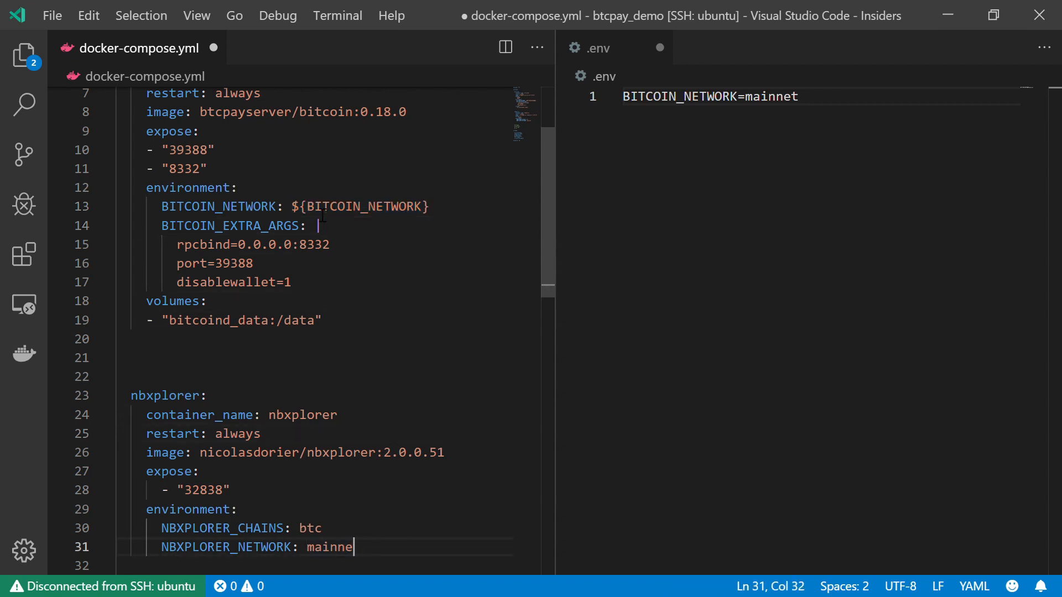
type("${BITCOIN_NETWORK}")
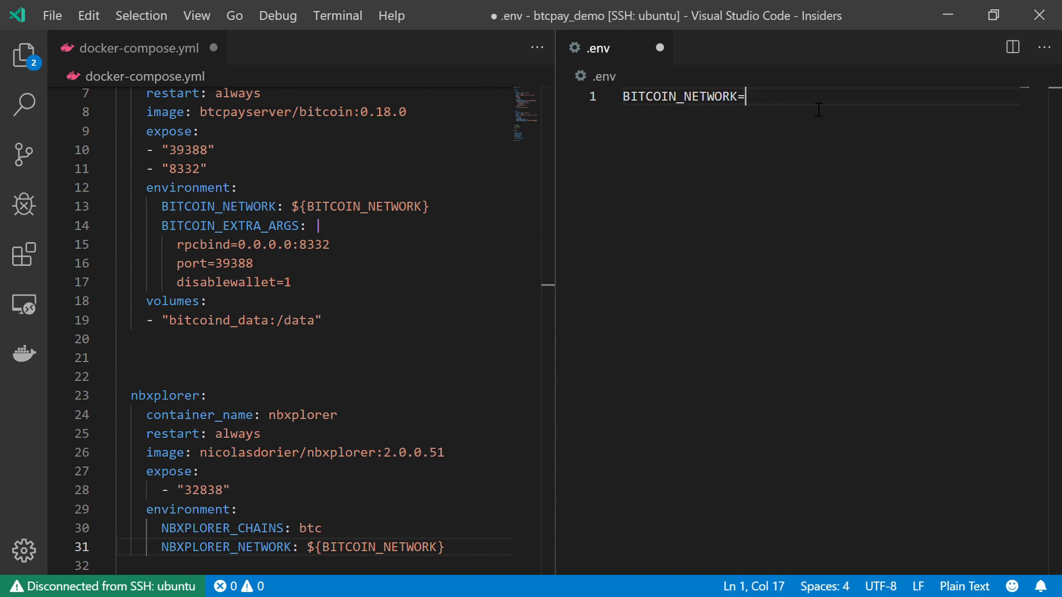
Set BITCOIN_NETWORK=regtest in .env and select the nbxplorer network setting line.
type("r")
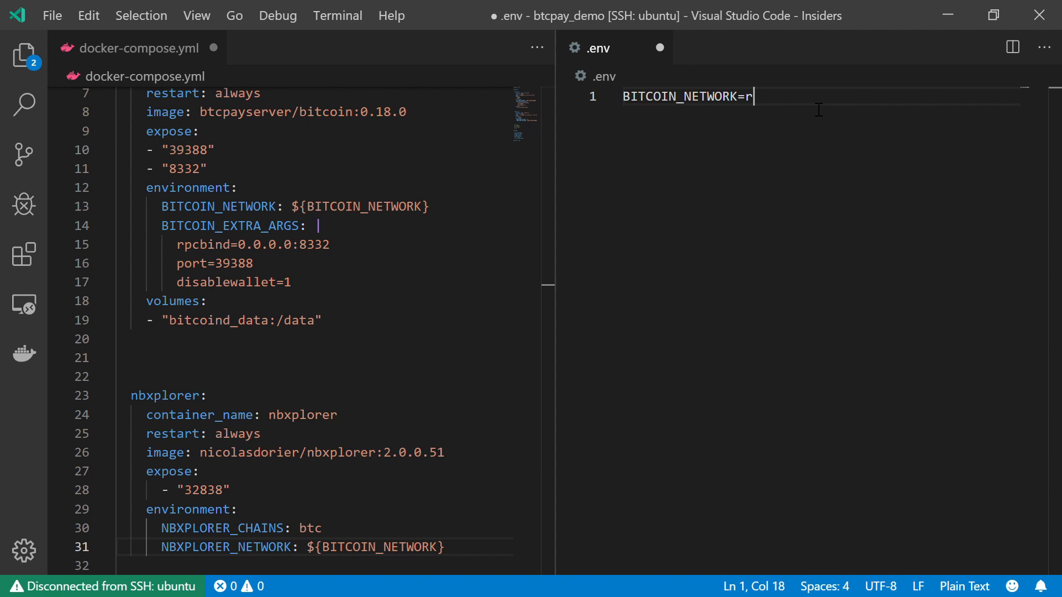
type("egtest")
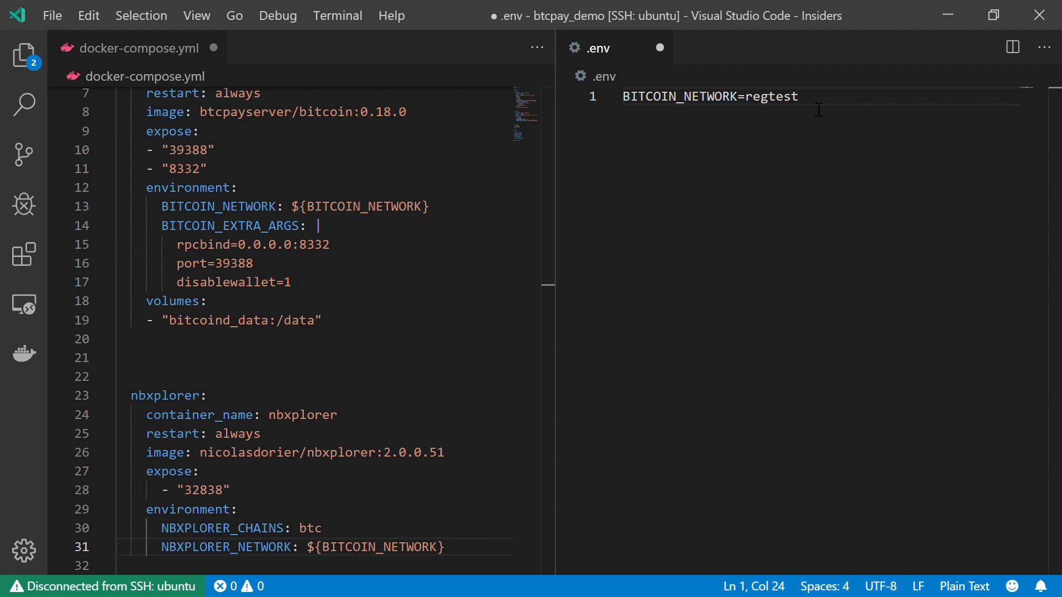
double_click(679, 96)
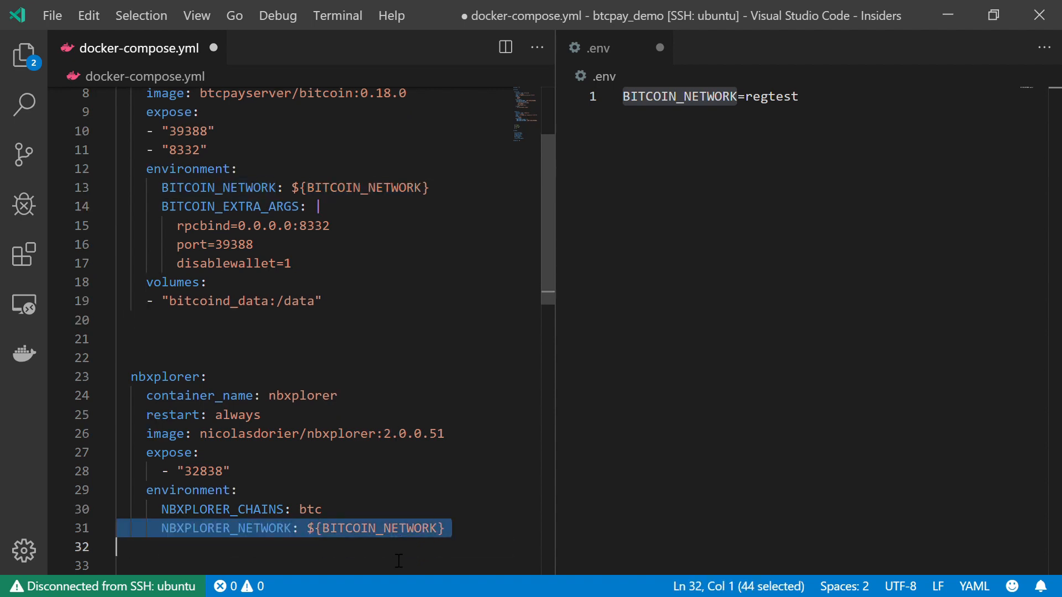
mouse_move(660, 47)
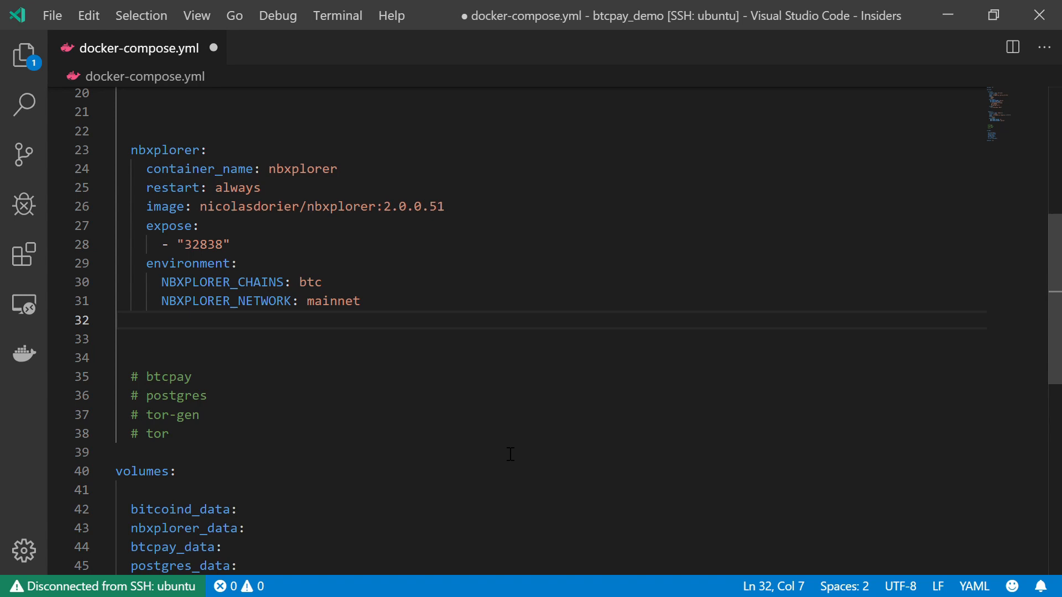
Add NBXPLORER_SIGNALFILEDIR: /datadir to nbxplorer's environment and begin the next NBXPLORER variable.
type("NBXPLORER")
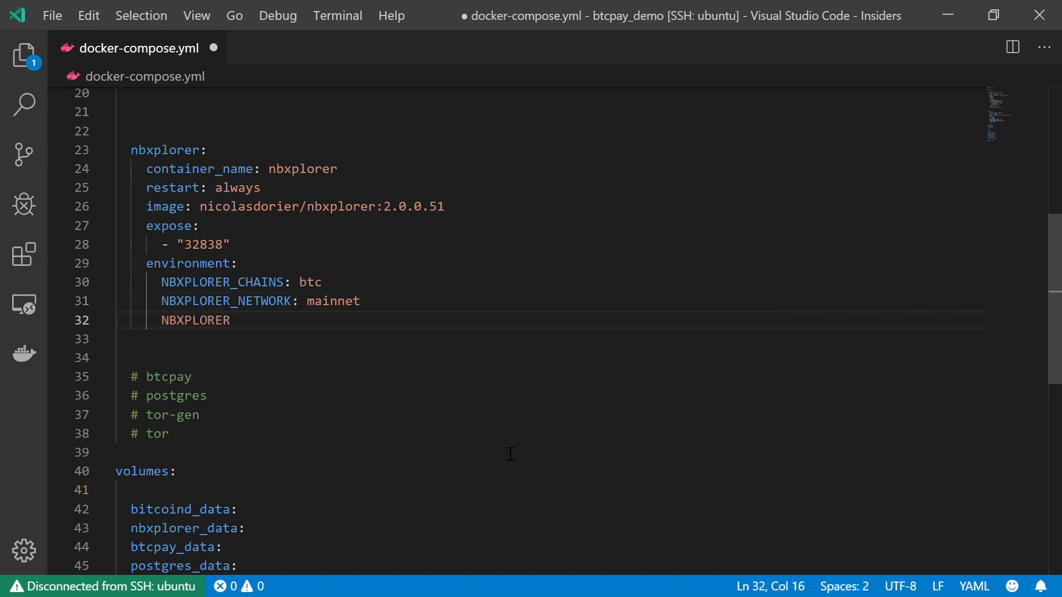
type("_")
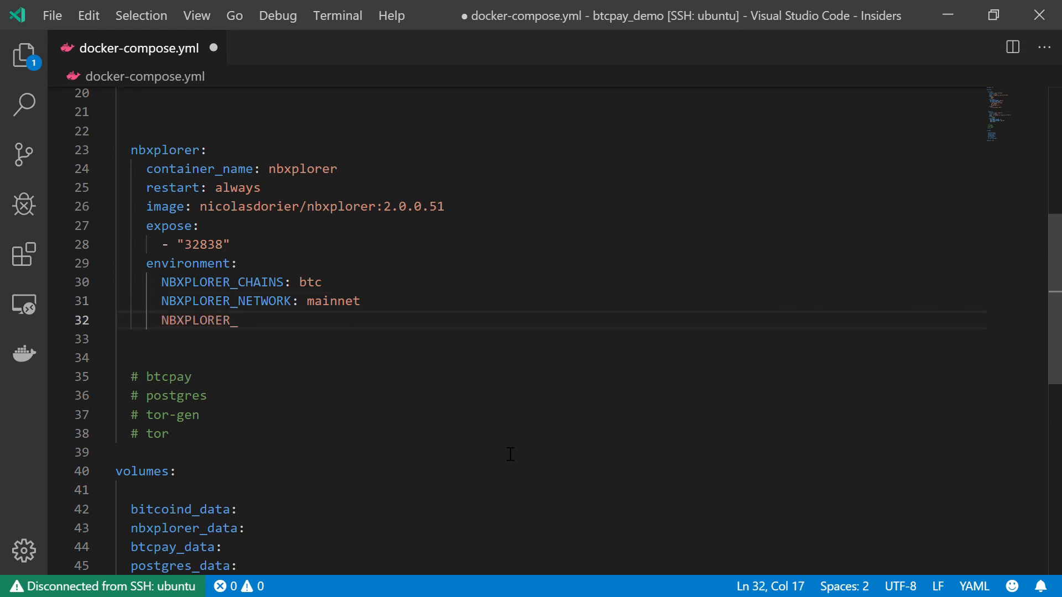
type("SIGNAL")
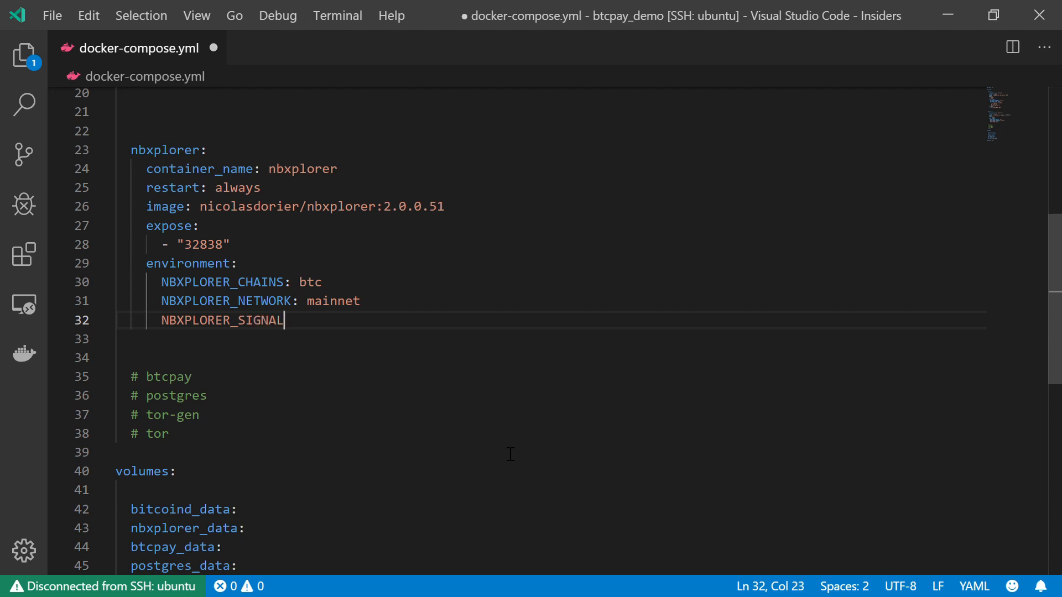
type("FILEDIR")
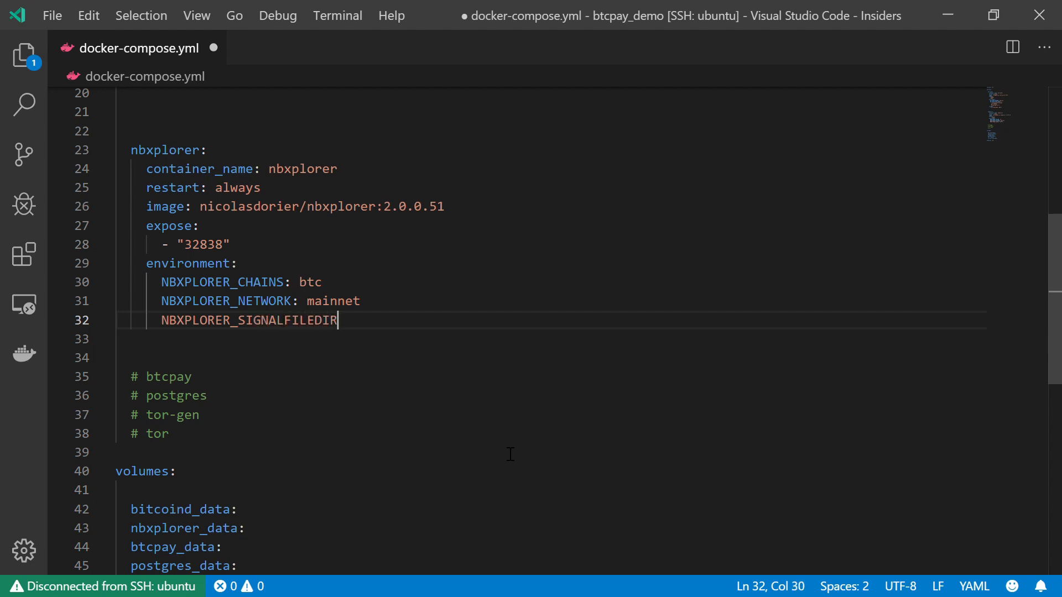
type(":")
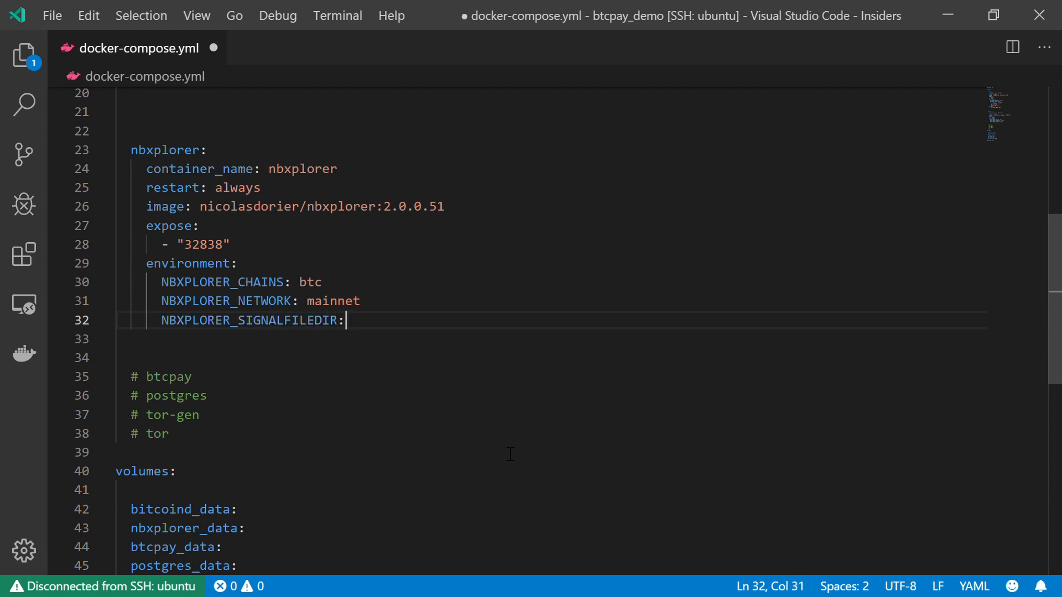
type("/")
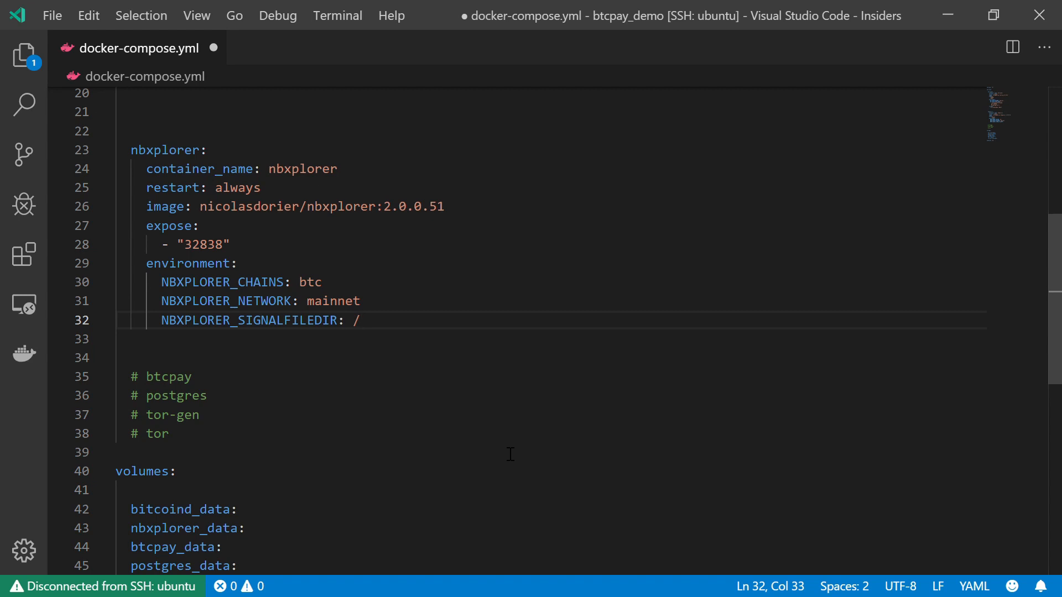
type("da")
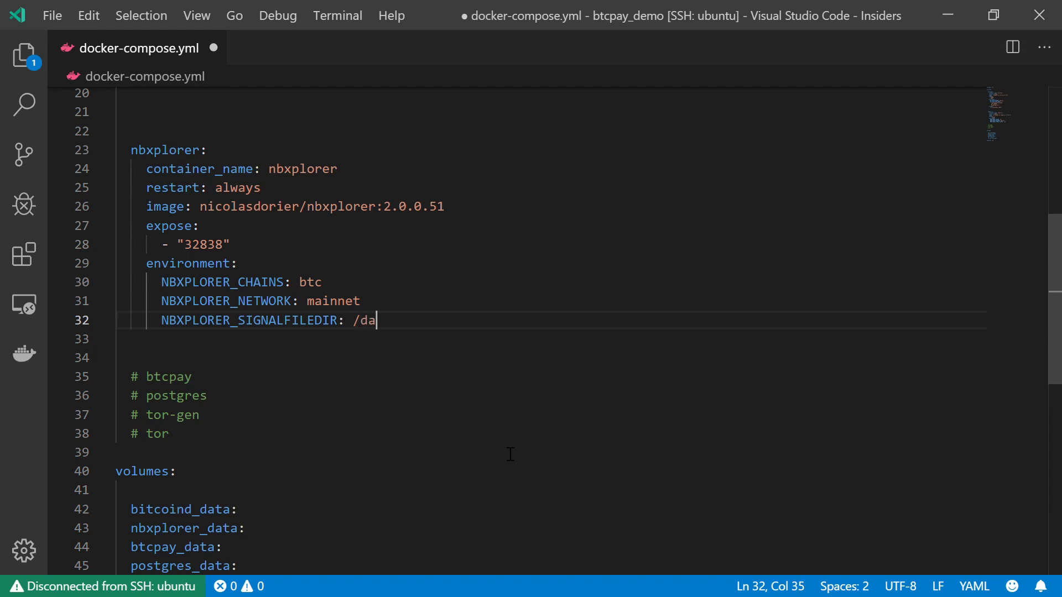
type("tadir")
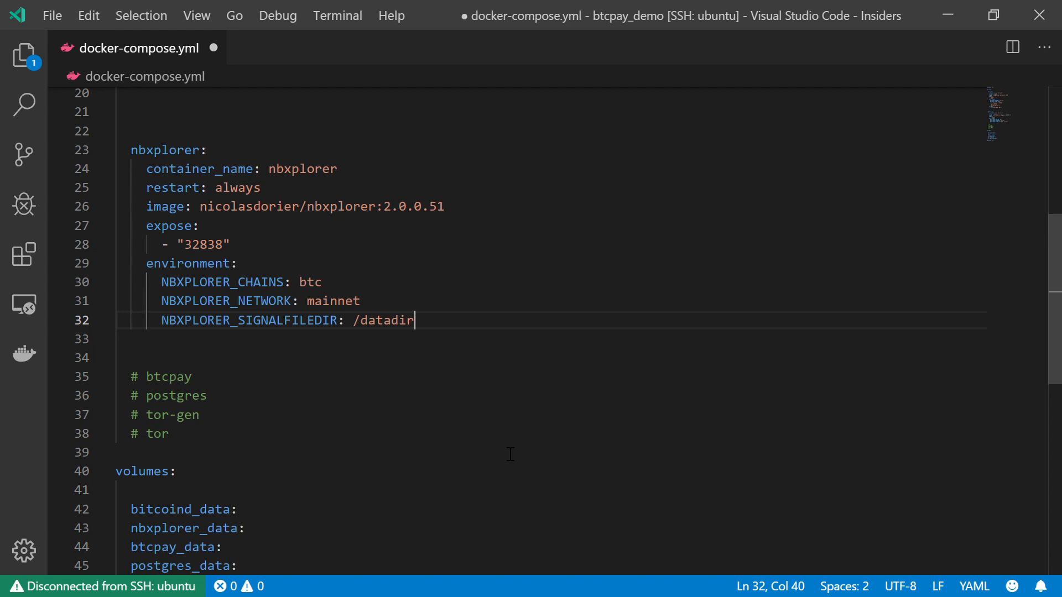
type("NBXPLORER")
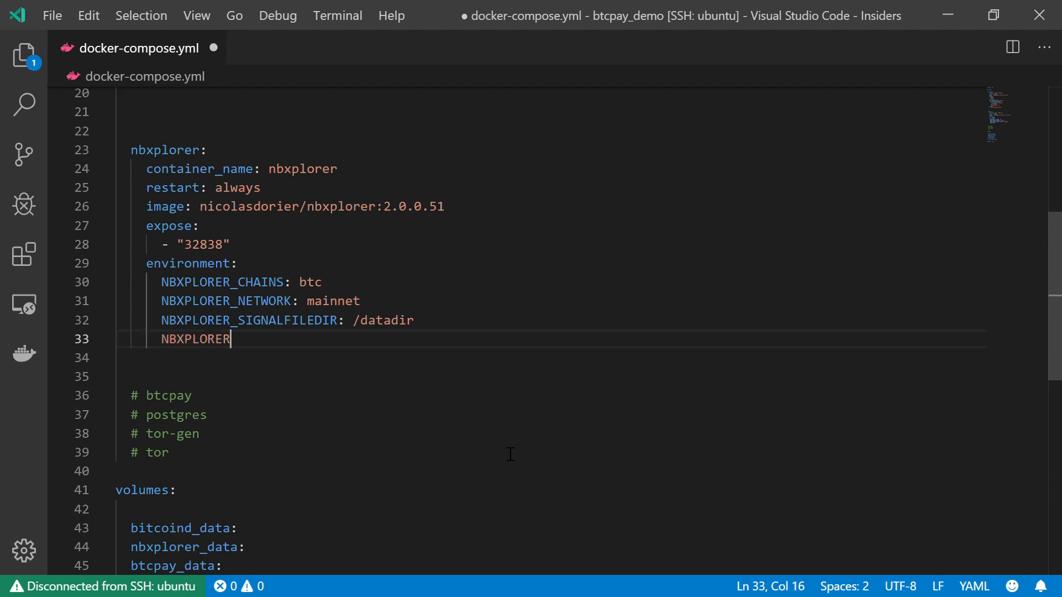
Set NBXPLORER_BIND: 0.0.0.0:32838, matching the exposed port, and start a new line below.
type("_BI")
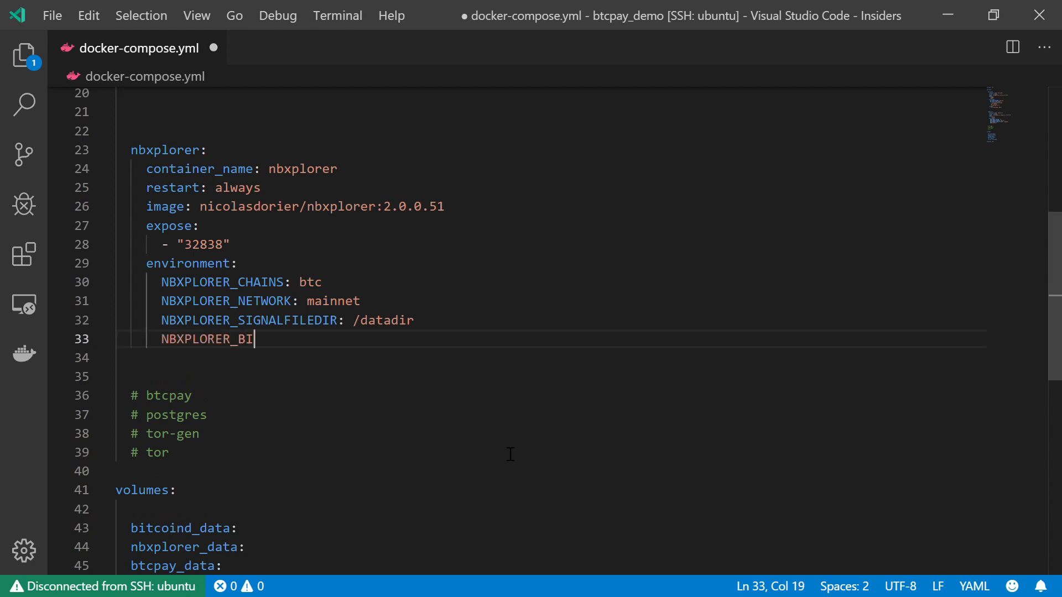
type("ND")
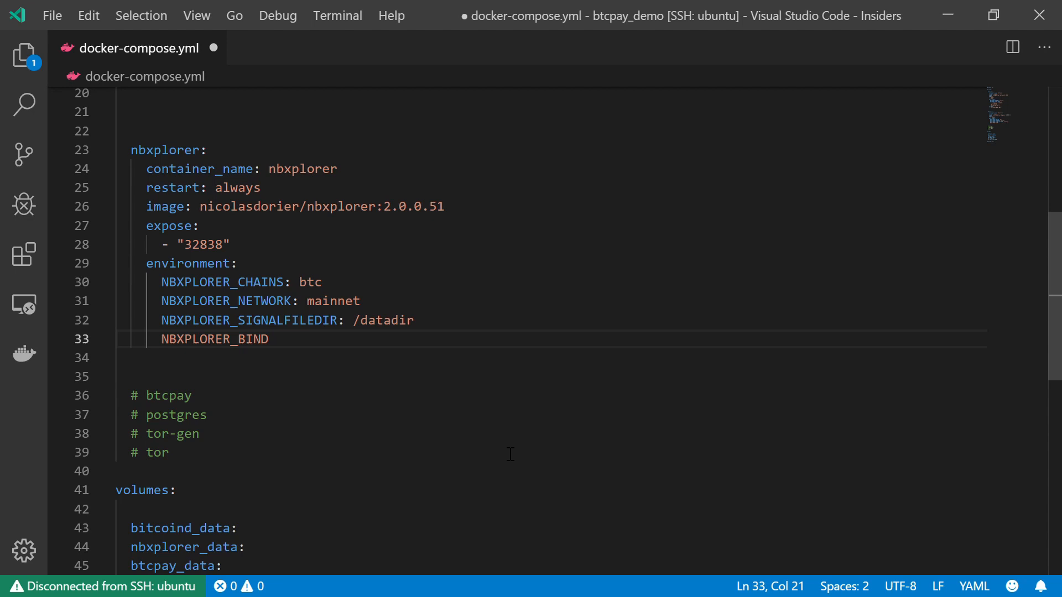
type(": 0.0.0")
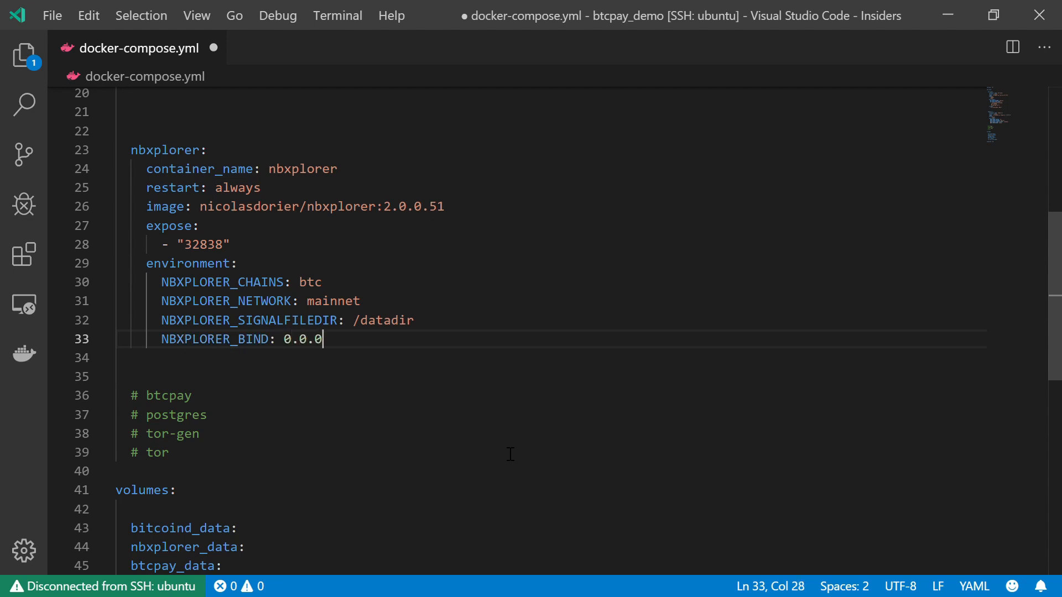
type(".0")
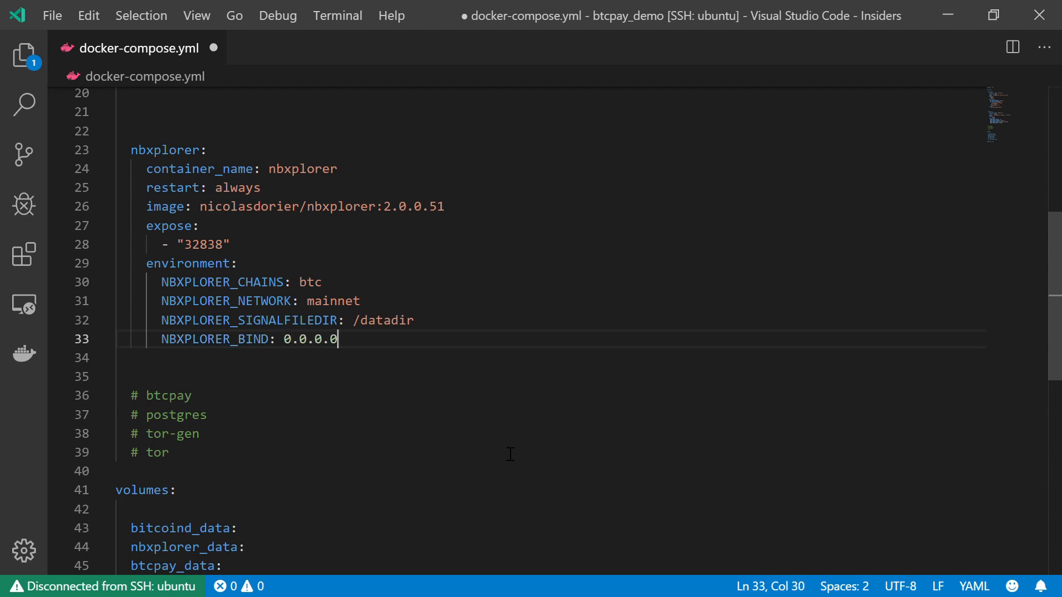
type(":")
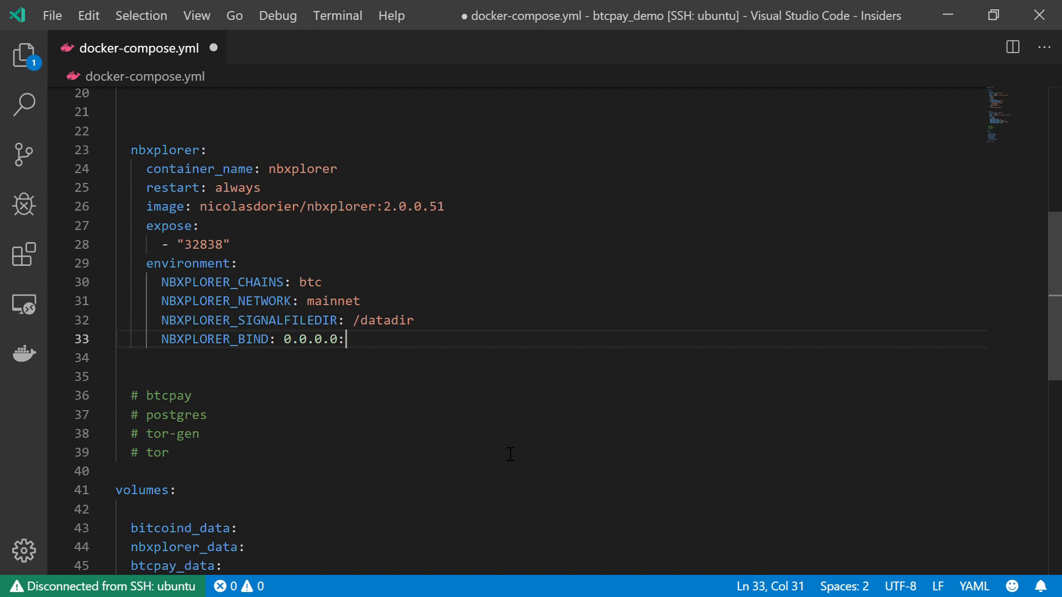
type("32")
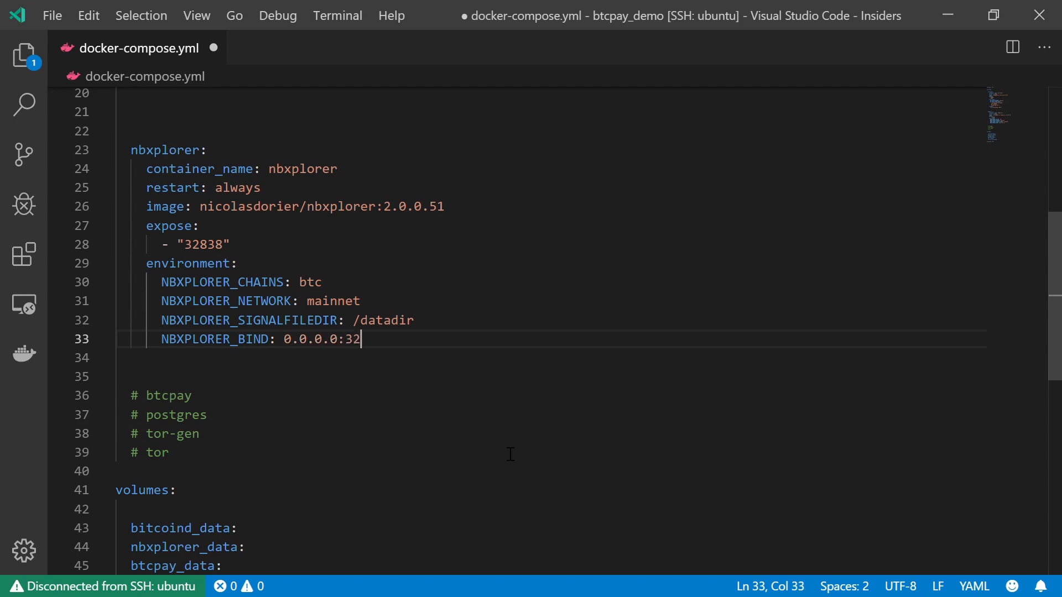
type("38")
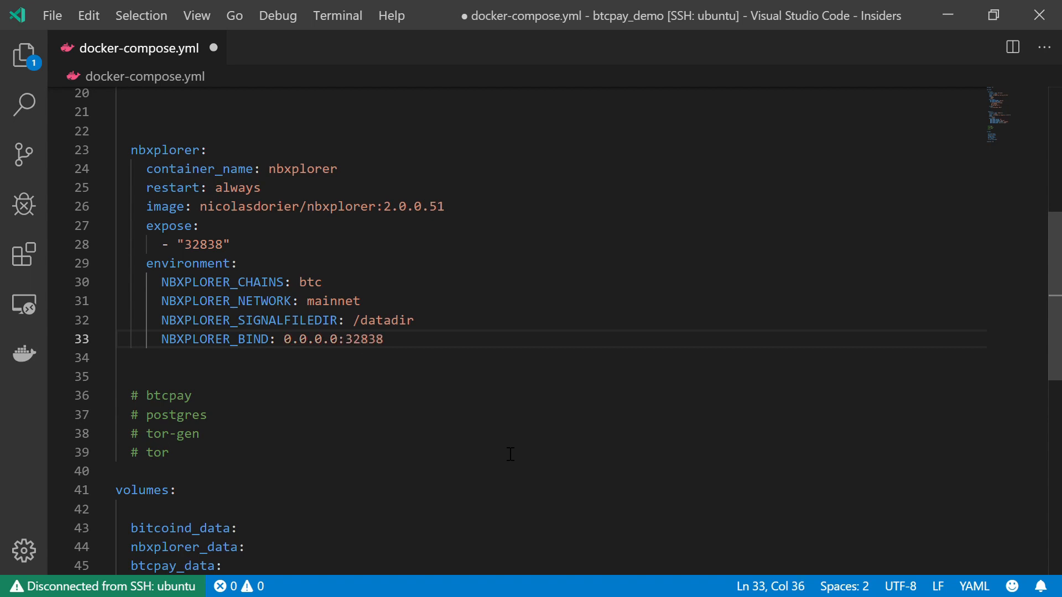
double_click(362, 340)
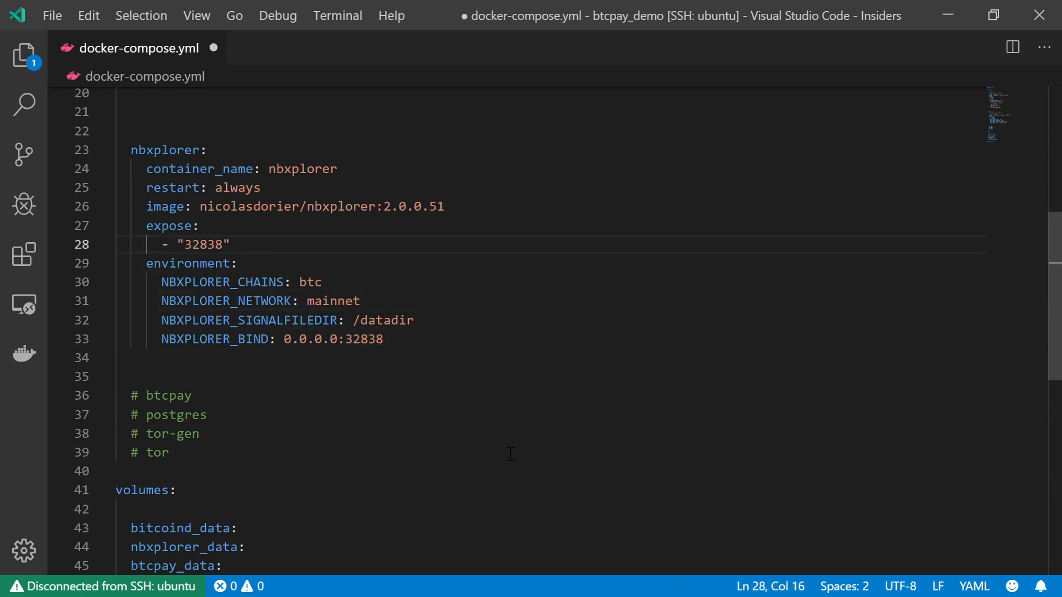
double_click(202, 244)
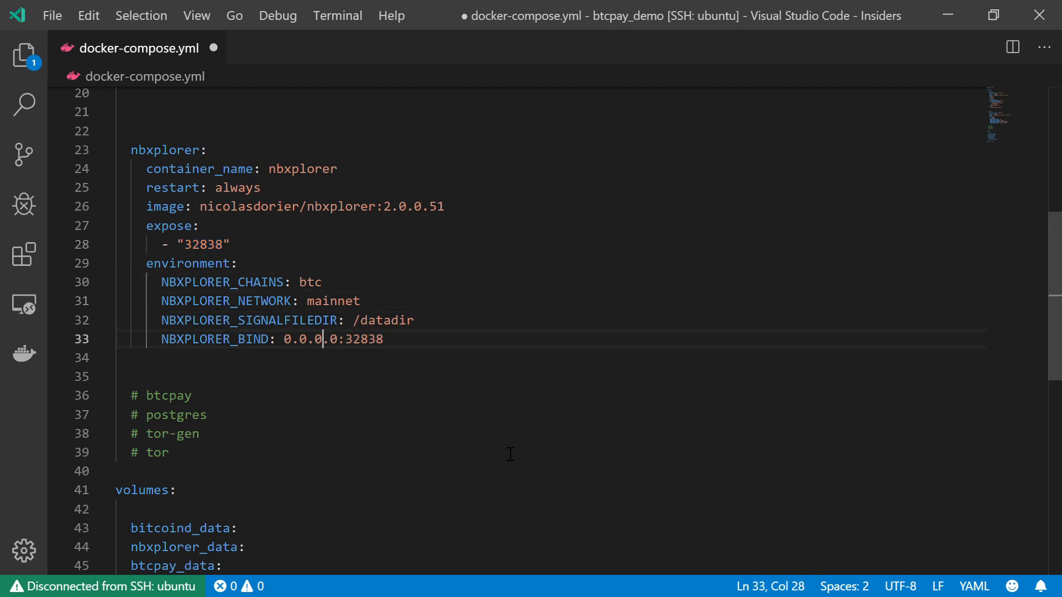
key("Right")
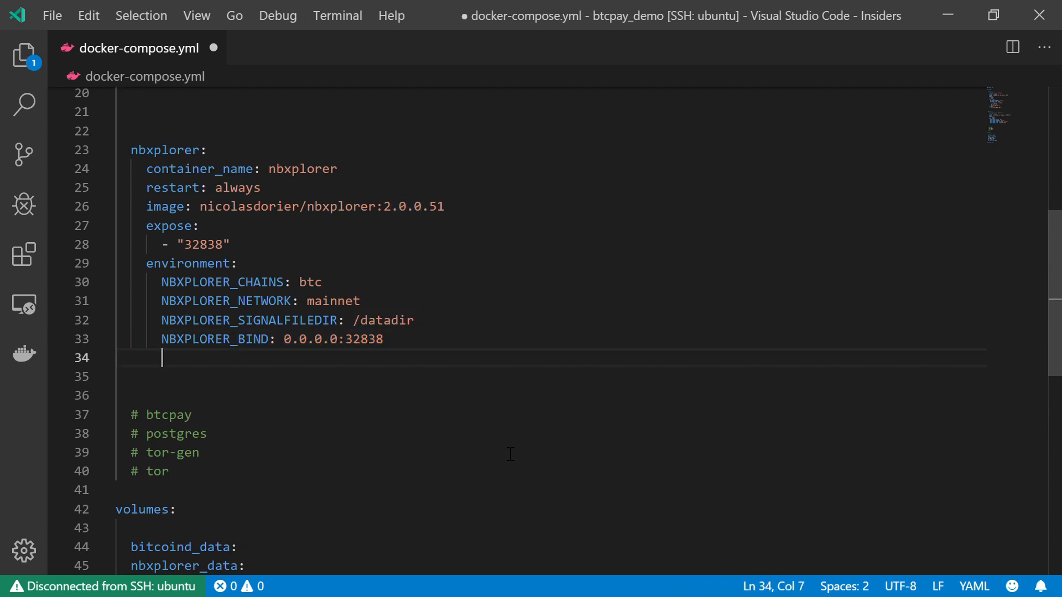
type("NBXPLORER")
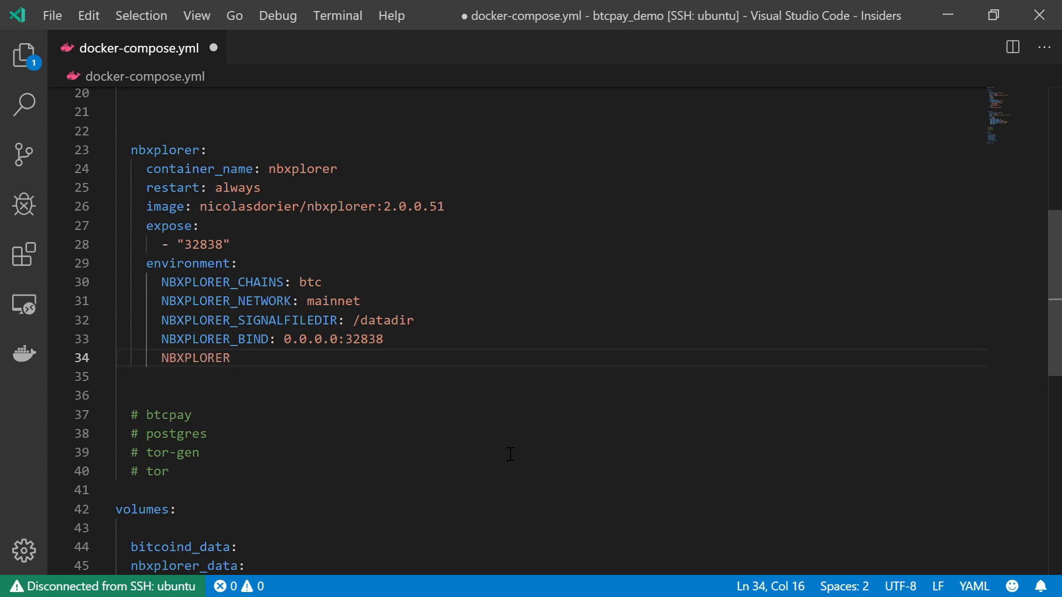
type("_")
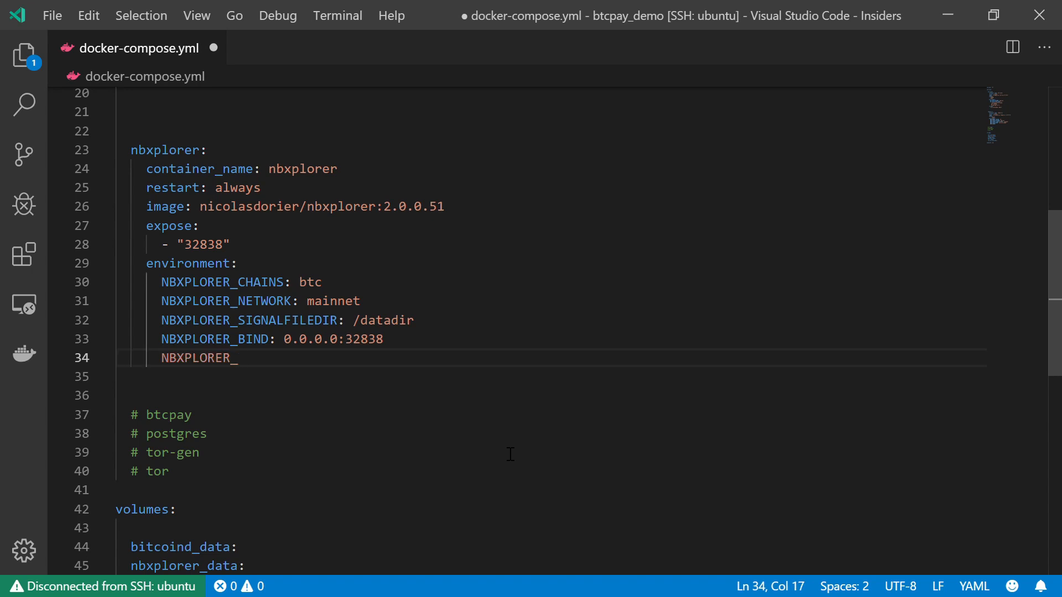
type("BTCRP")
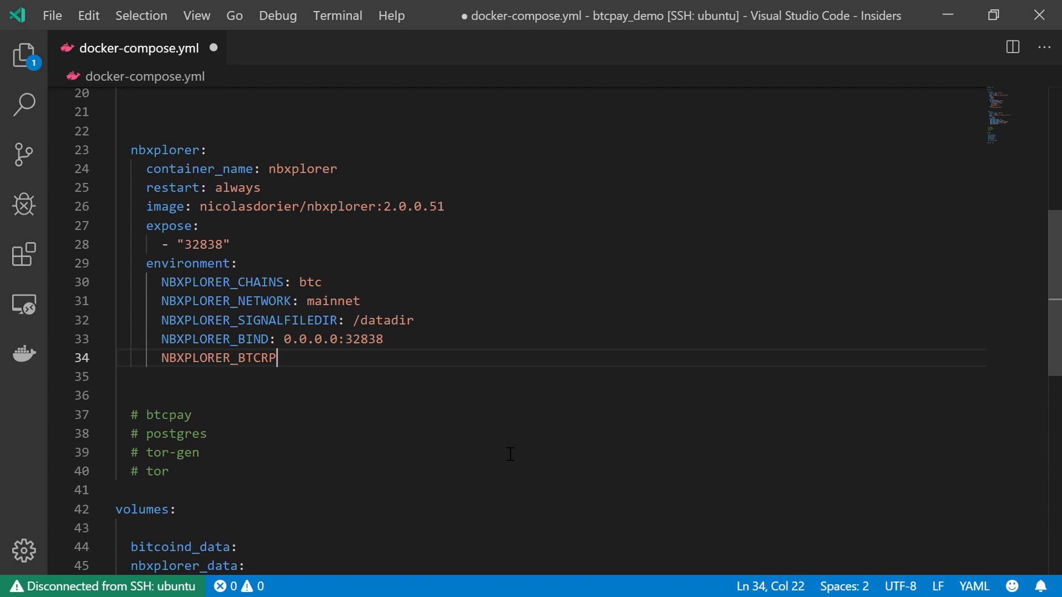
type("CURL:")
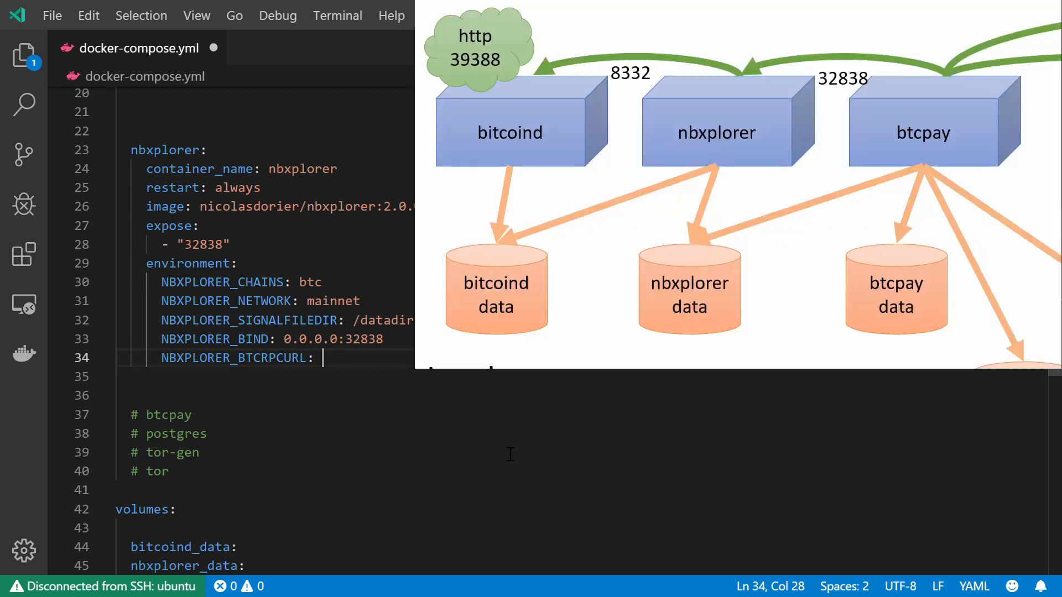
left_click(315, 339)
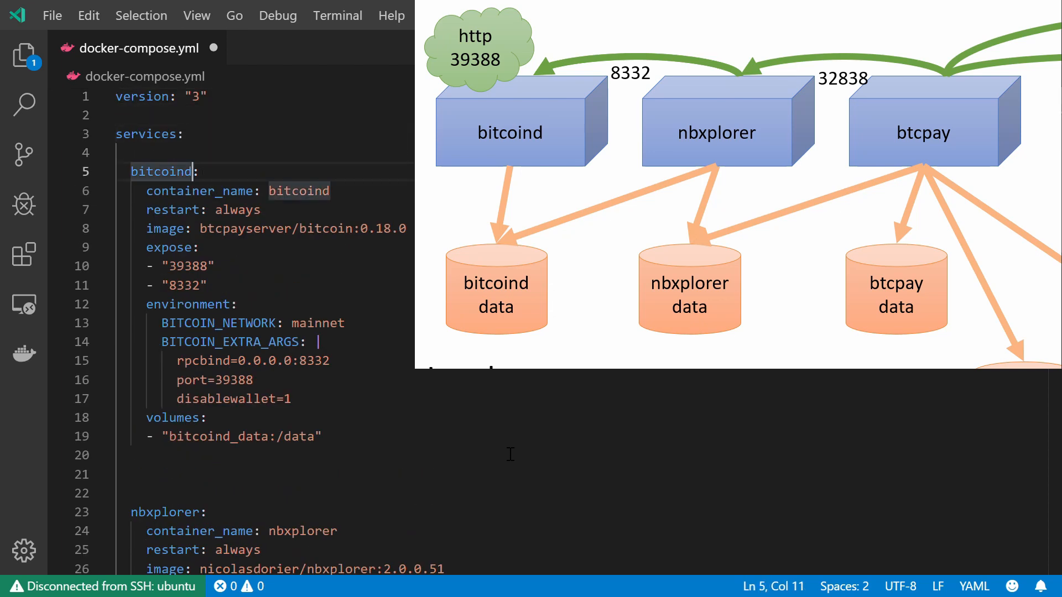
double_click(161, 170)
type("NBXPLORER_BTCRPCURL:")
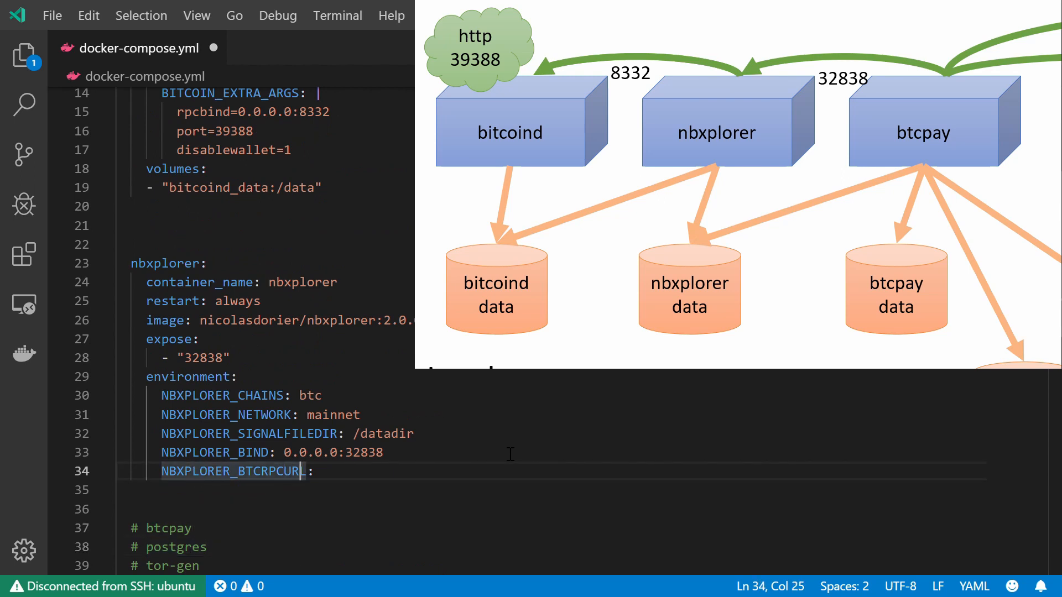
type("http")
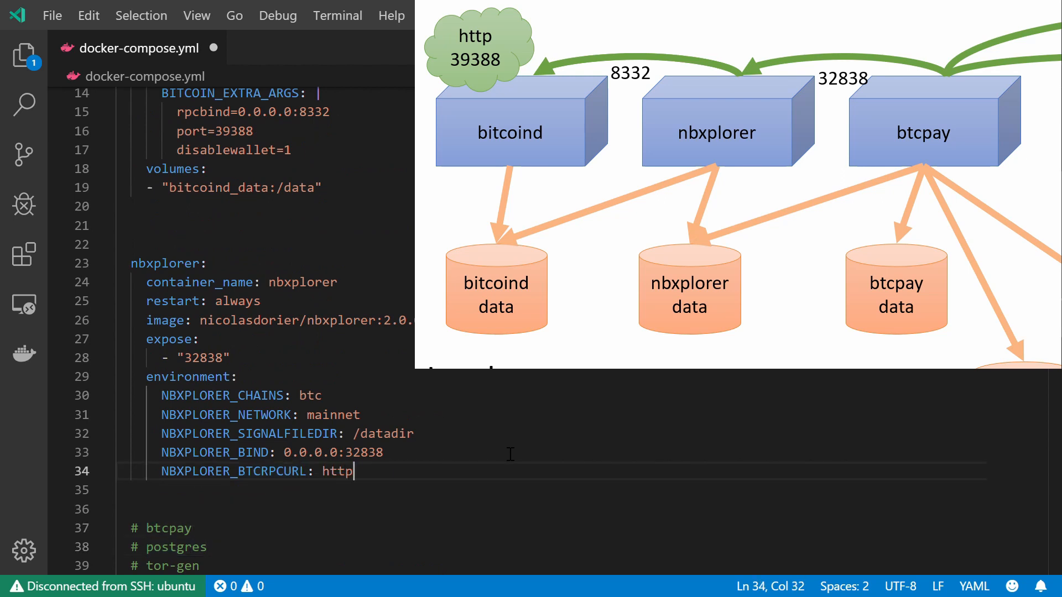
type(":")
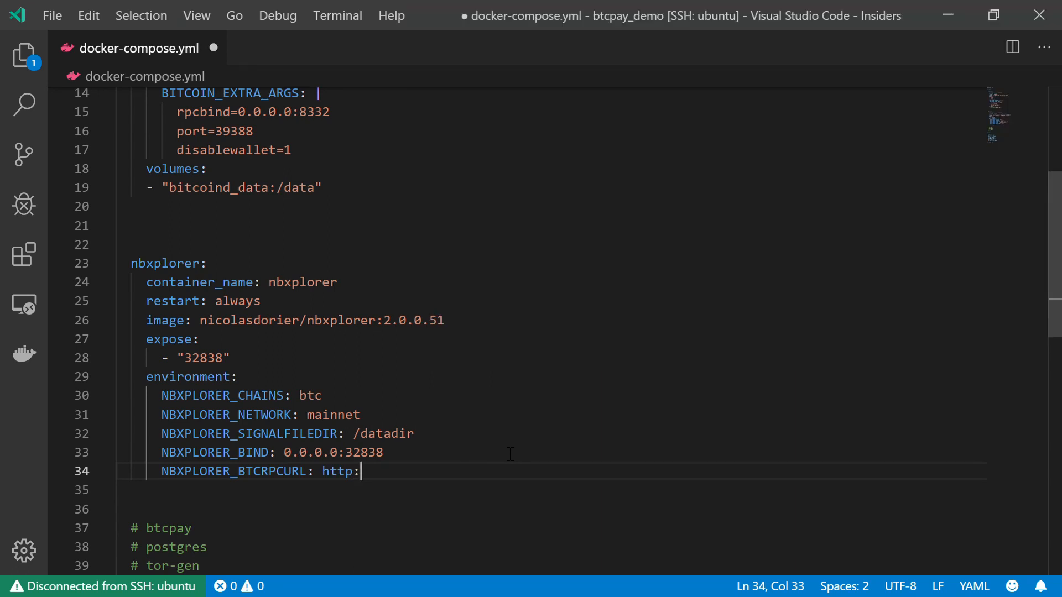
type("//bitcoin")
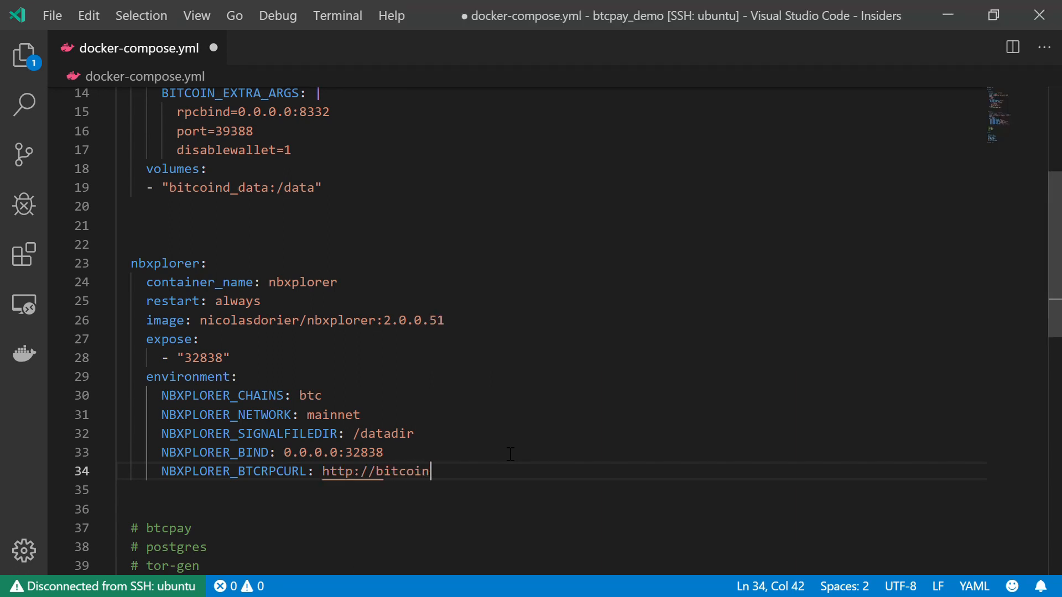
type("d:")
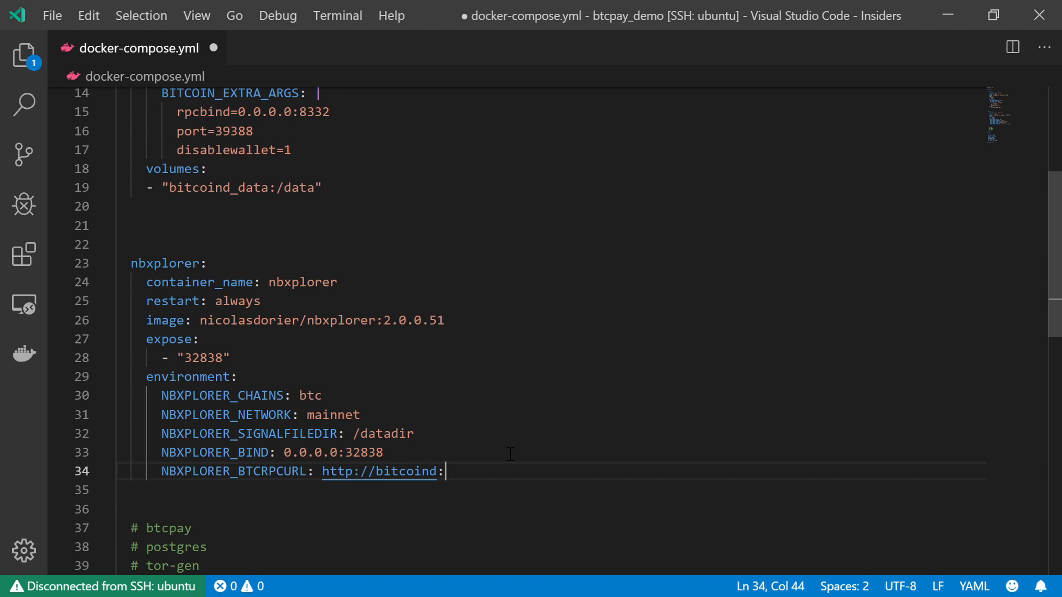
type("8332")
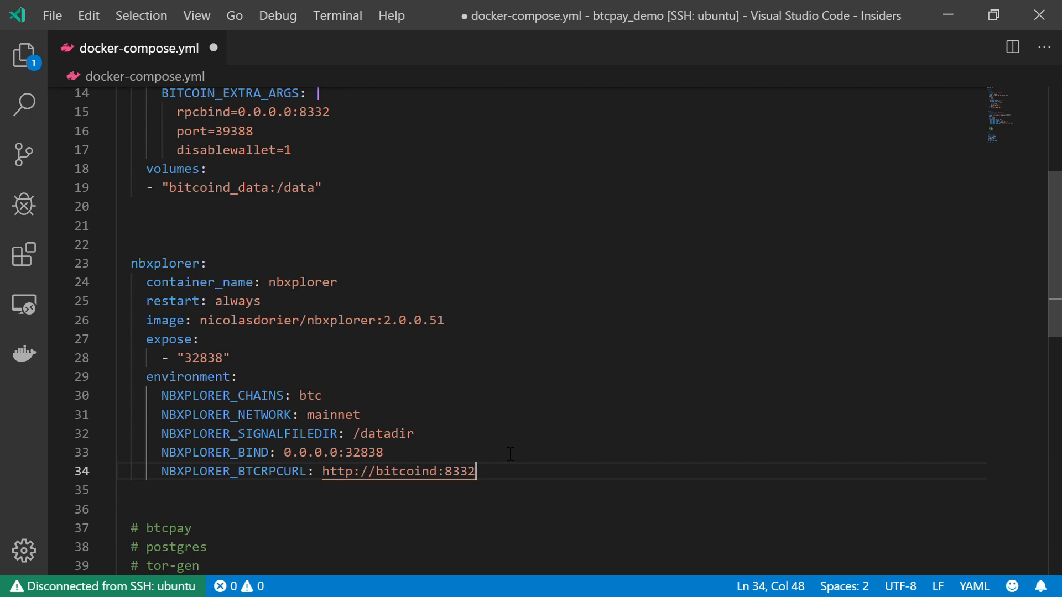
Add NBXPLORER_BTCNODEENDPOINT: bitcoind:39388 to nbxplorer's environment.
type("NBXPLORER_")
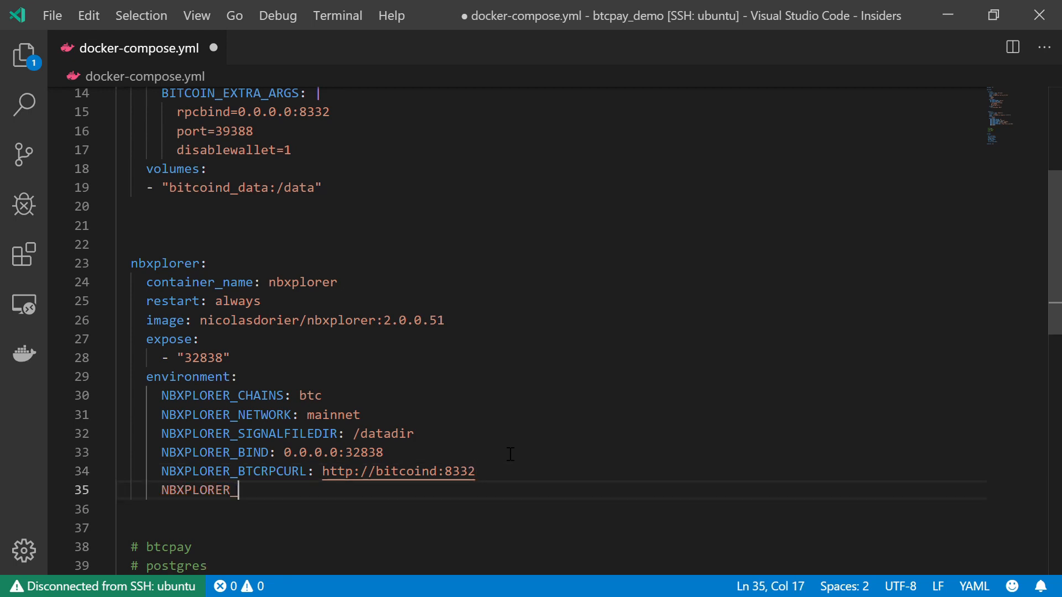
type("B")
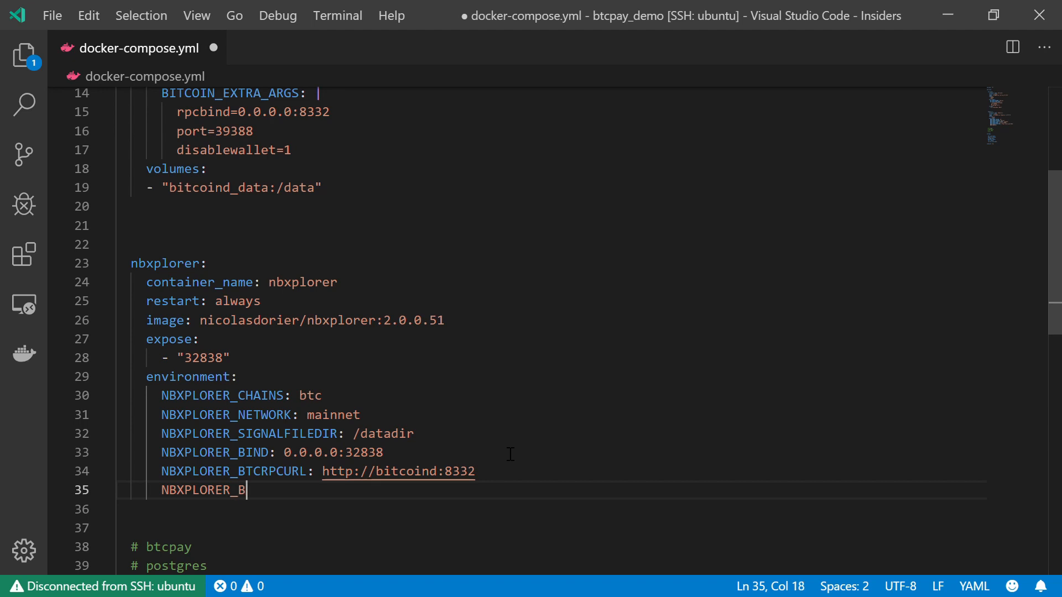
type("TCNODE")
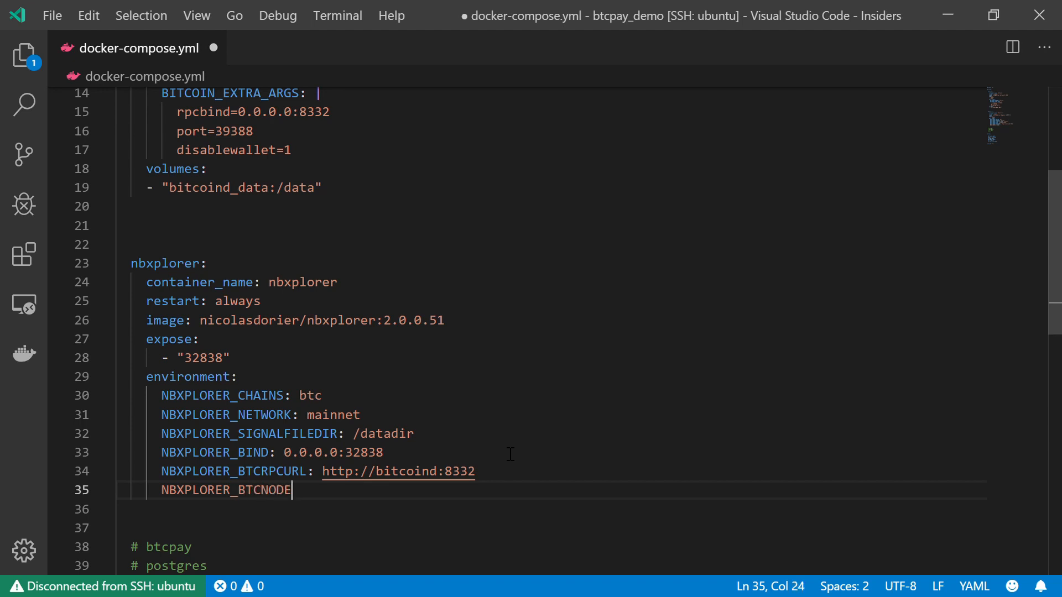
type("ENDP")
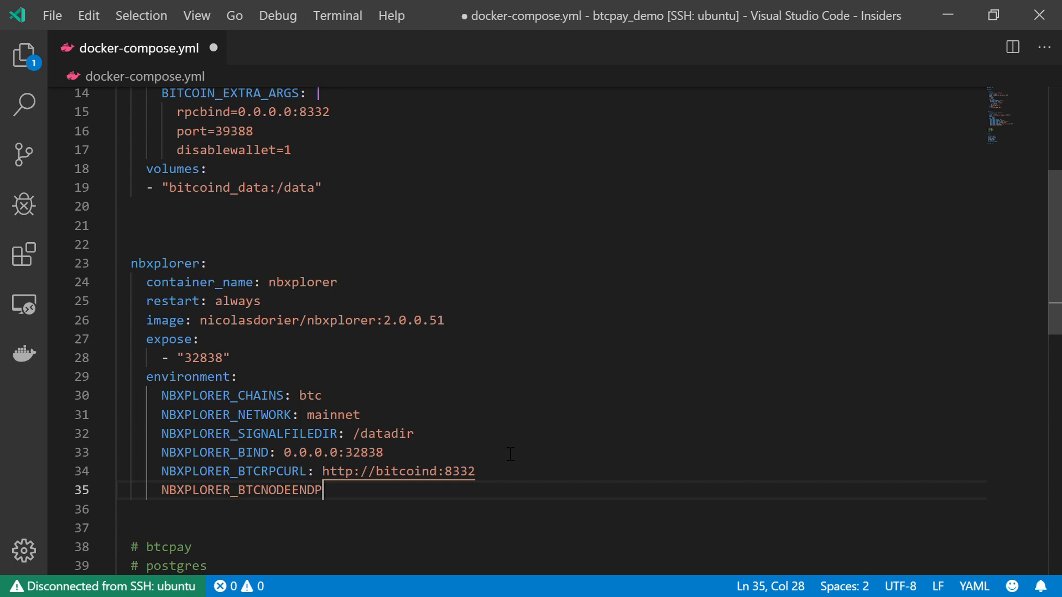
type("OINT")
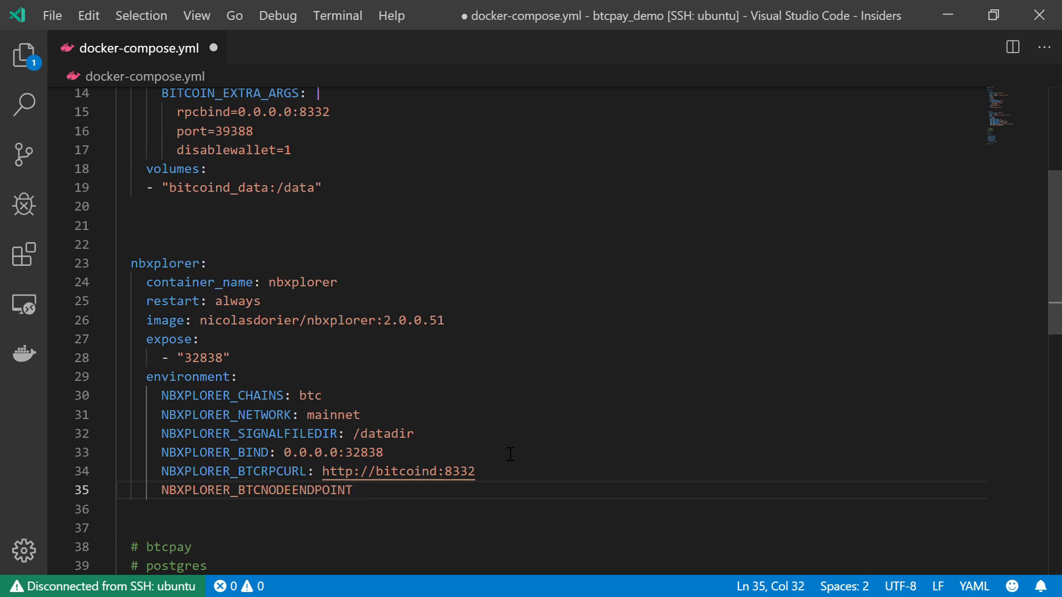
type(":")
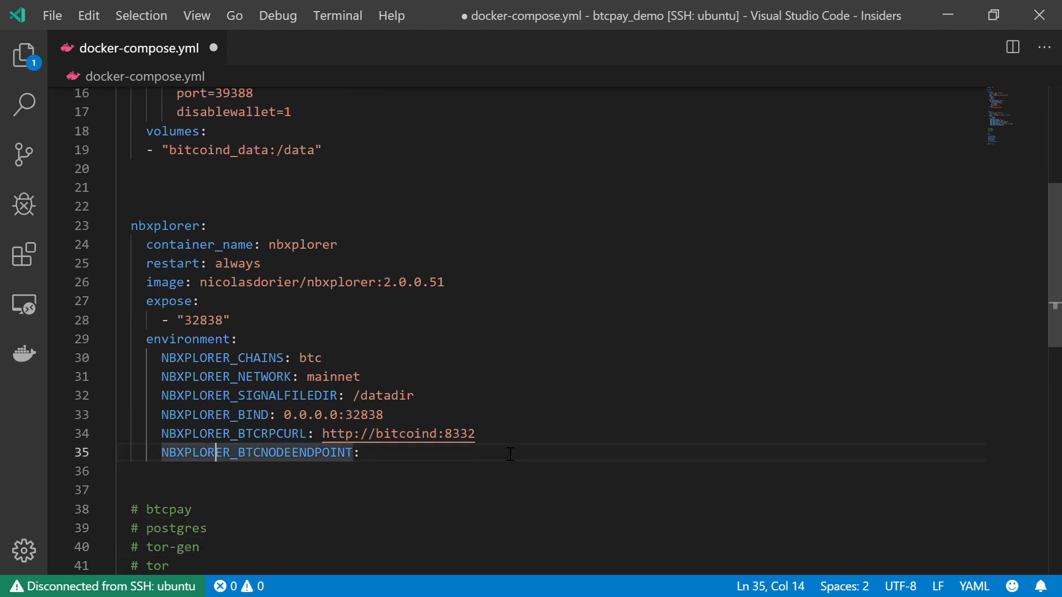
type("bi")
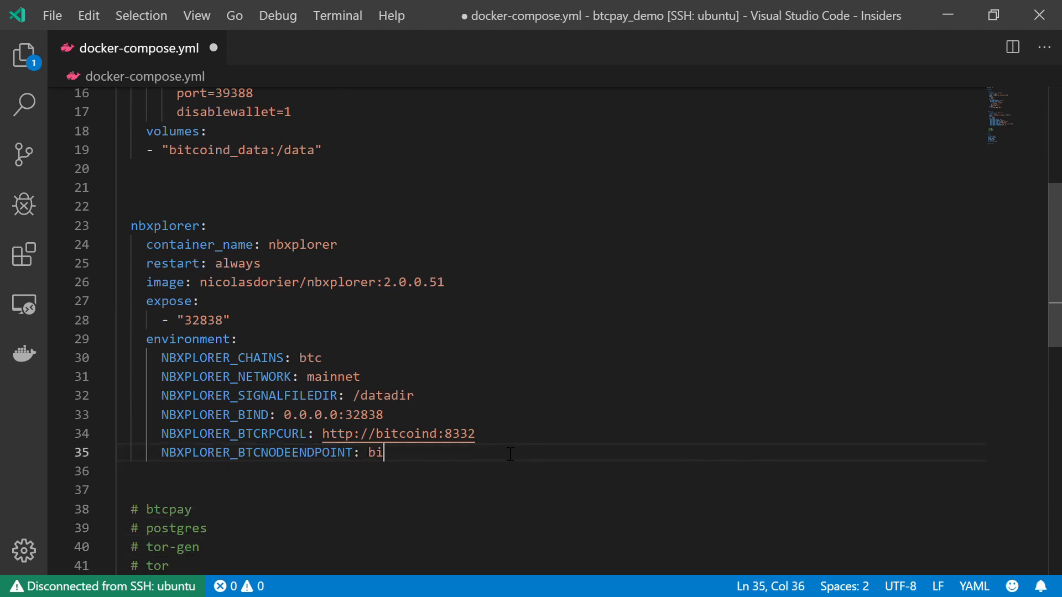
type("tcoind:")
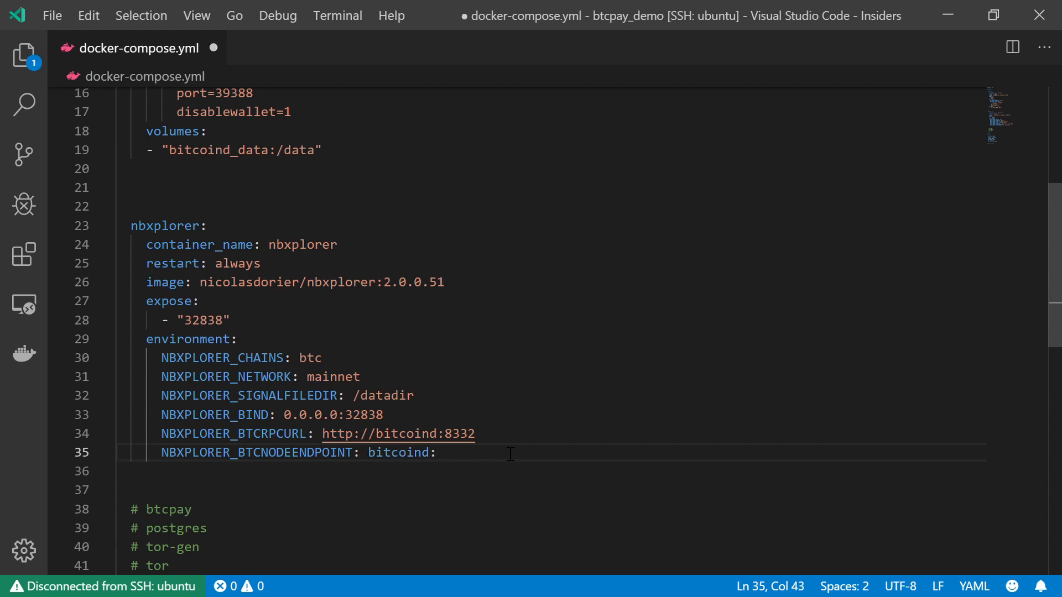
type("3")
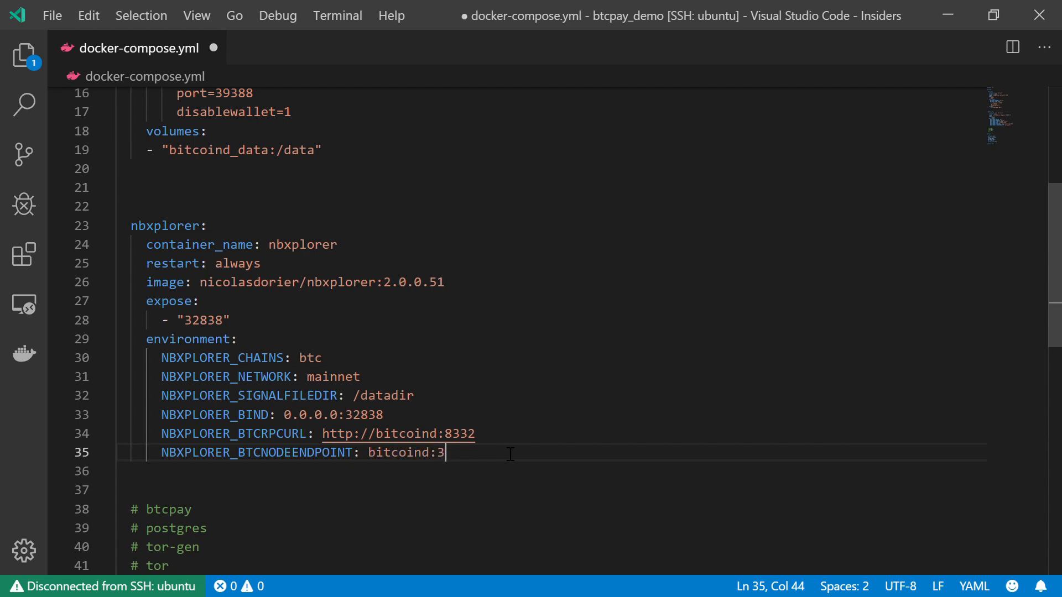
type("9388")
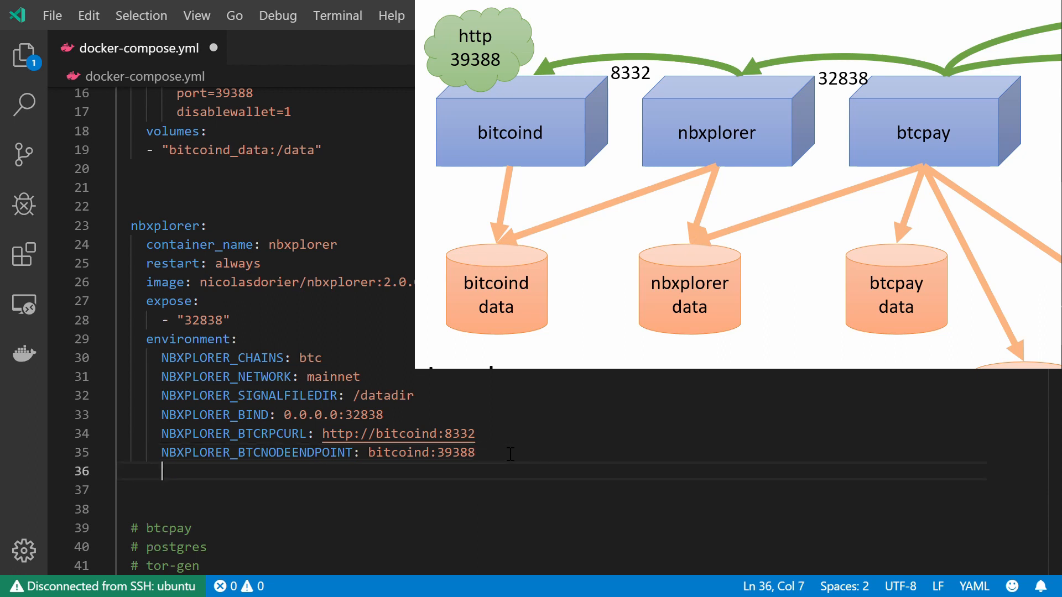
Add a 'volumes:' key under the nbxplorer service below its environment variables.
type("volum")
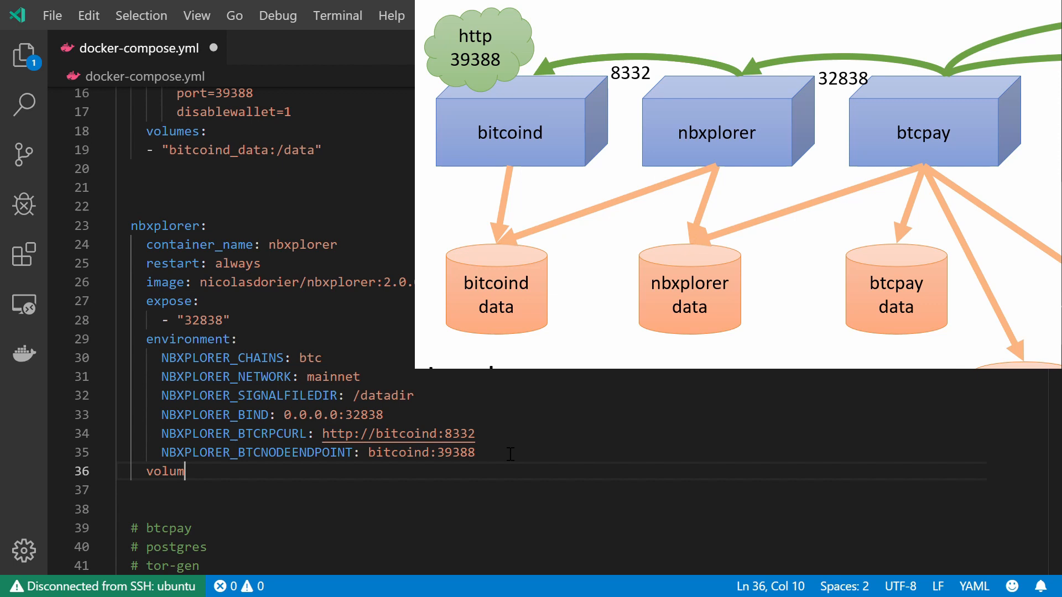
type("es:")
left_click(550, 489)
type("\"")
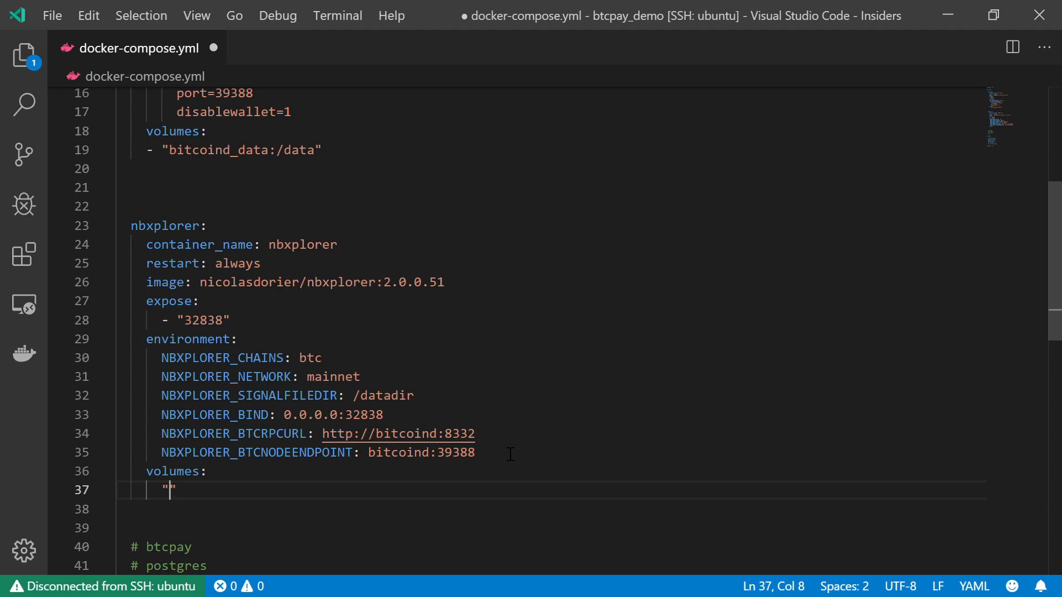
Add the volume mount "bitcoind_data:/root/.bitcoin" under nbxplorer's volumes.
type("bitcoind")
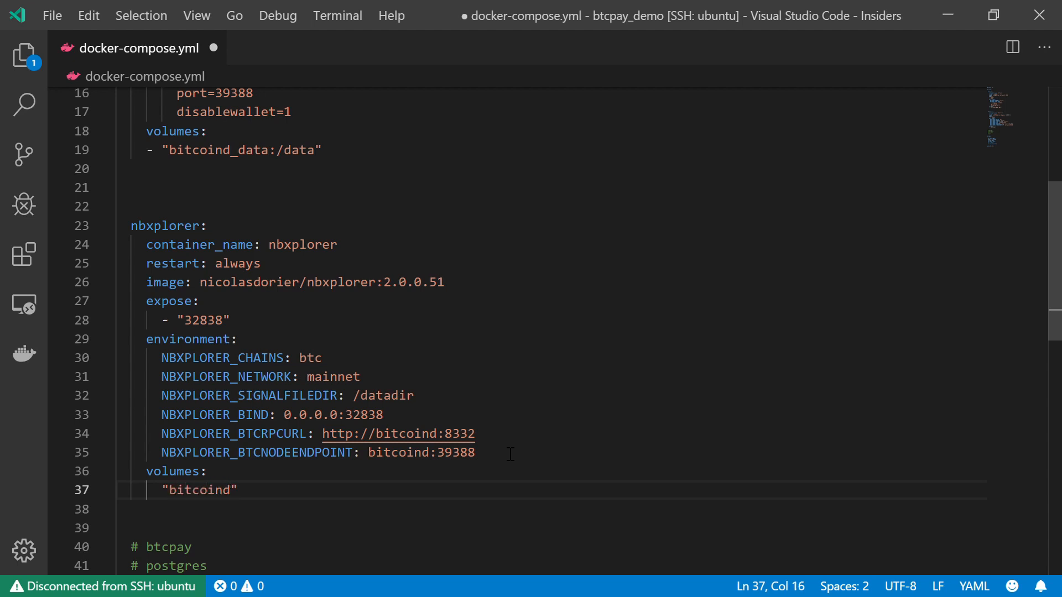
type("_data")
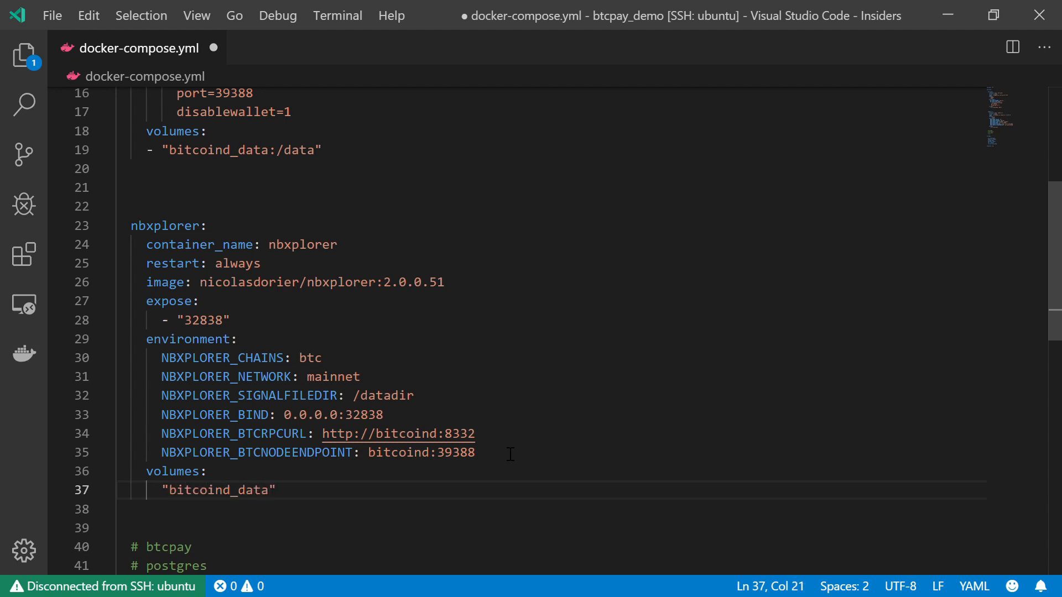
type(":/")
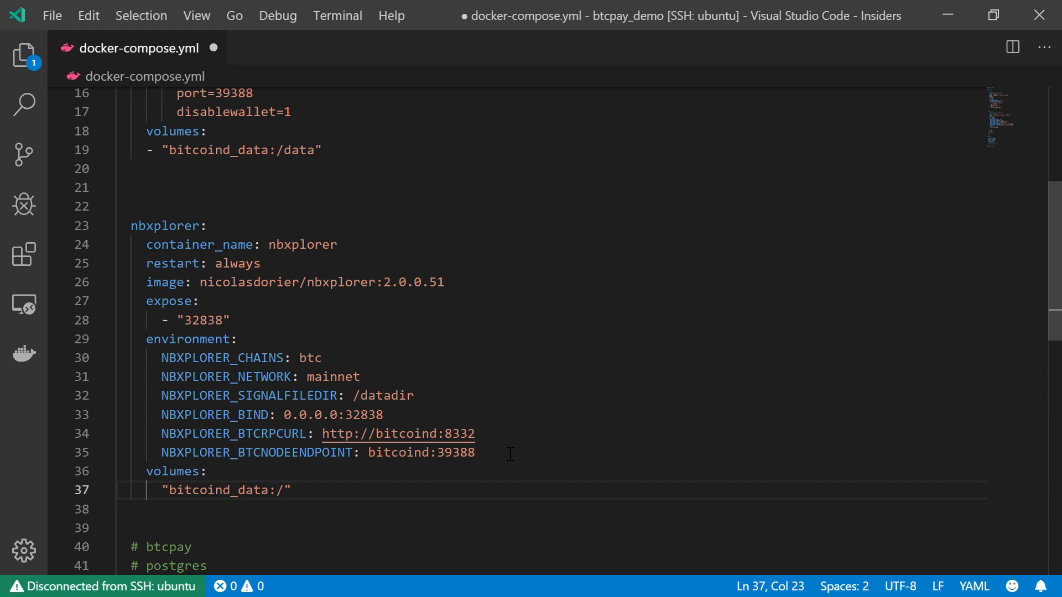
type("root/")
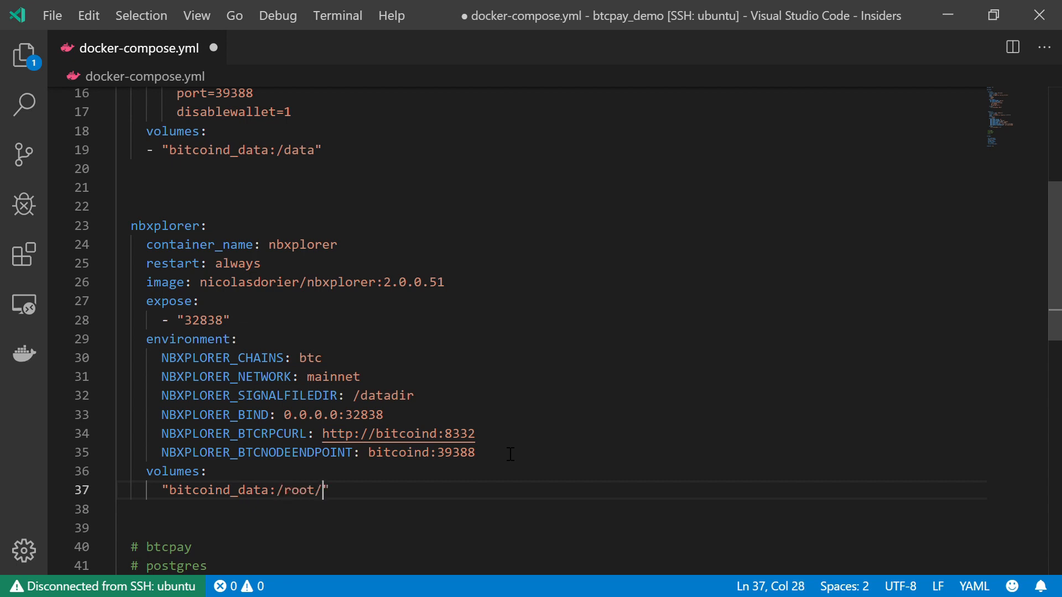
type(".bit")
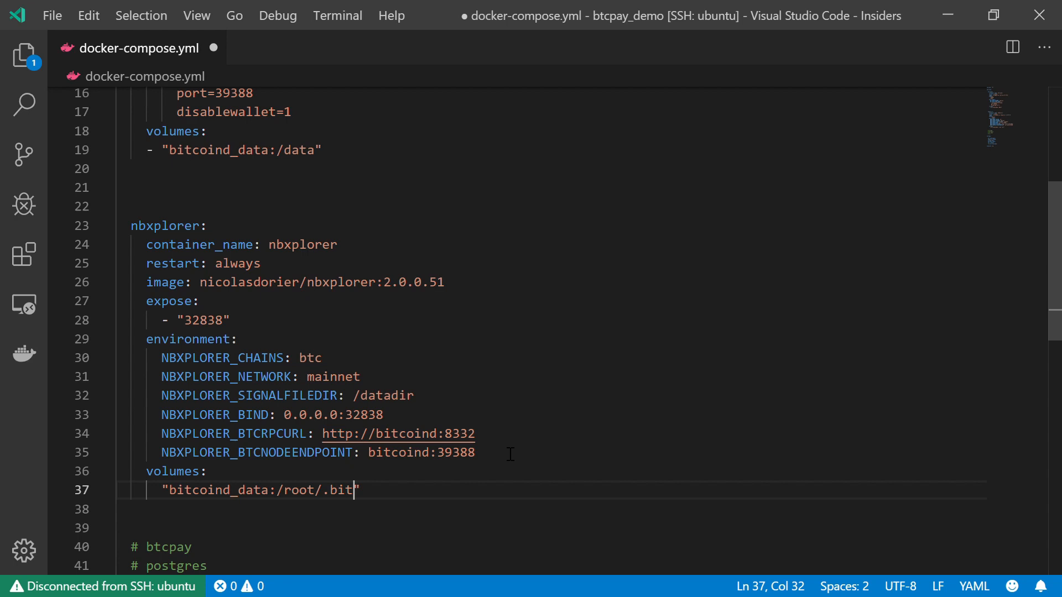
type("coin")
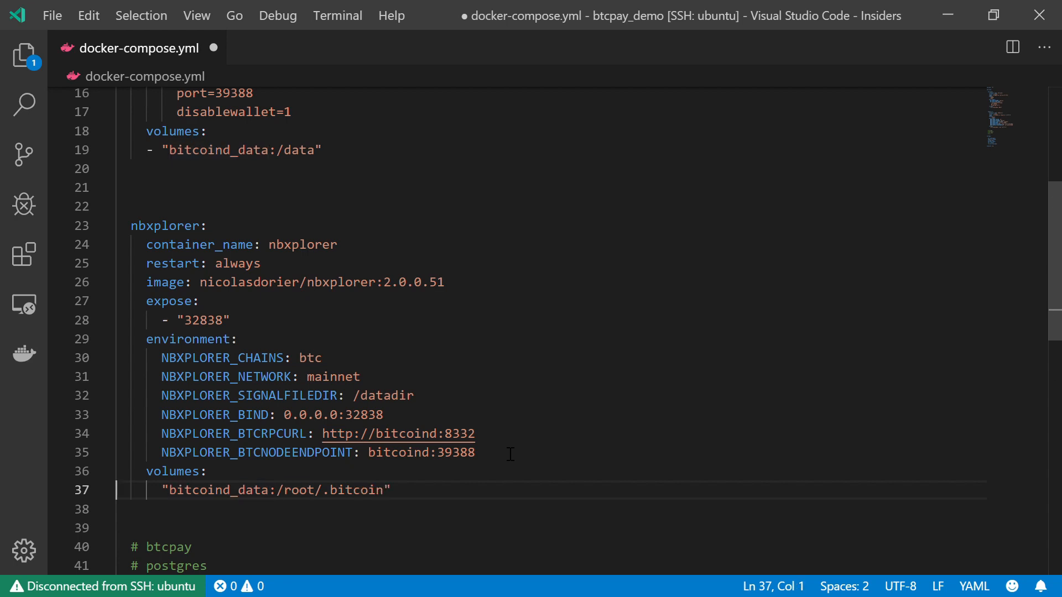
Add the second volume mount "nbxplorer_data:/datadir" on the next line.
double_click(218, 490)
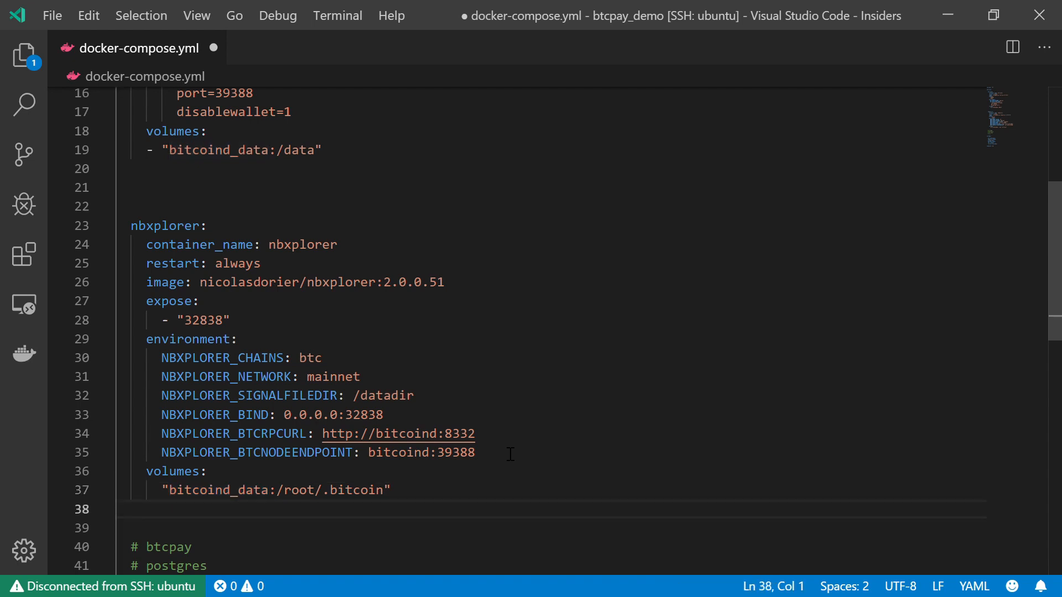
type("\"")
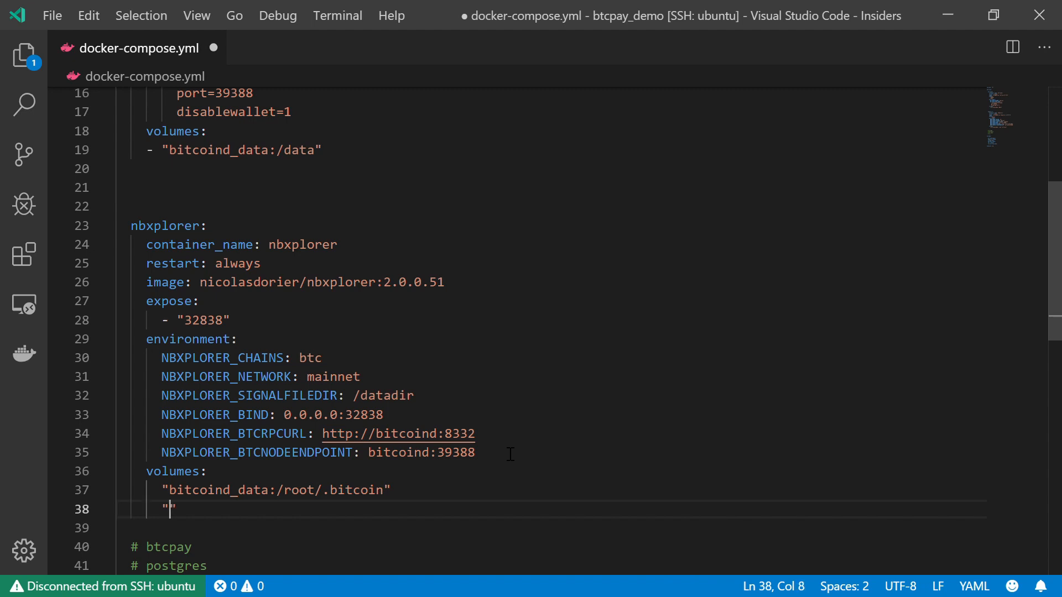
type("nbxplorer")
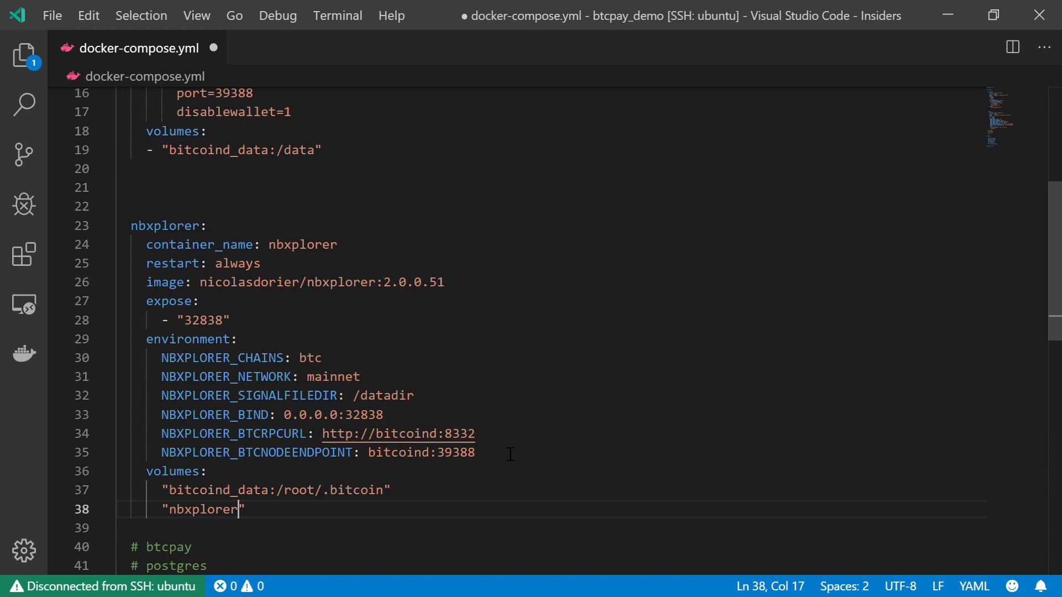
type("_data")
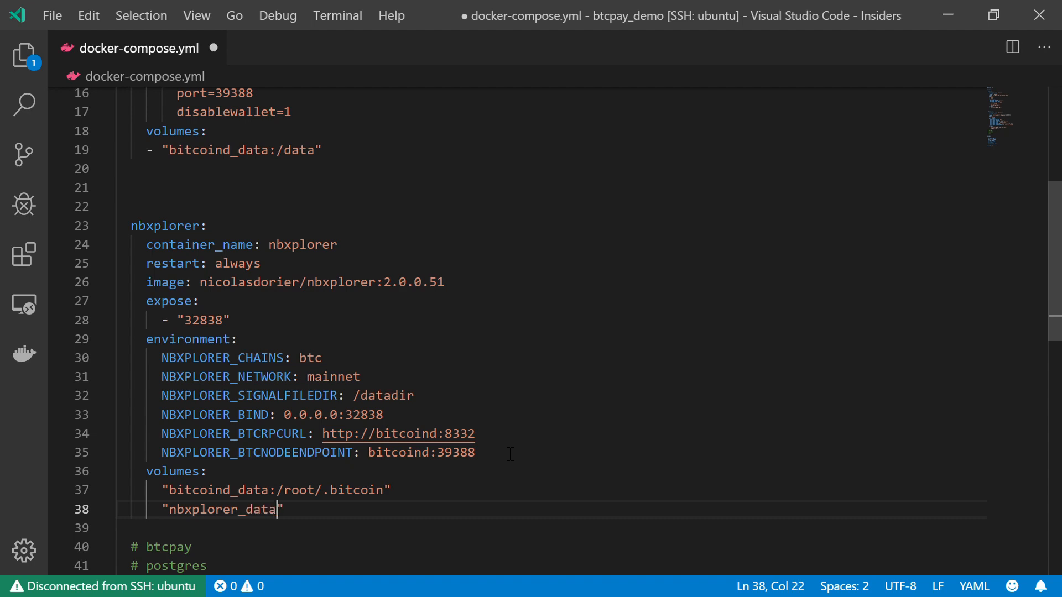
type("/")
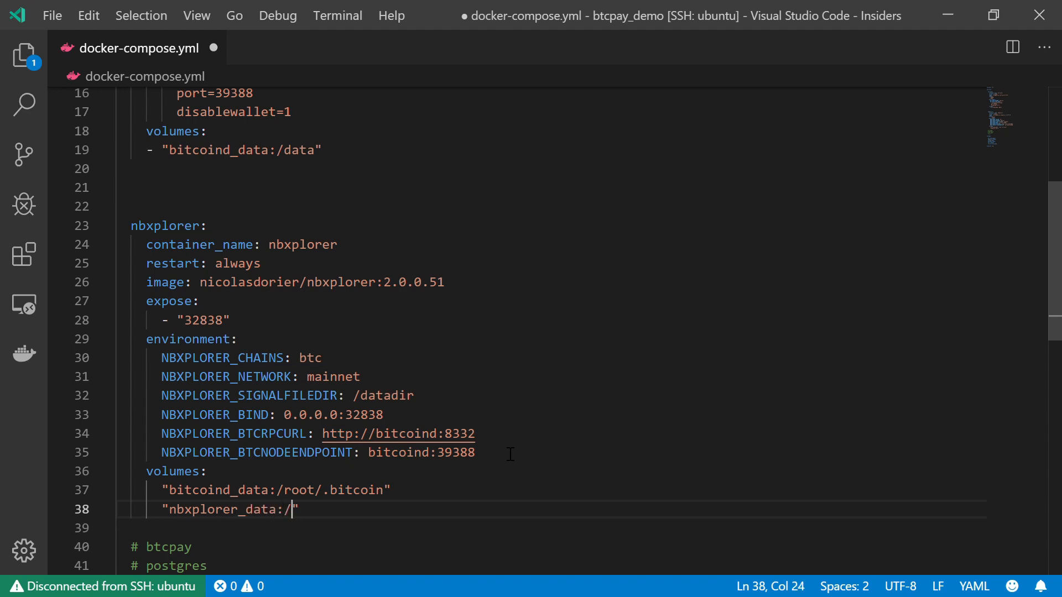
type("data")
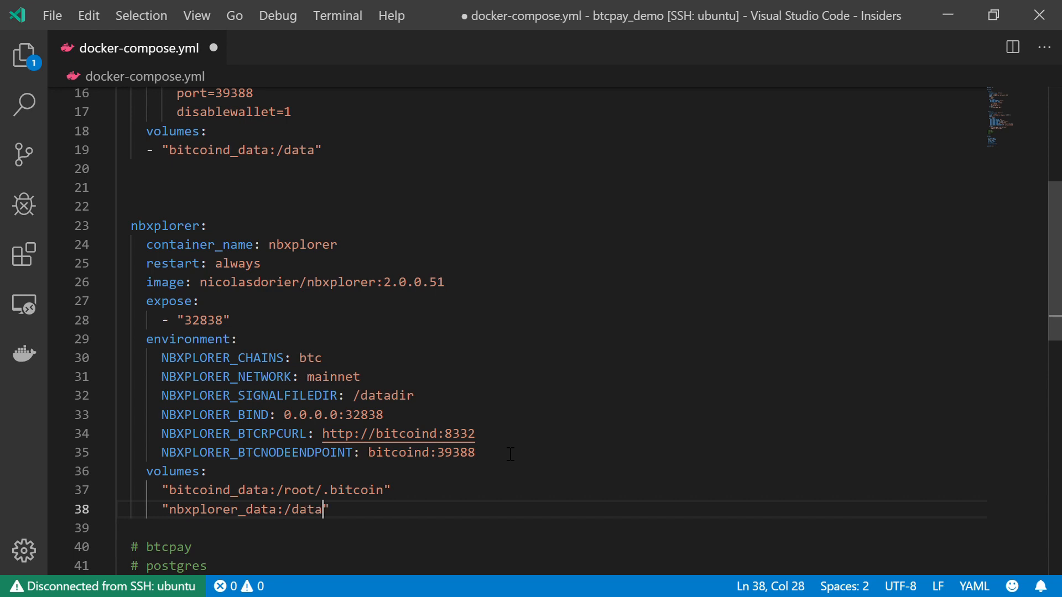
type("dir")
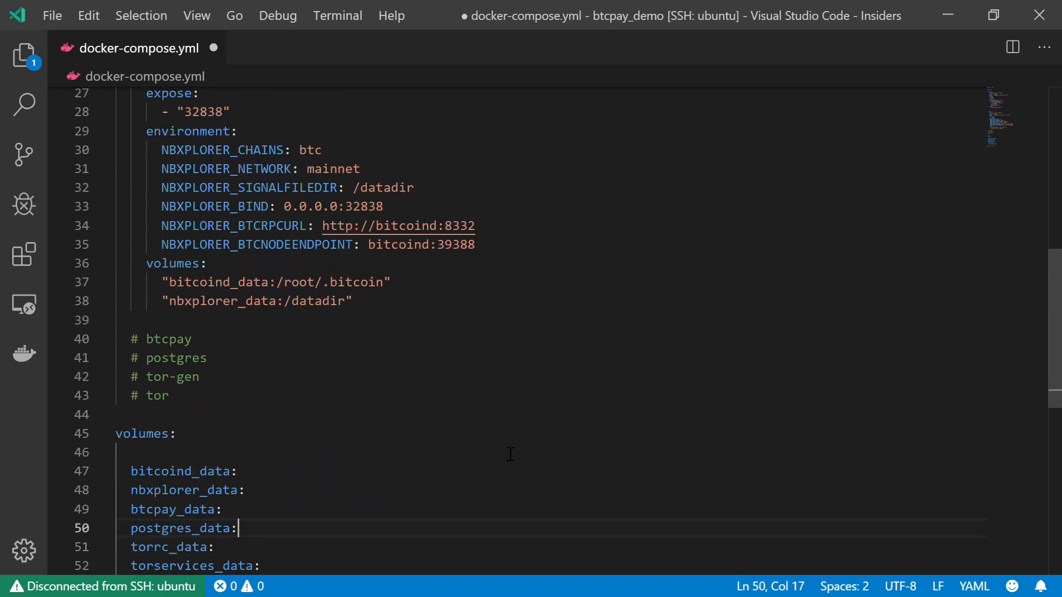
Add a 'links:' key to nbxplorer with the list item '- bitcoind'.
left_click(147, 319)
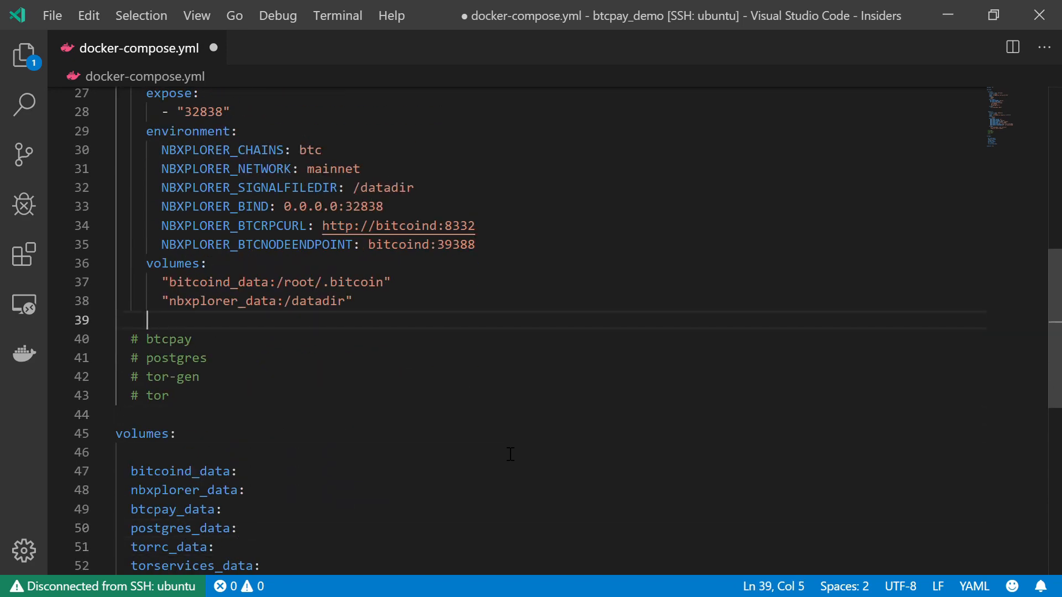
type("l")
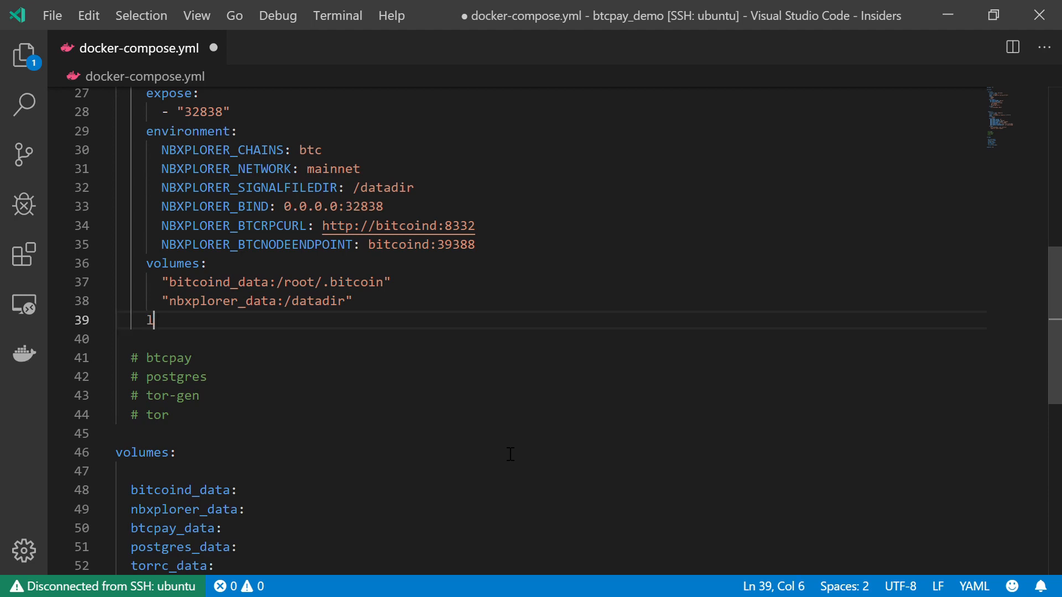
type("inks:")
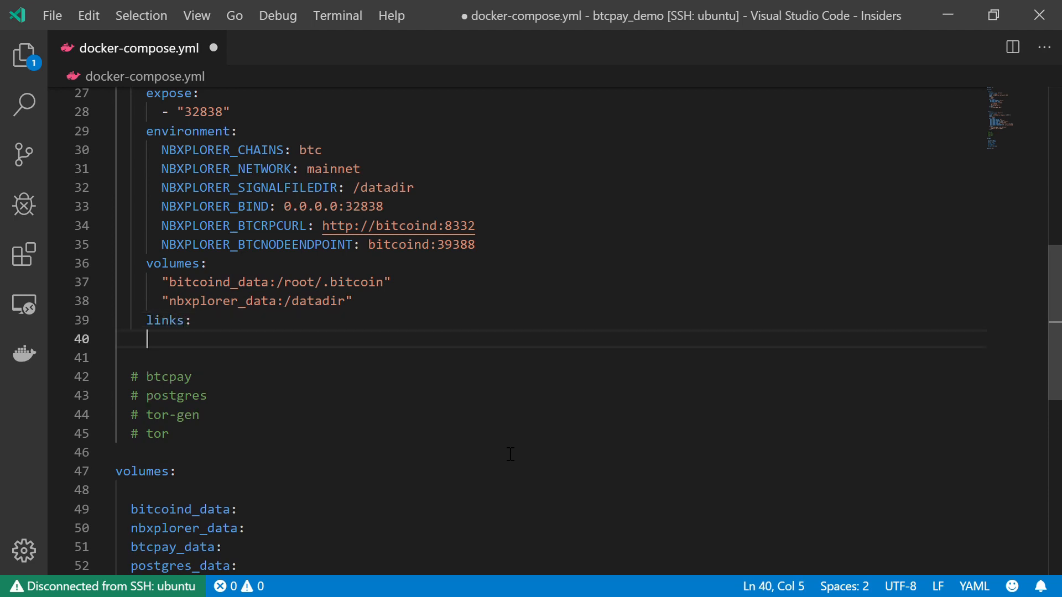
type("-")
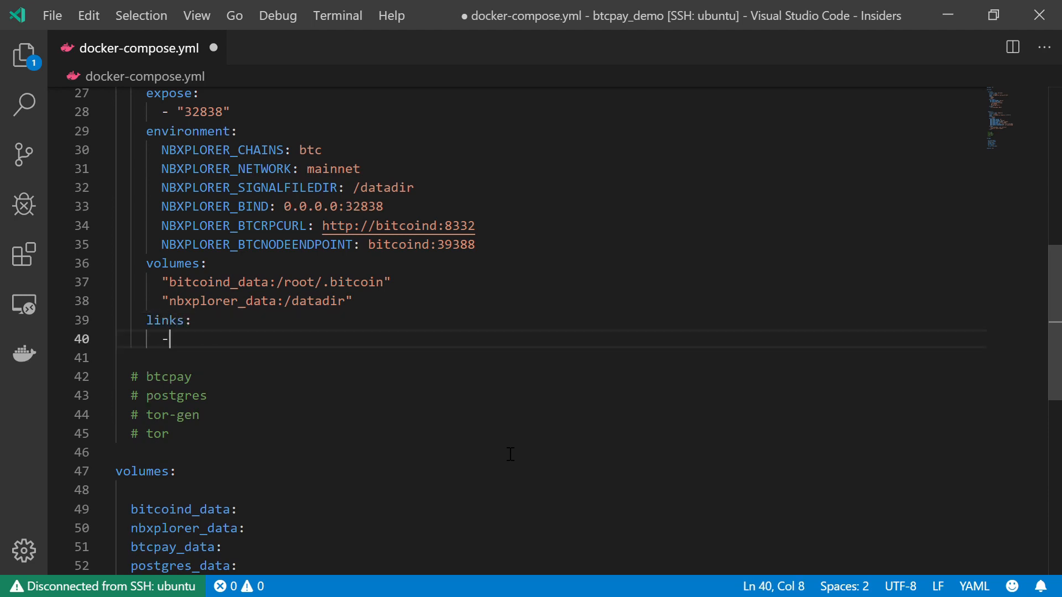
type("\" \"")
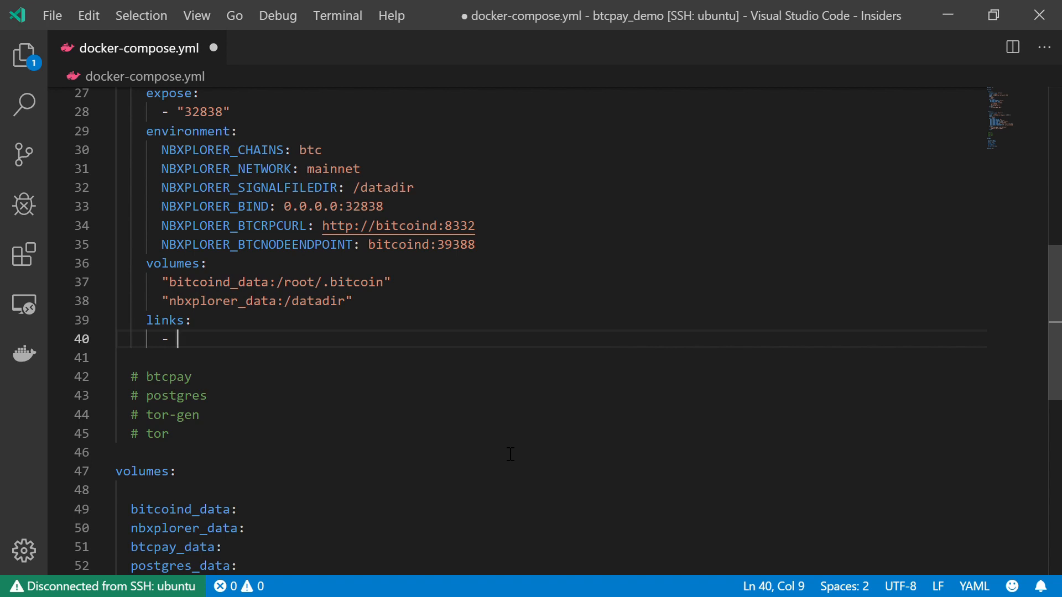
type("bitcoind")
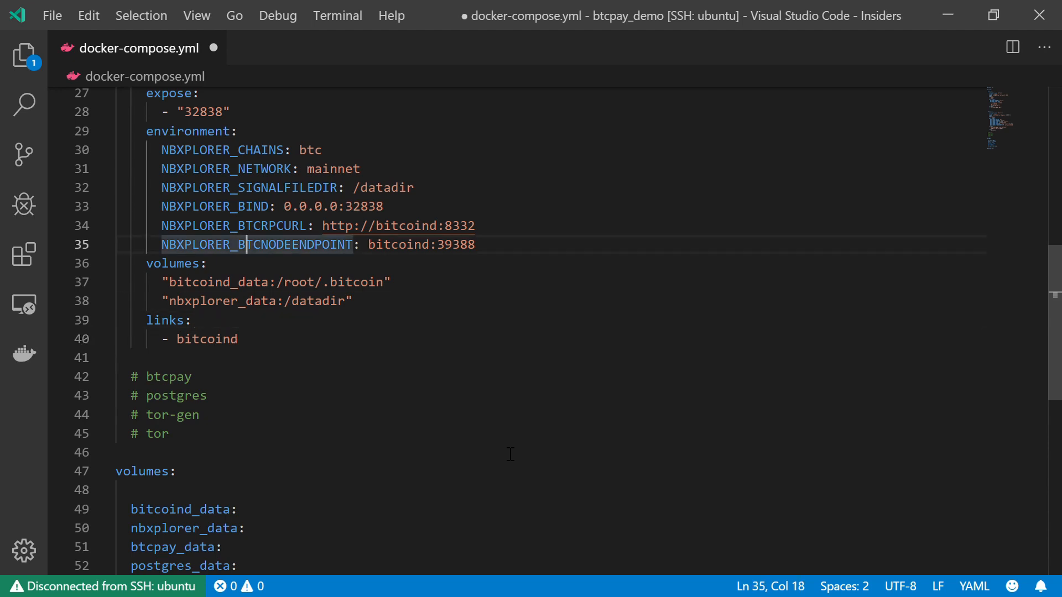
Verify the bitcoind hostname in the RPC URL and node endpoint matches the linked service name.
double_click(398, 244)
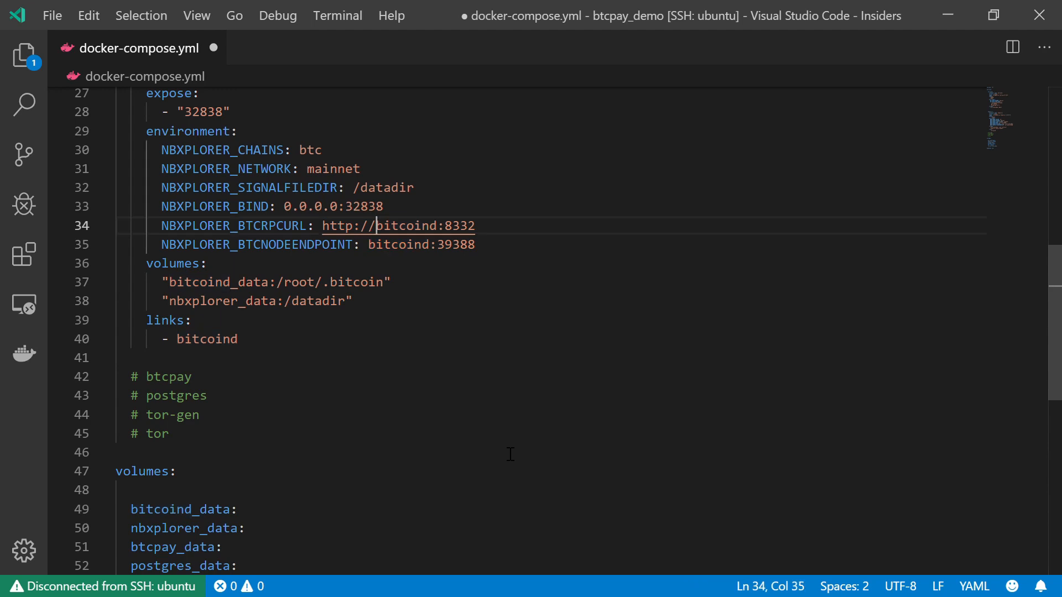
double_click(404, 226)
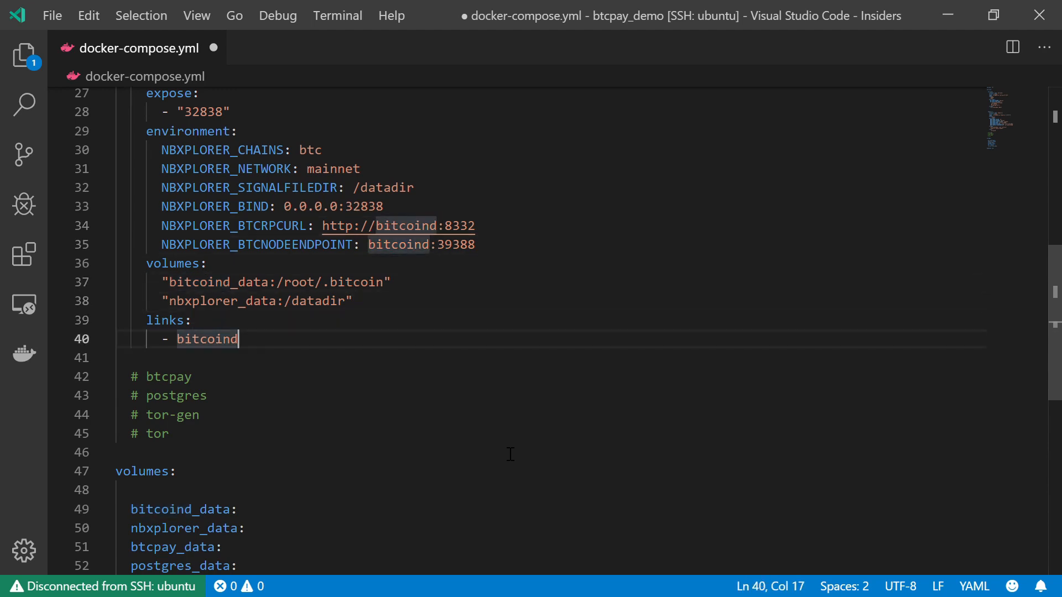
double_click(207, 338)
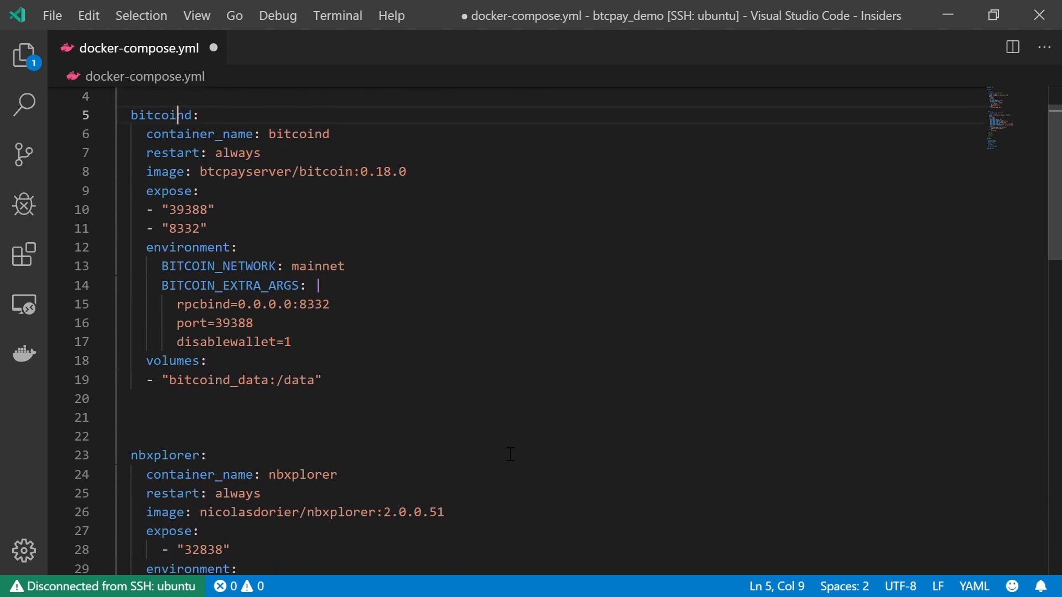
left_click_drag(176, 114, 197, 134)
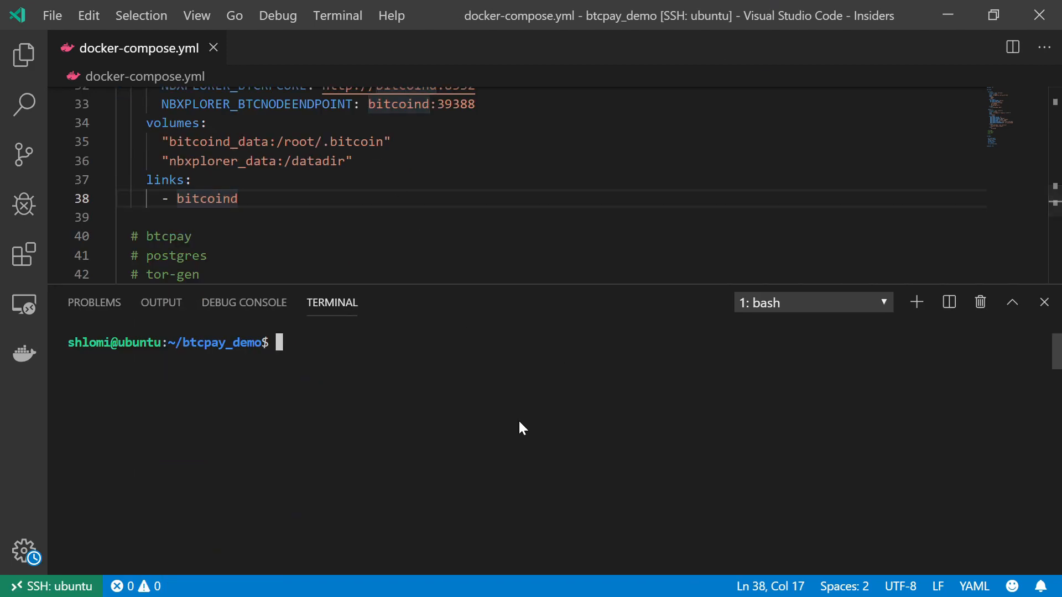
Run docker-compose up, fix nbxplorer's volume lines into '- ' list items after the parse error, and run it again.
type("d")
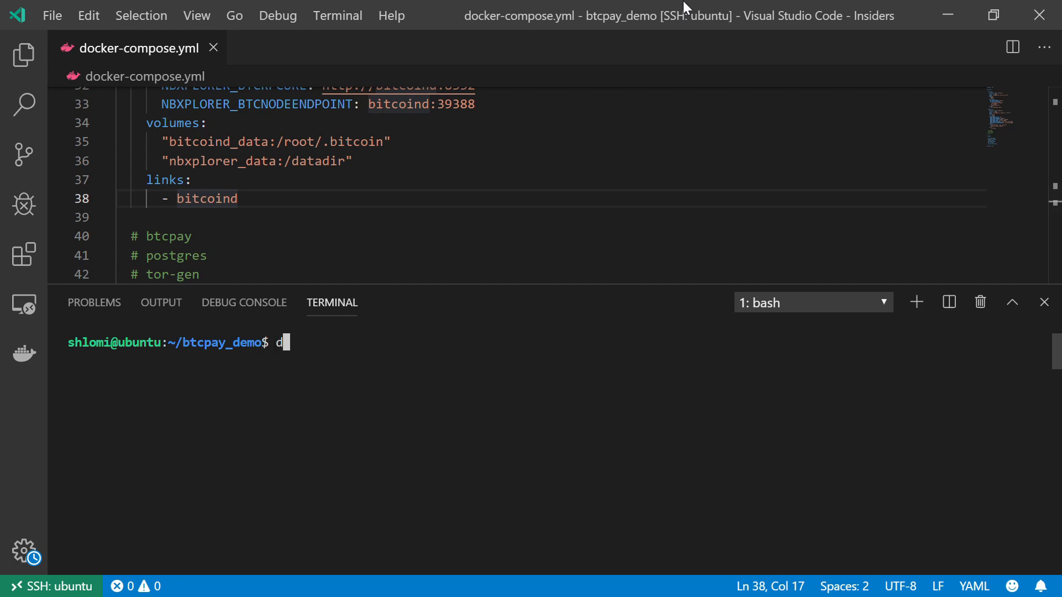
type("ocker-compose up")
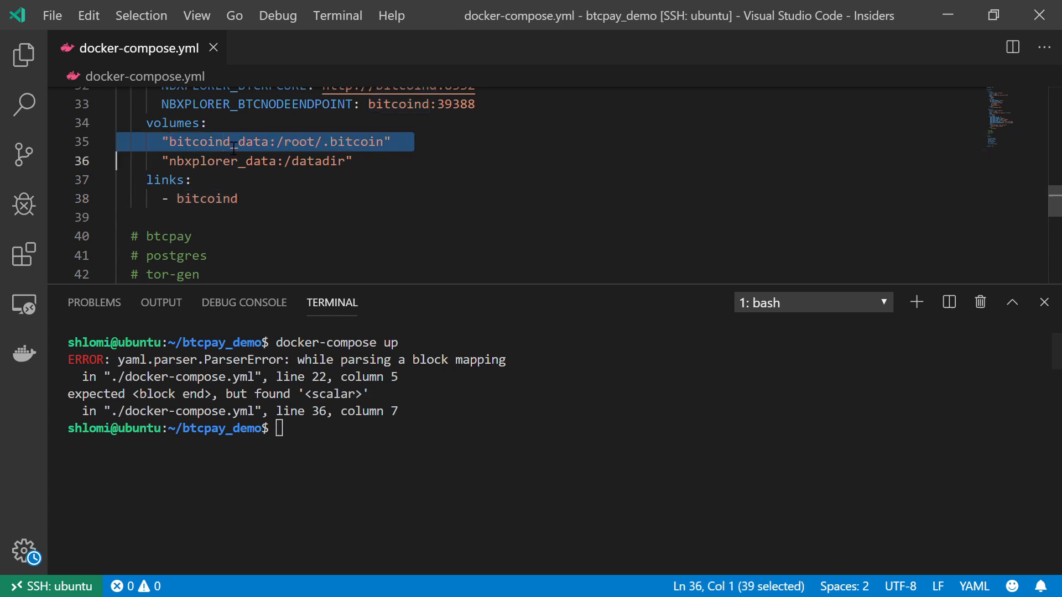
left_click(254, 125)
type("- ")
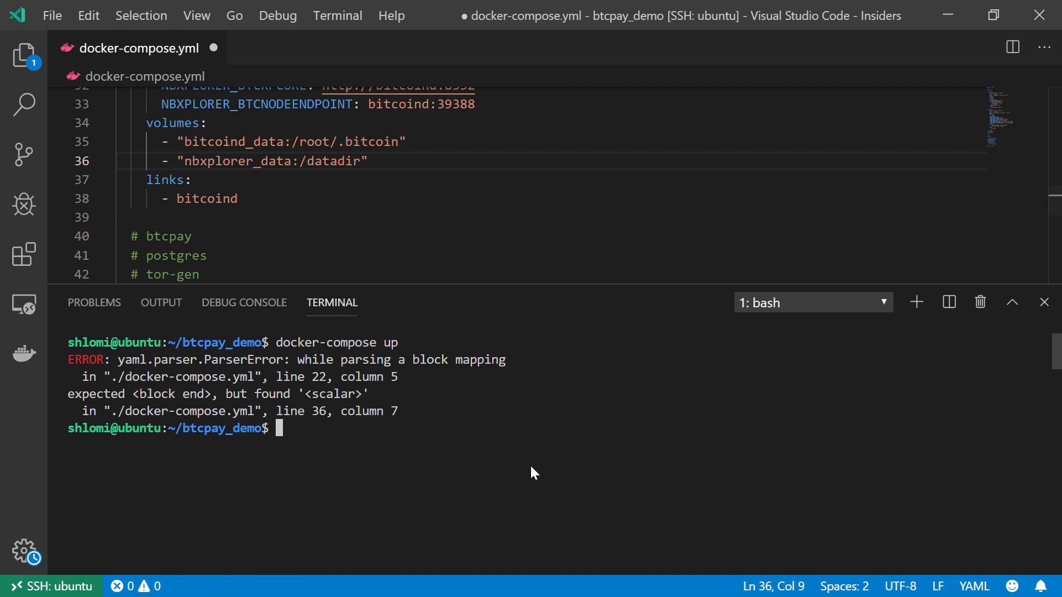
type("docker-compose up")
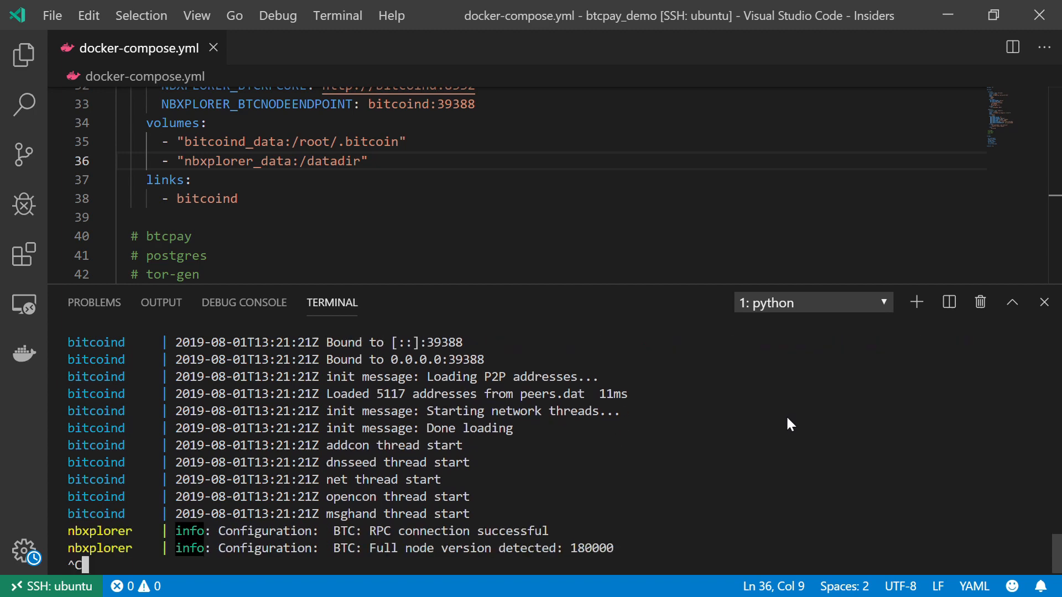
Stop the running bitcoind and nbxplorer containers with Ctrl+C after confirming the RPC connection succeeded.
key("ctrl+c")
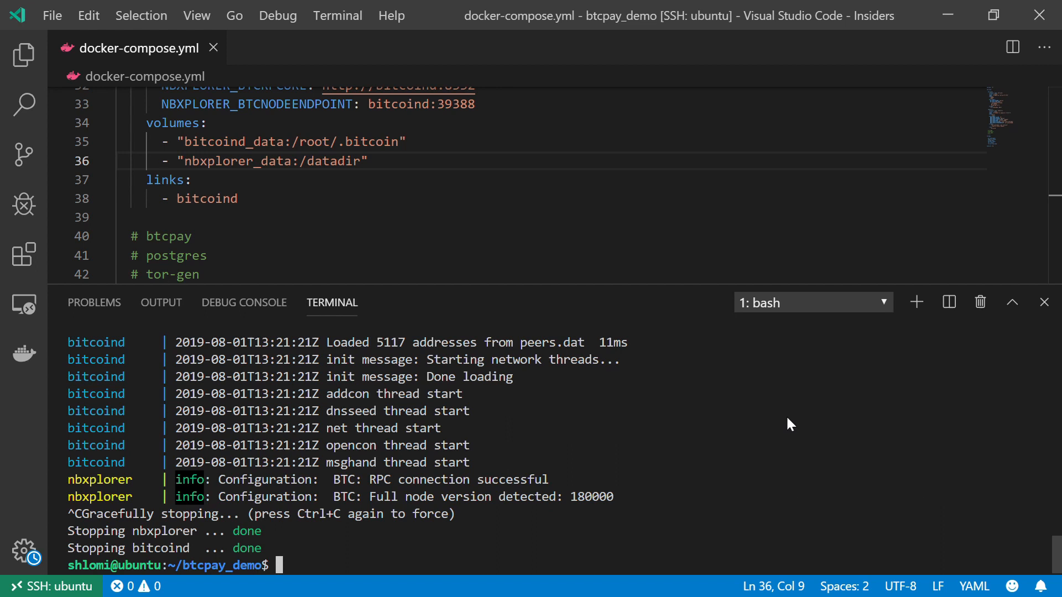
mouse_move(987, 112)
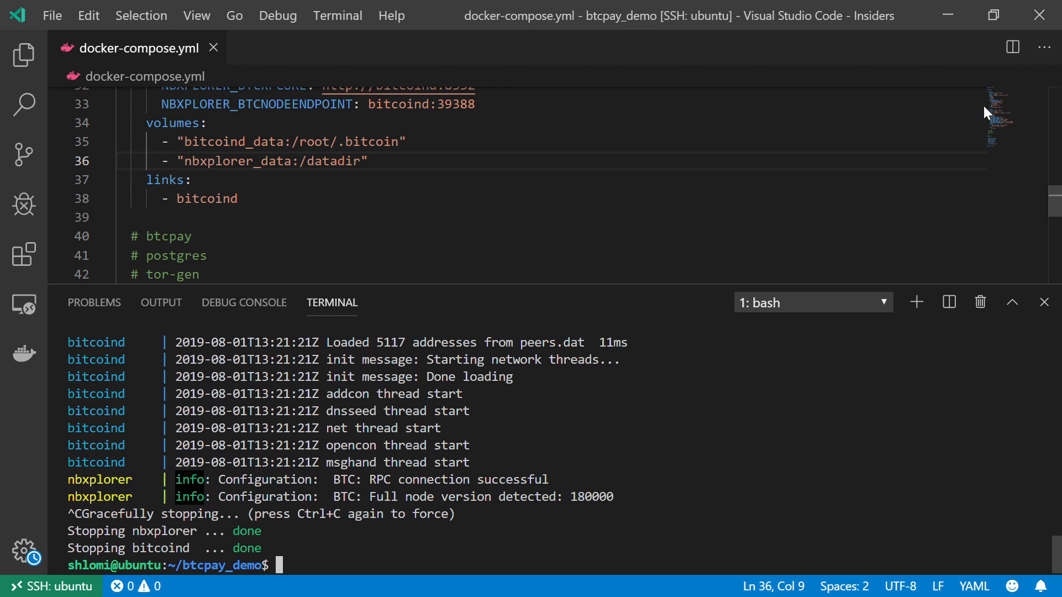